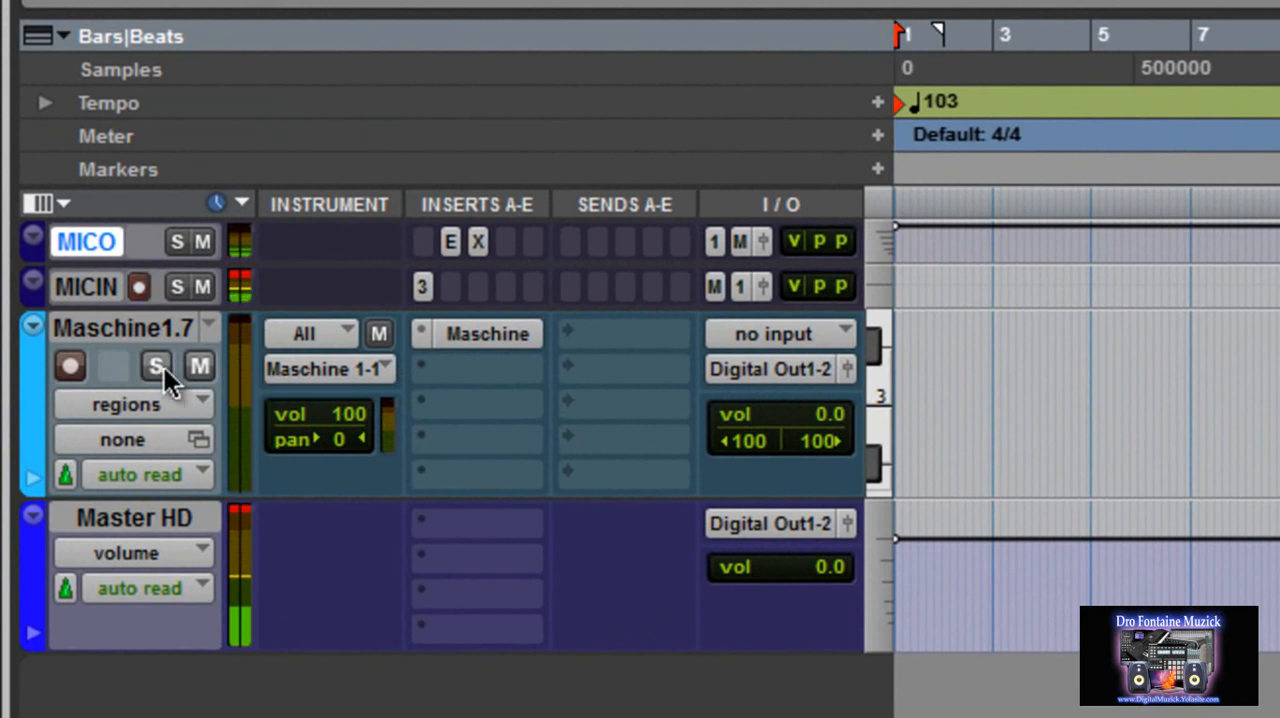
mouse_move(156, 366)
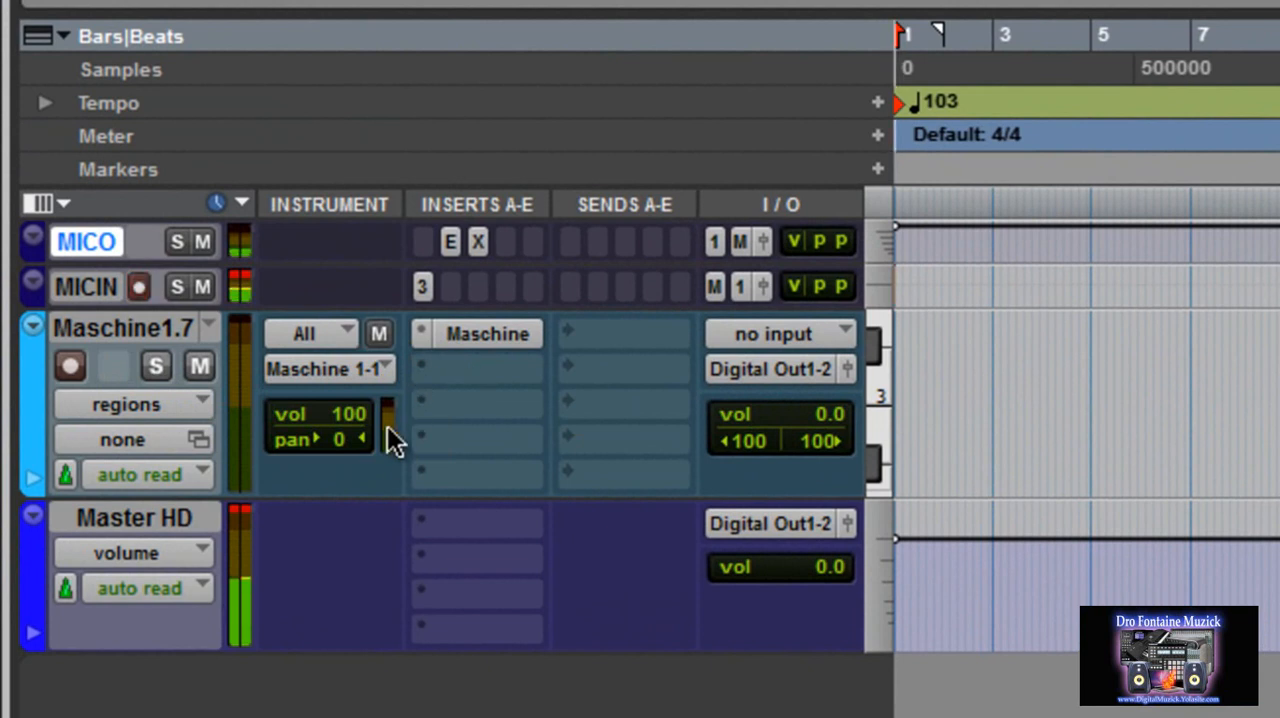
mouse_move(320, 490)
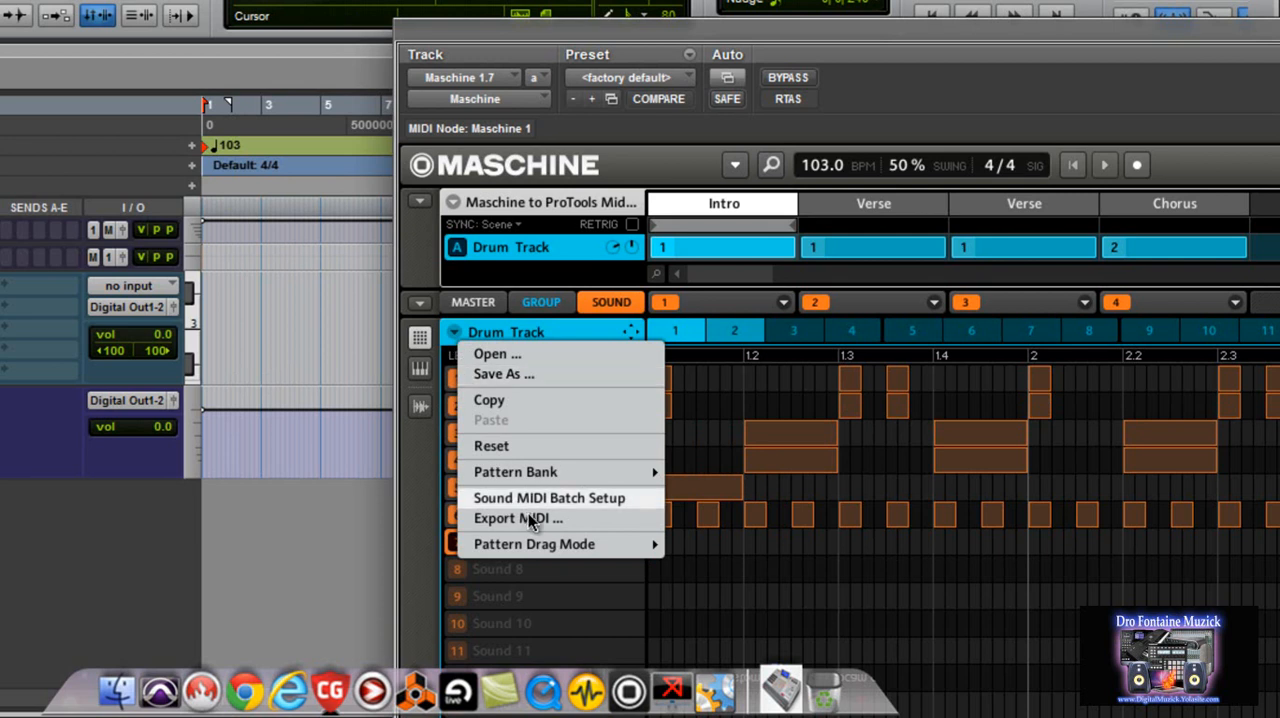
mouse_move(532, 504)
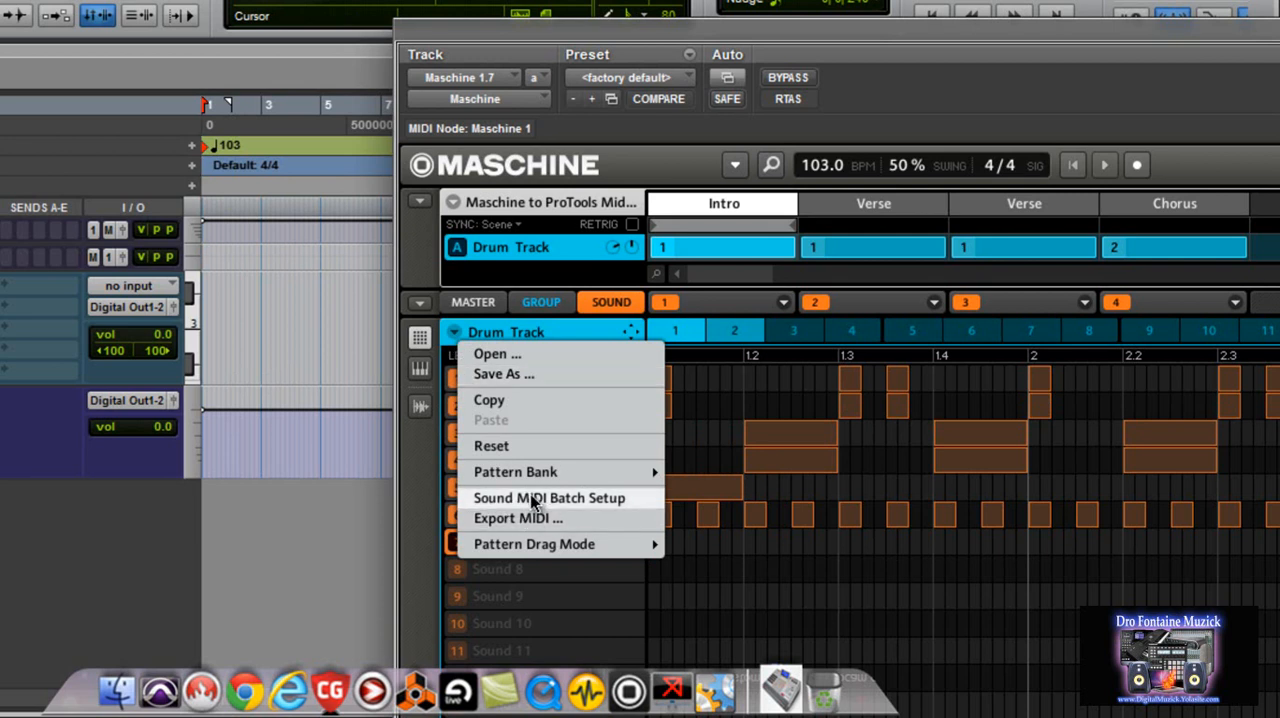
- Batch-map the drum group's sounds to individual MIDI notes from root C3 and apply
left_click(548, 496)
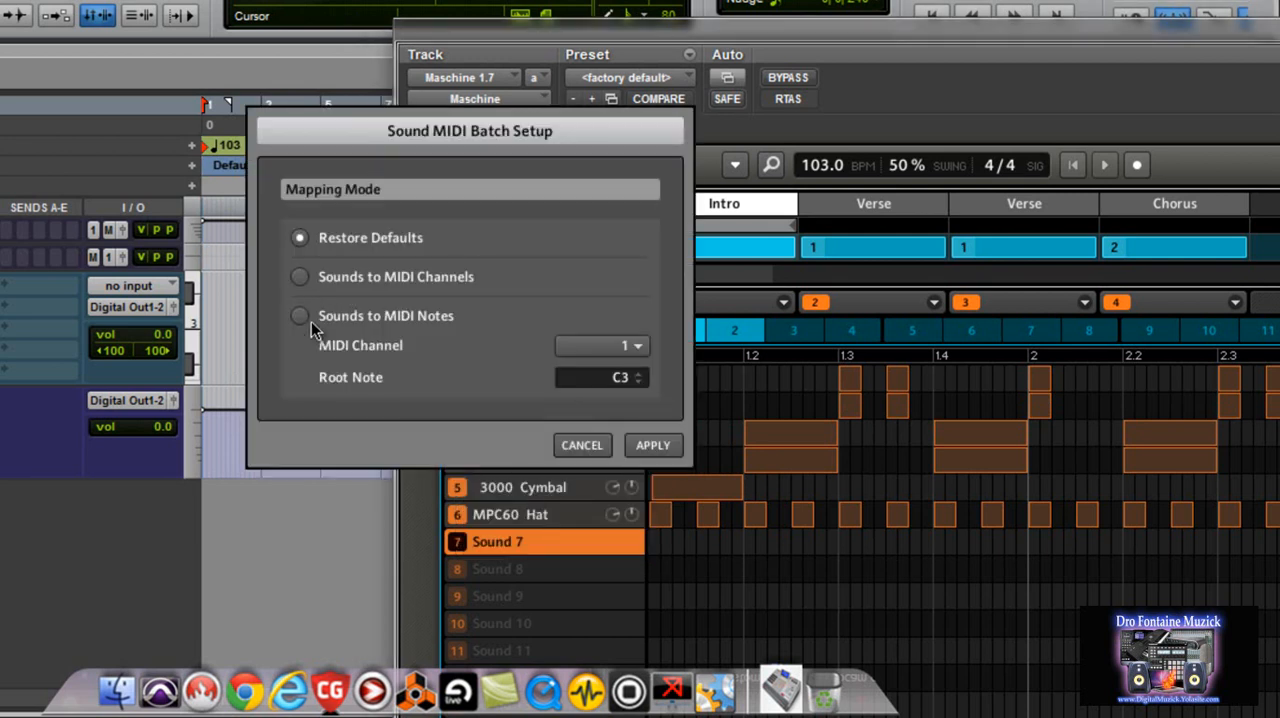
left_click(300, 316)
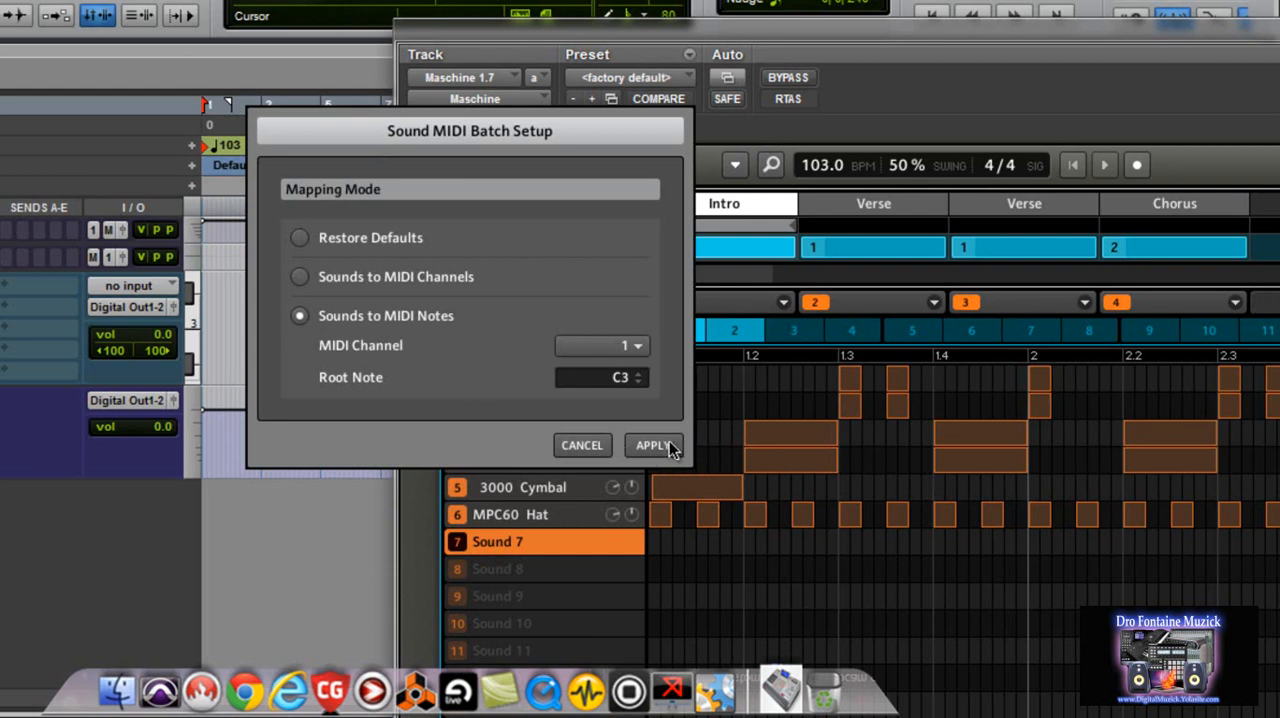
left_click(652, 444)
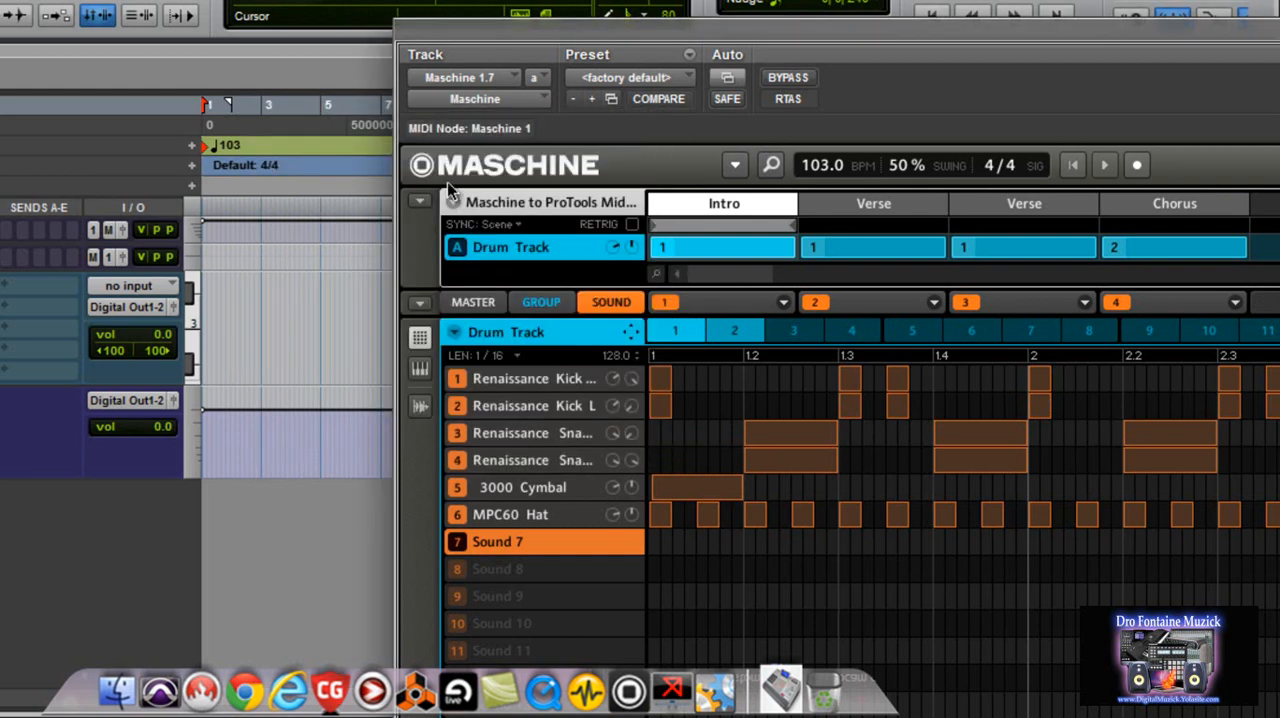
- Enable MIDI note triggering of scenes from root C-2 in the Scene MIDI Settings
left_click(420, 200)
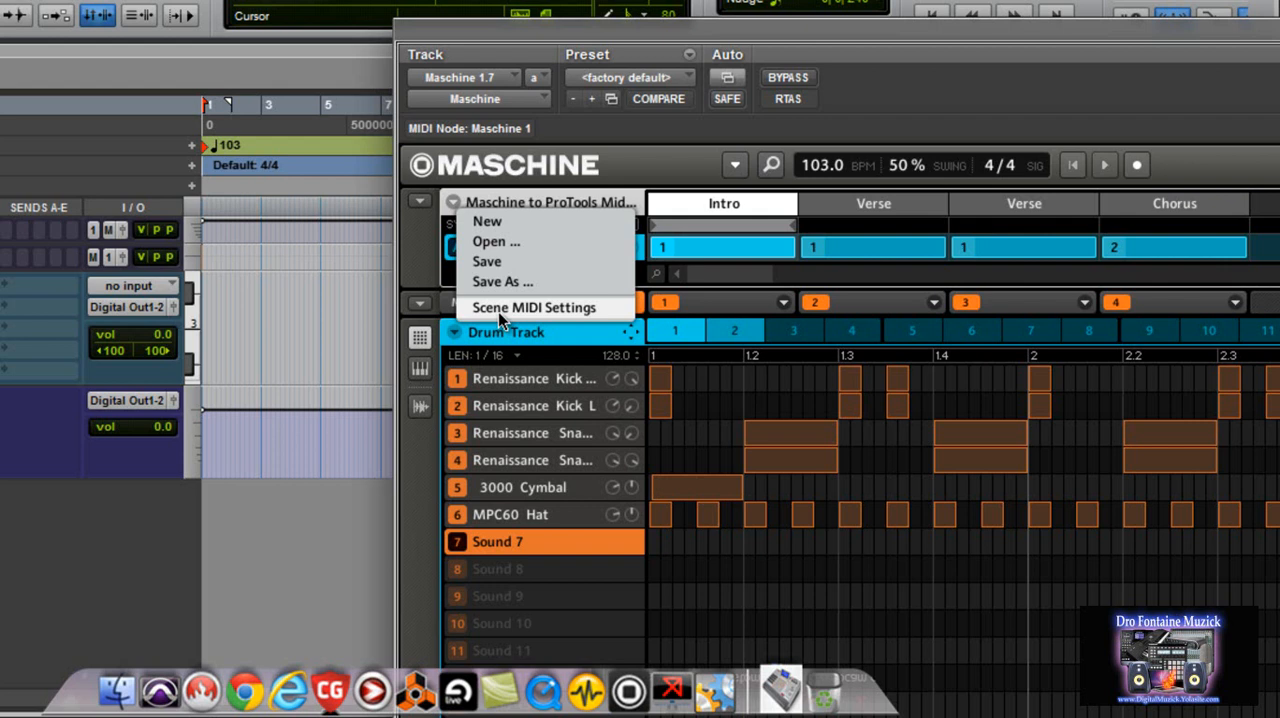
left_click(534, 308)
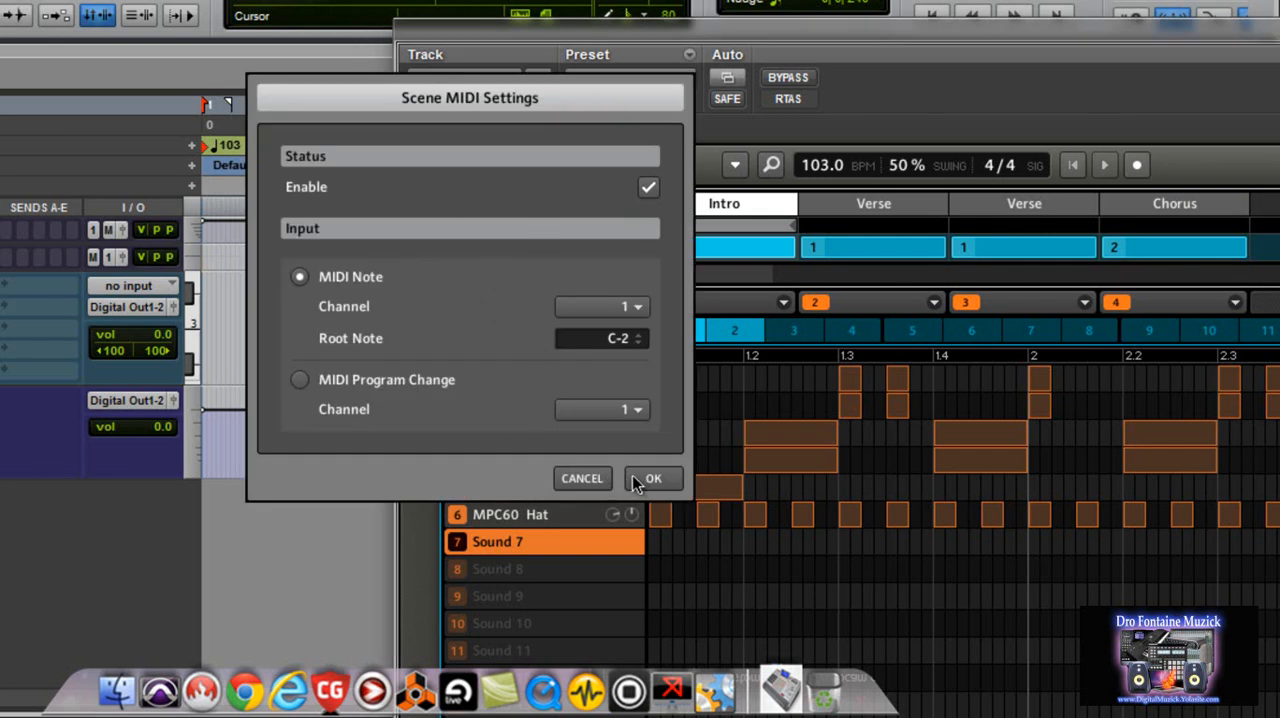
left_click(652, 478)
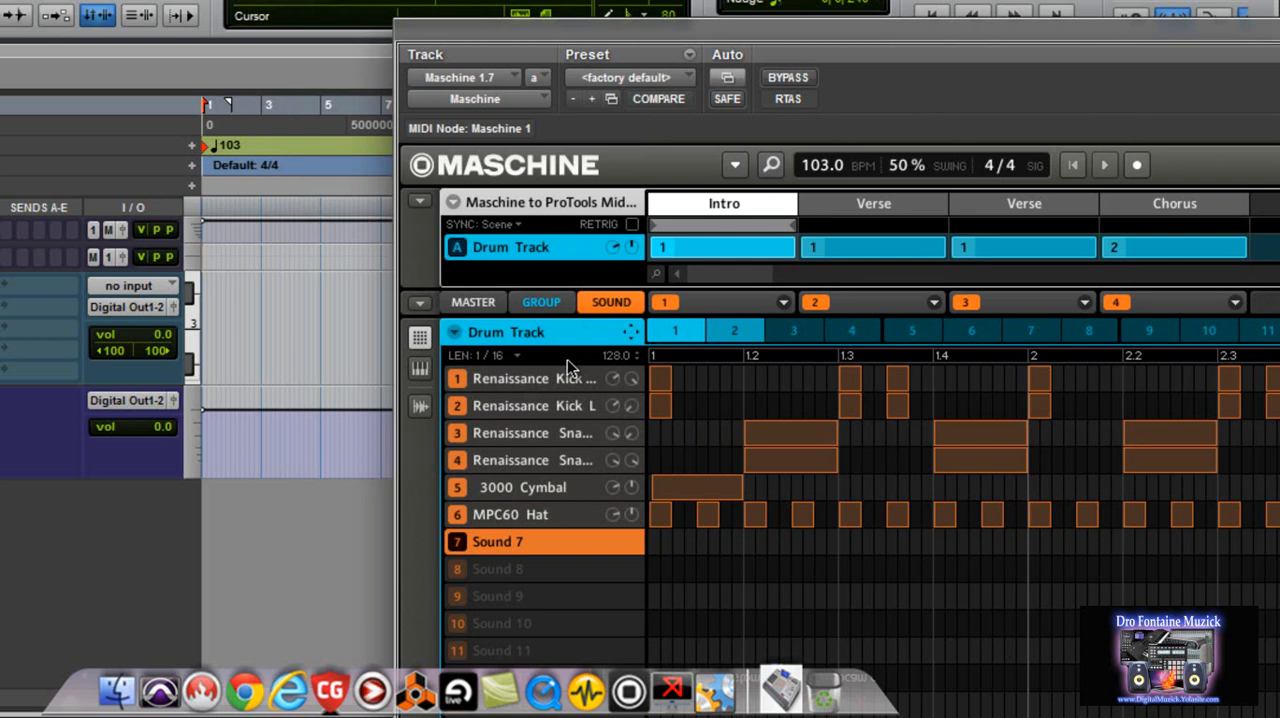
mouse_move(728, 224)
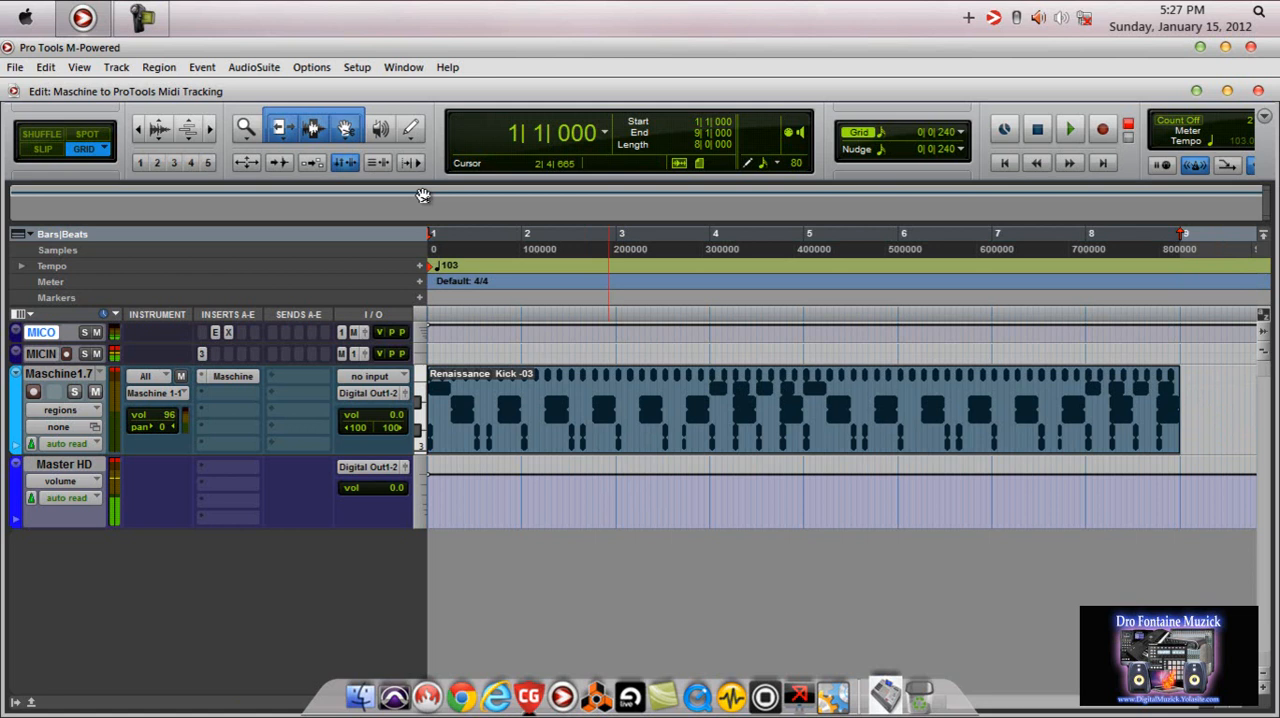
- Bring up the Select/Split Notes event operation for the drum MIDI region
left_click(200, 68)
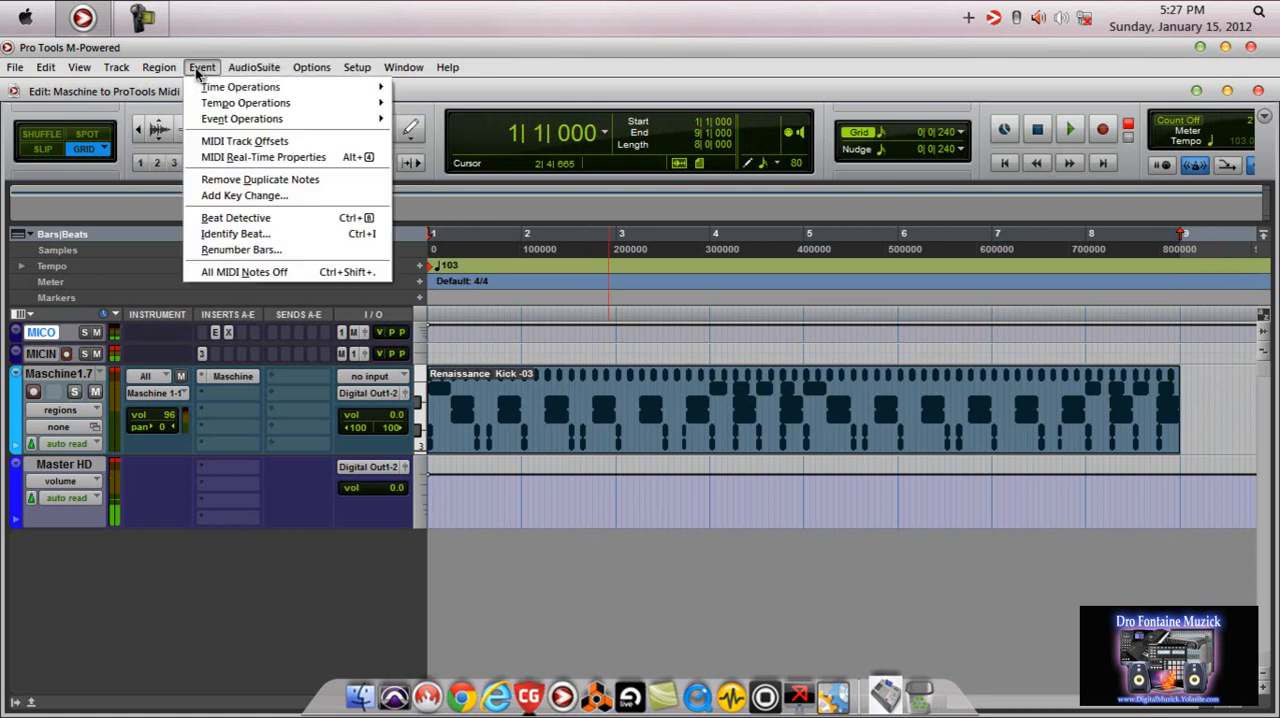
mouse_move(240, 120)
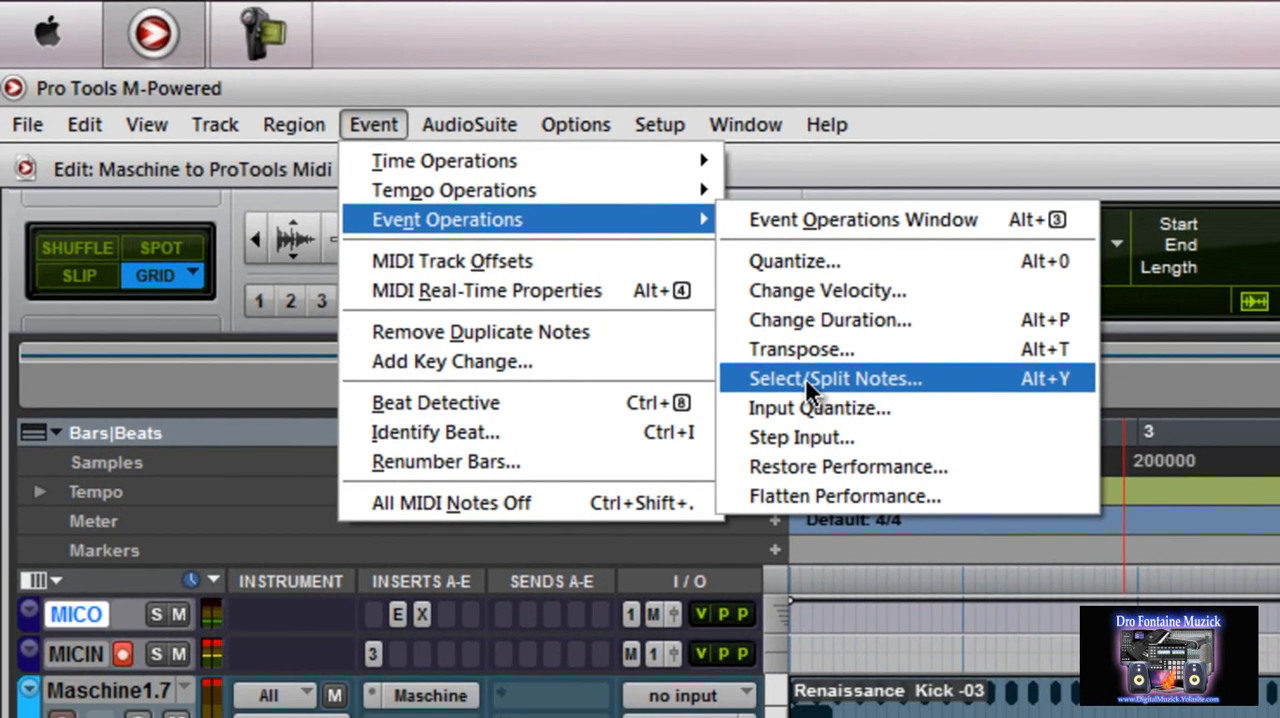
left_click(836, 378)
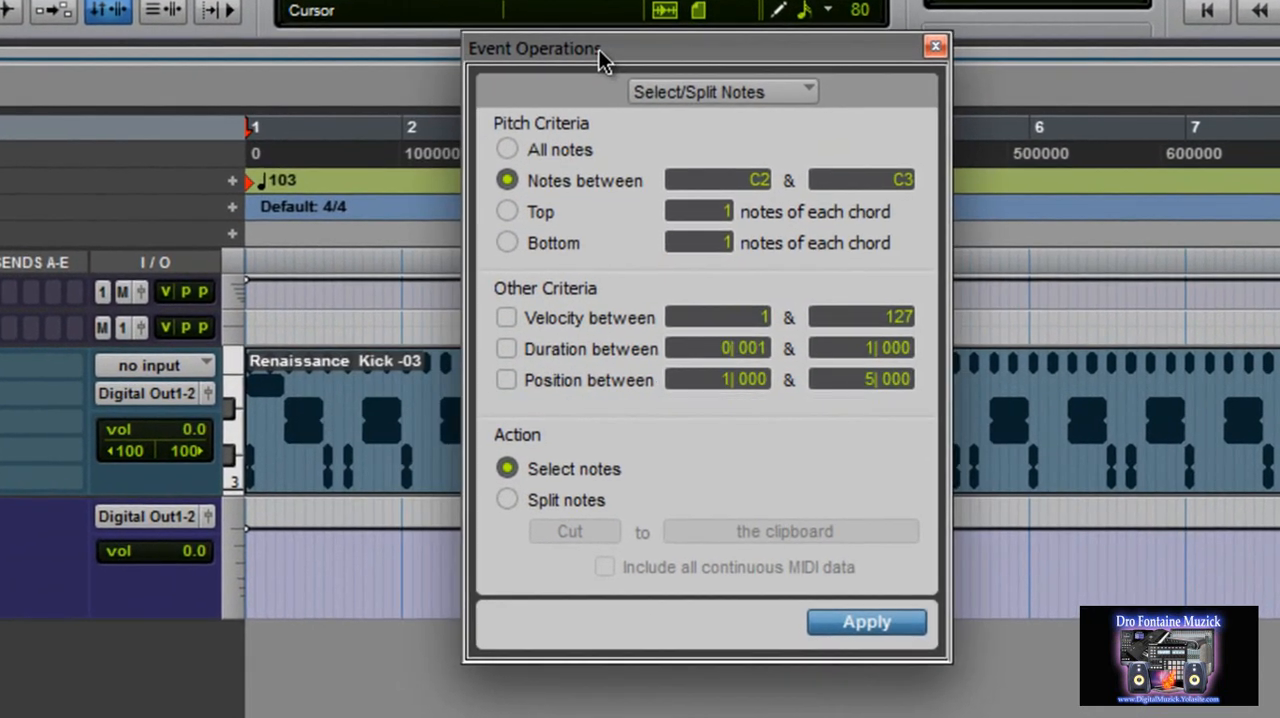
mouse_move(696, 468)
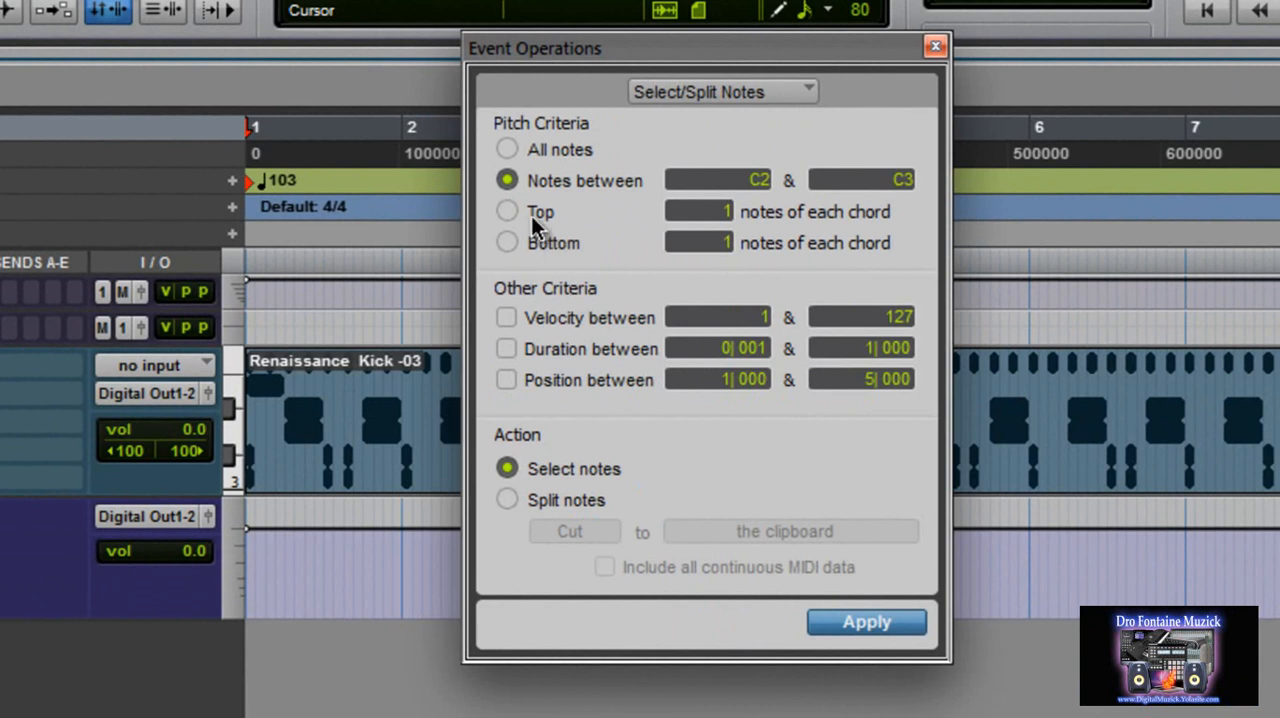
- Set the operation to split all notes by cutting them to a new track per pitch
left_click(506, 148)
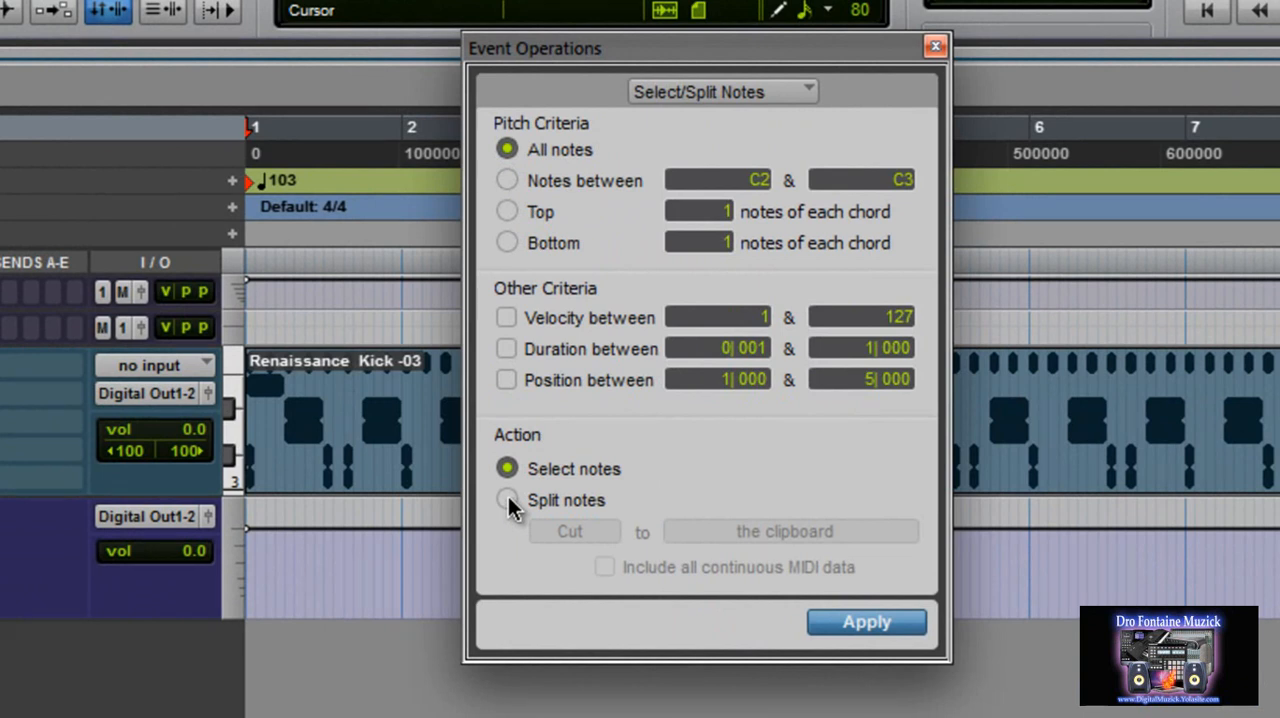
left_click(508, 500)
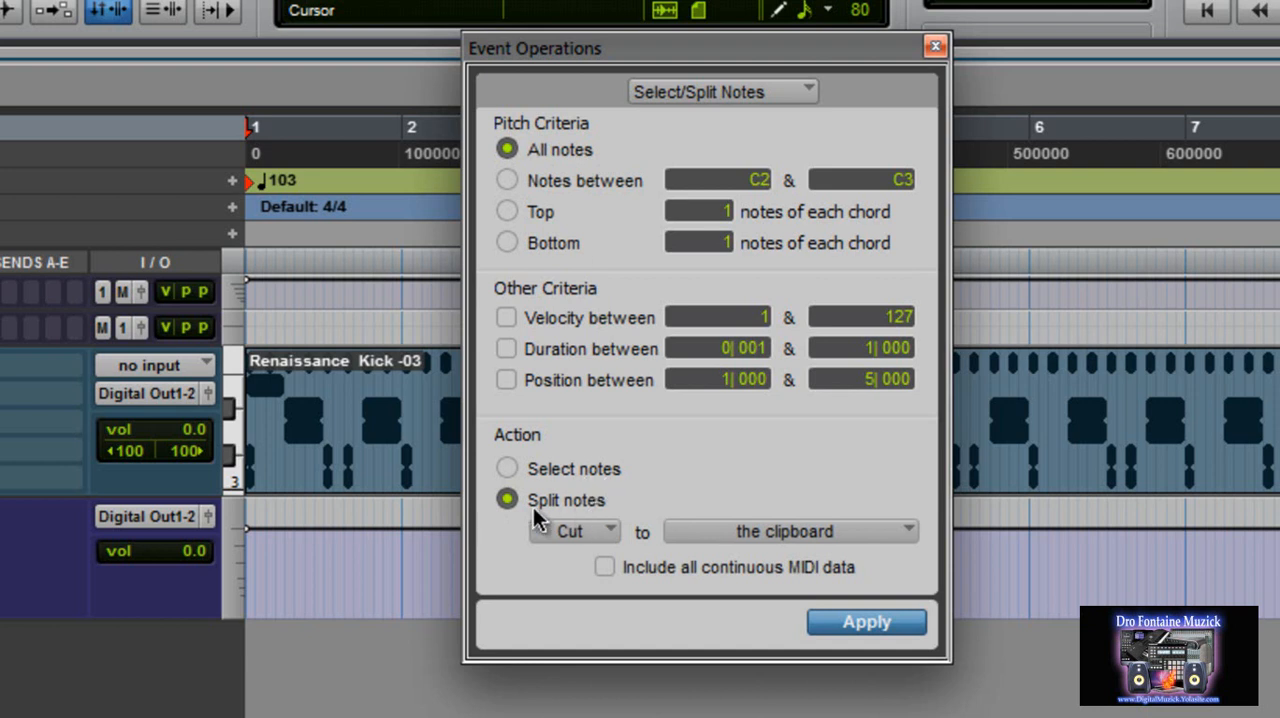
mouse_move(742, 536)
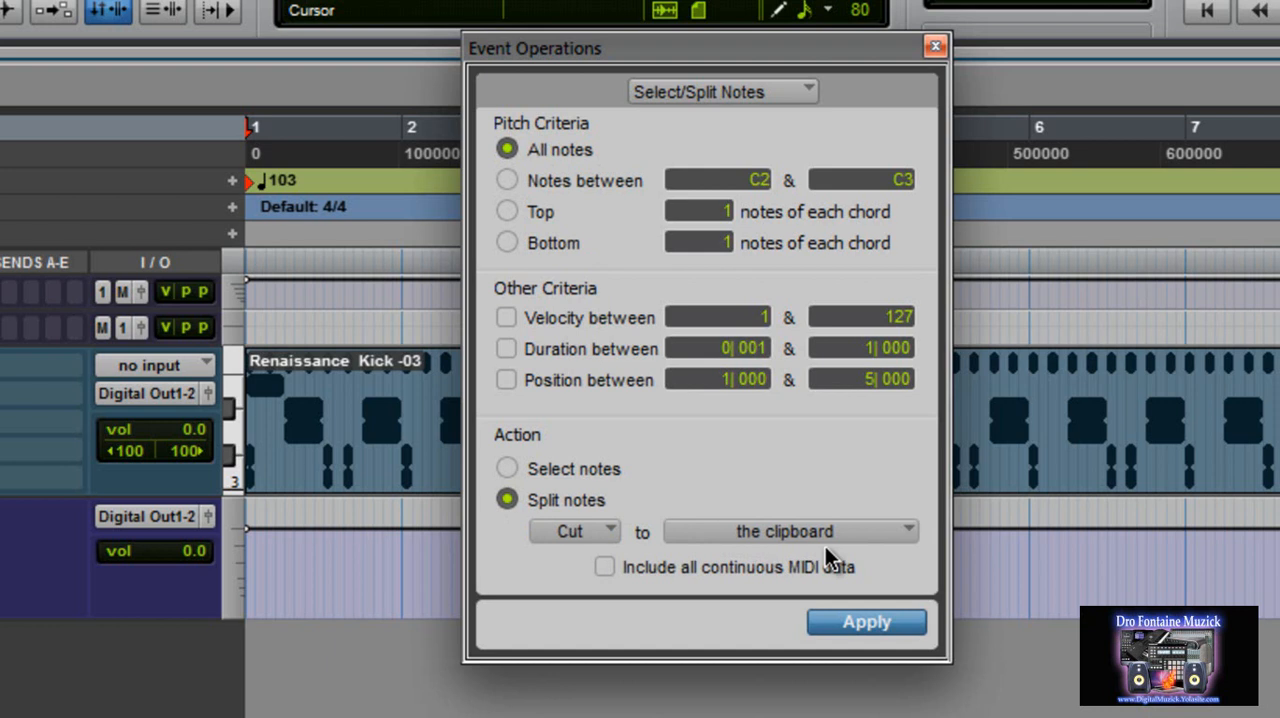
mouse_move(890, 540)
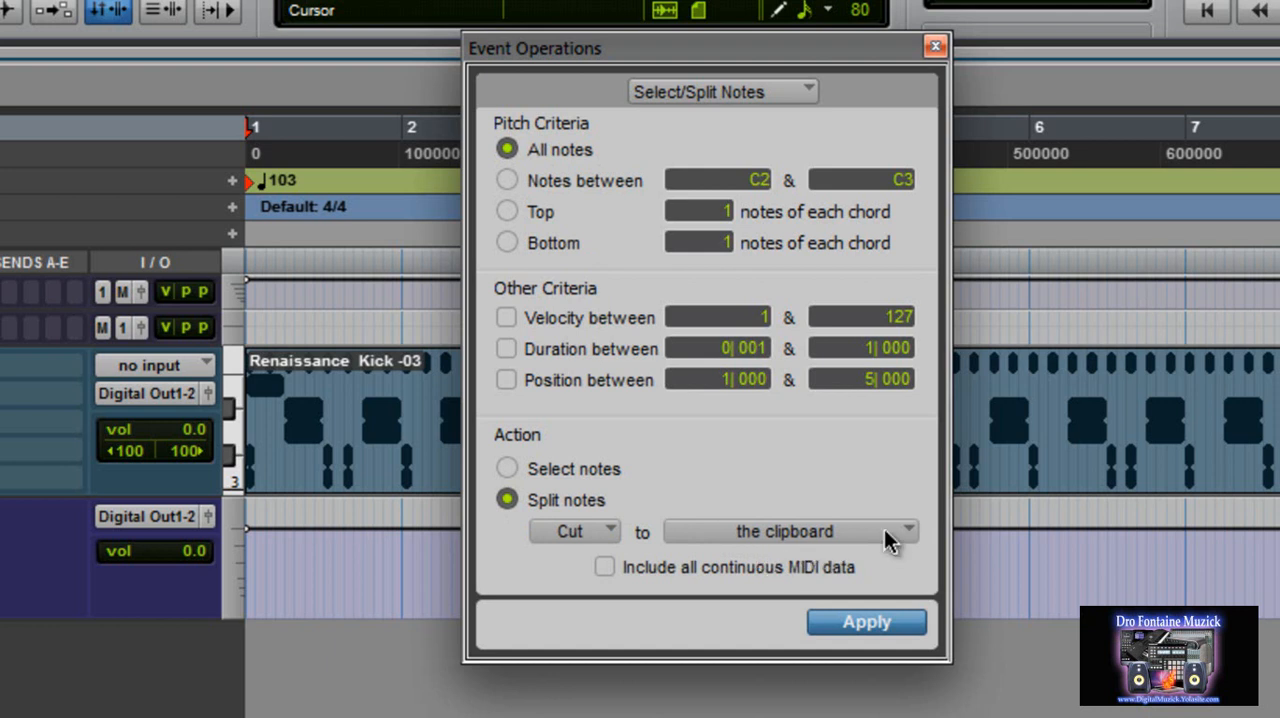
left_click(788, 532)
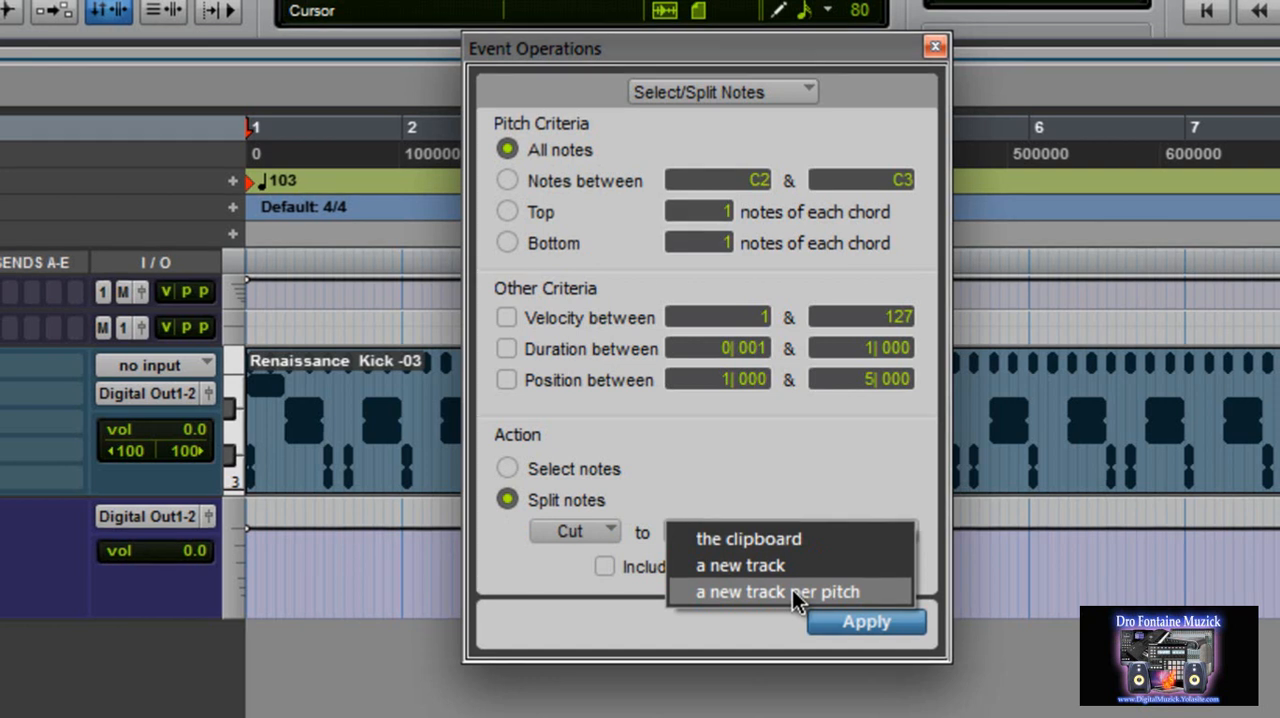
left_click(776, 592)
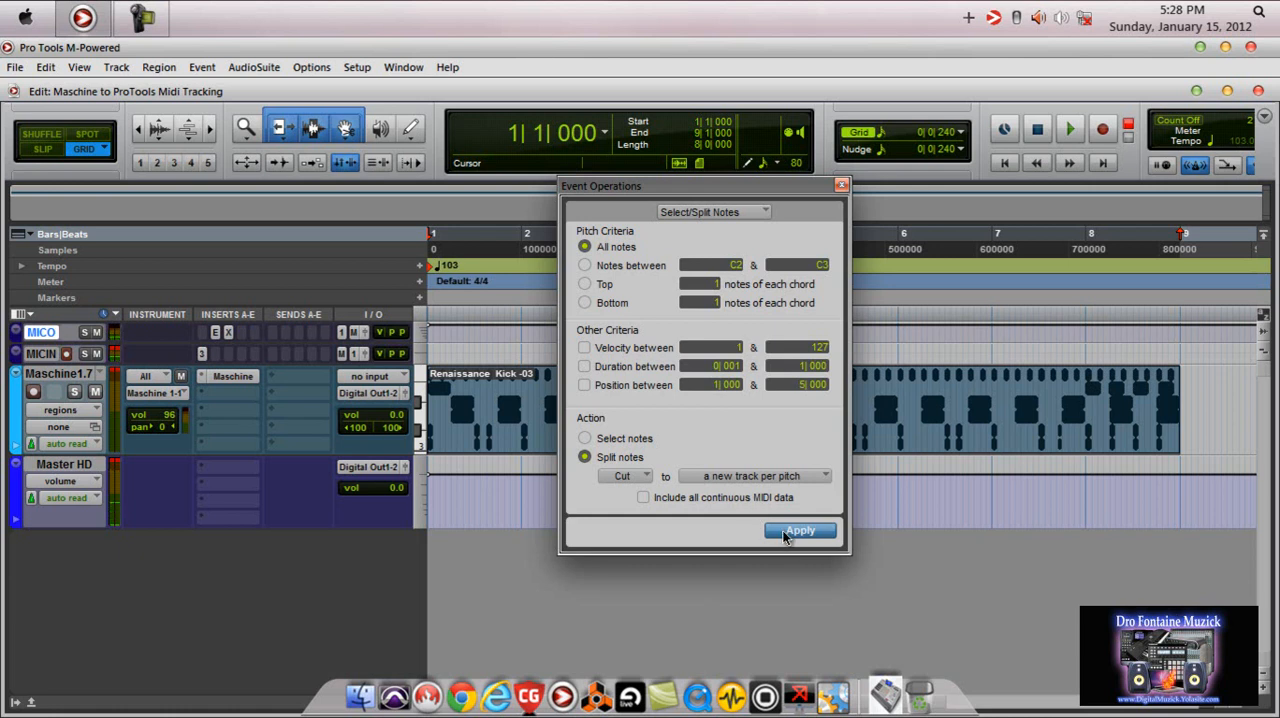
- Apply the split, creating six new per-pitch MIDI tracks from the drum region
left_click(800, 530)
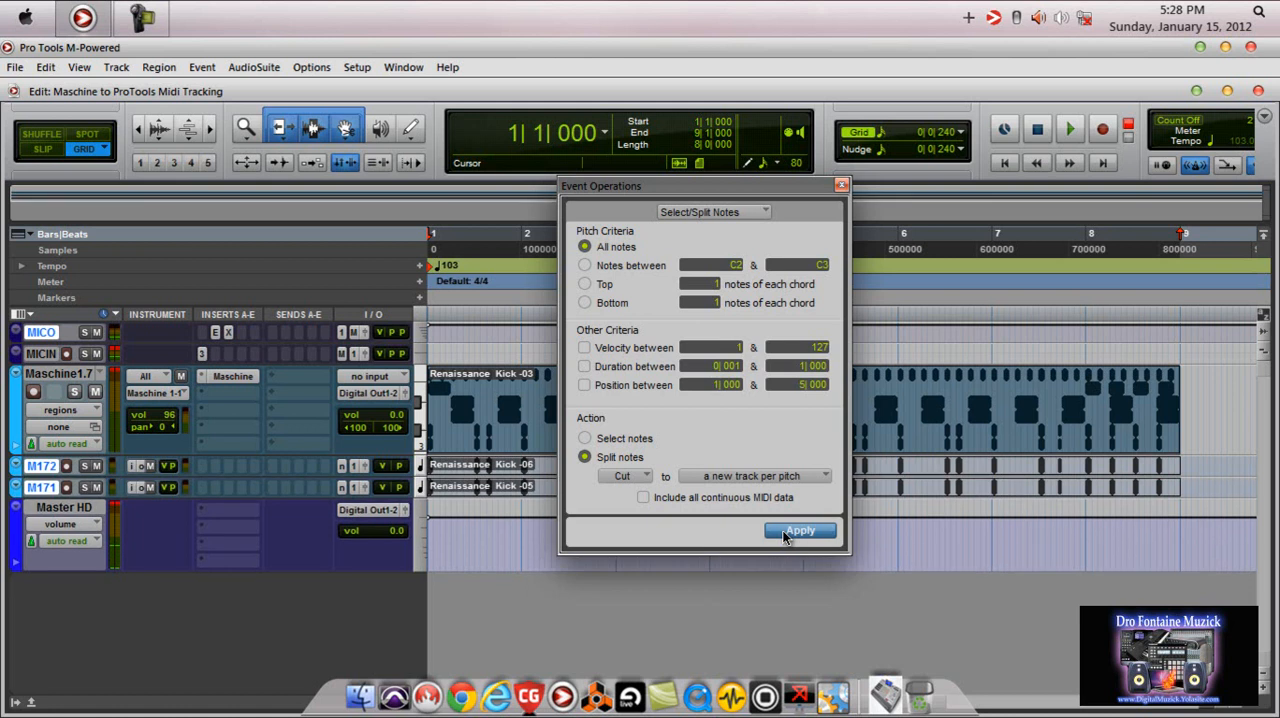
left_click(800, 530)
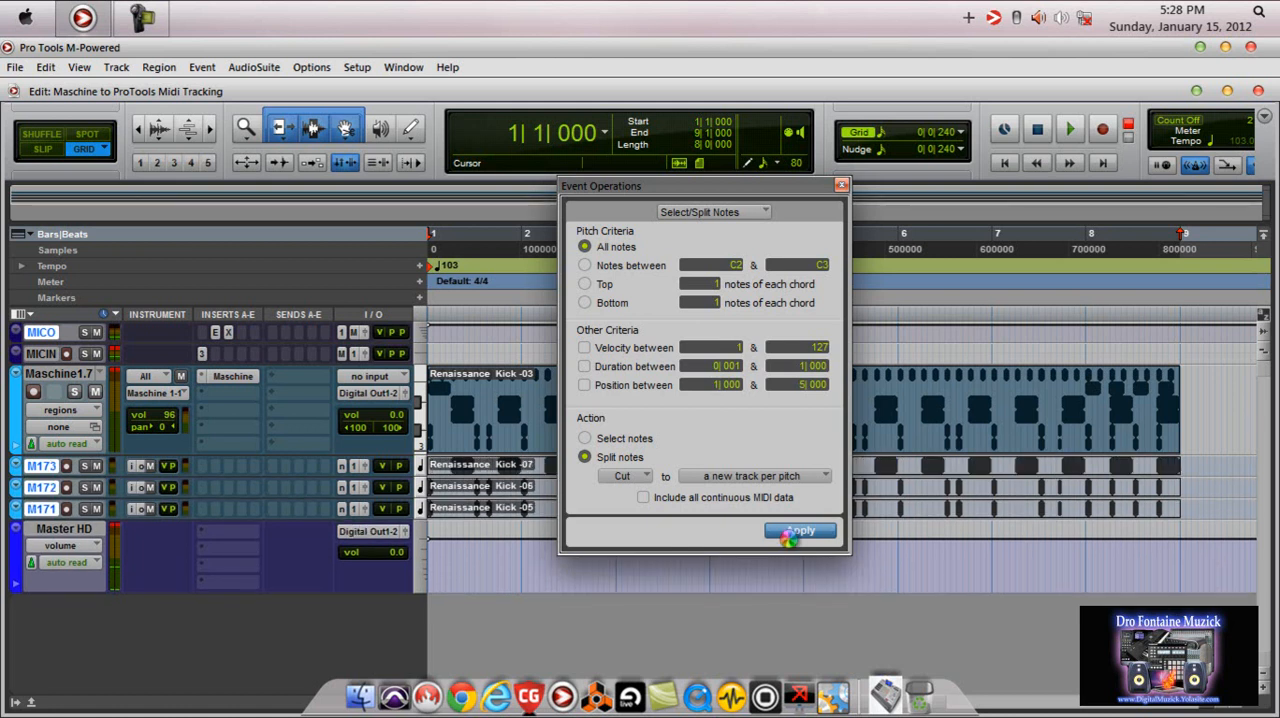
left_click(800, 532)
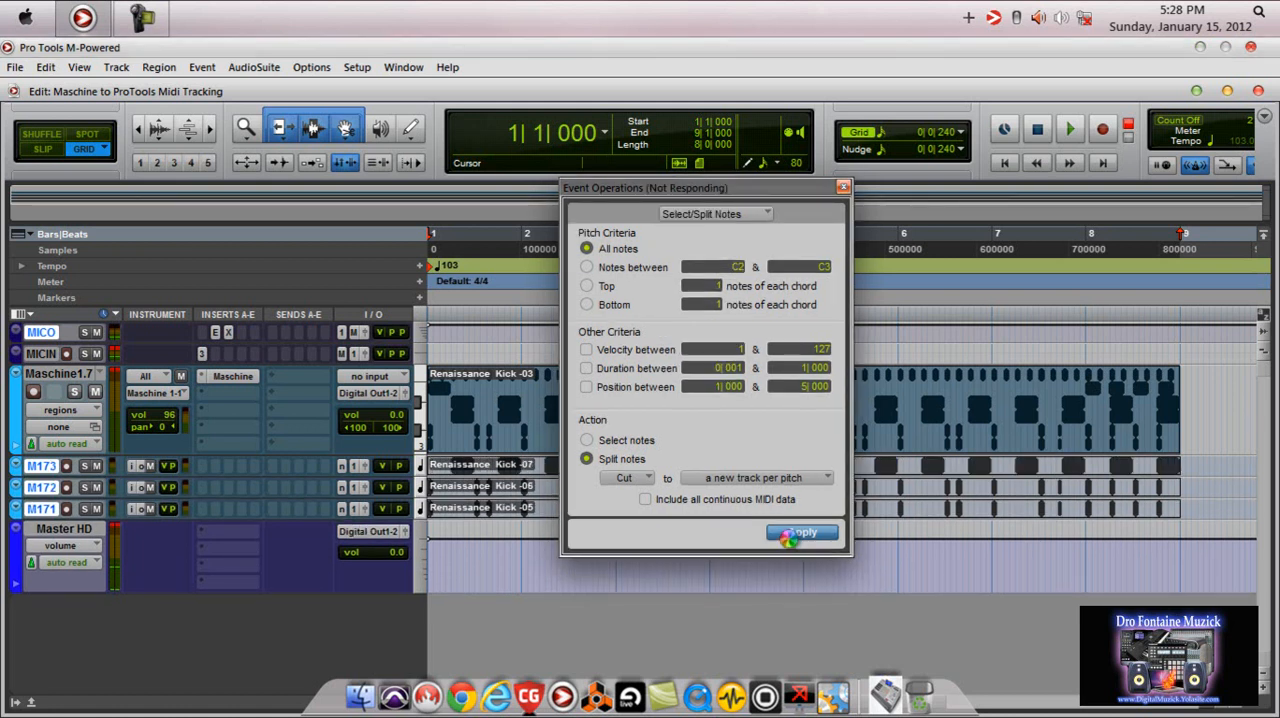
left_click(802, 532)
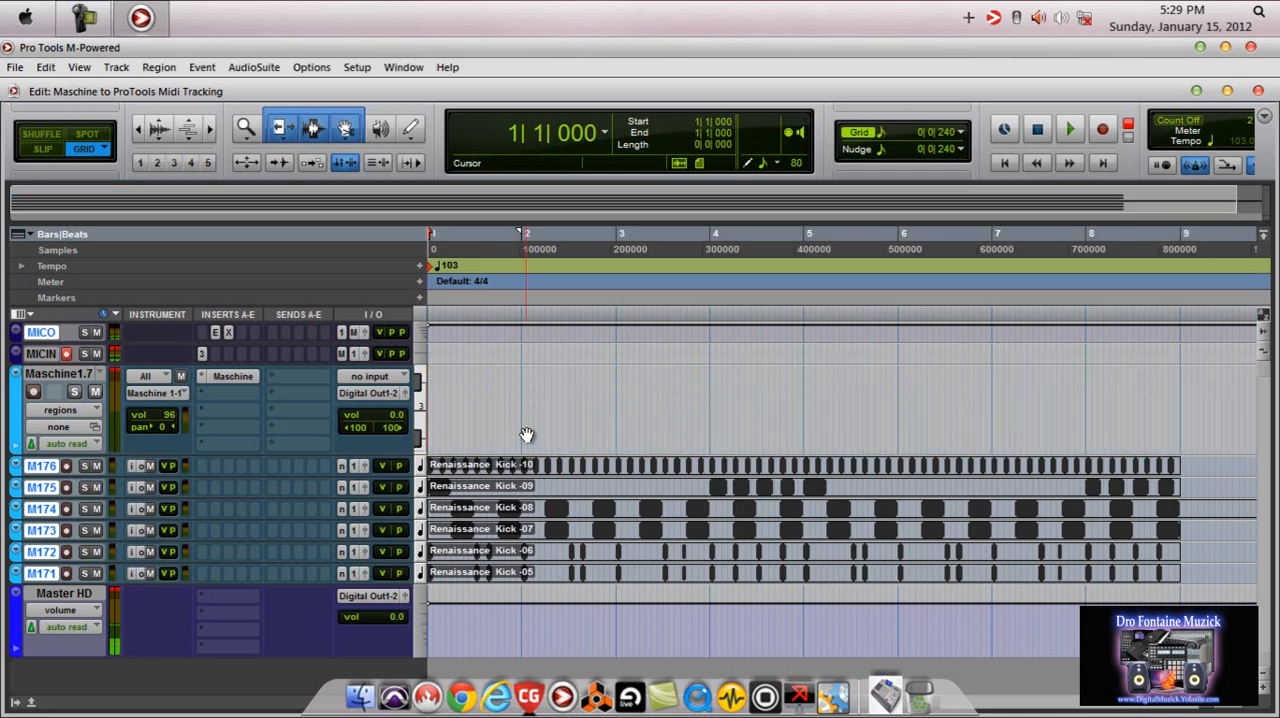
mouse_move(922, 668)
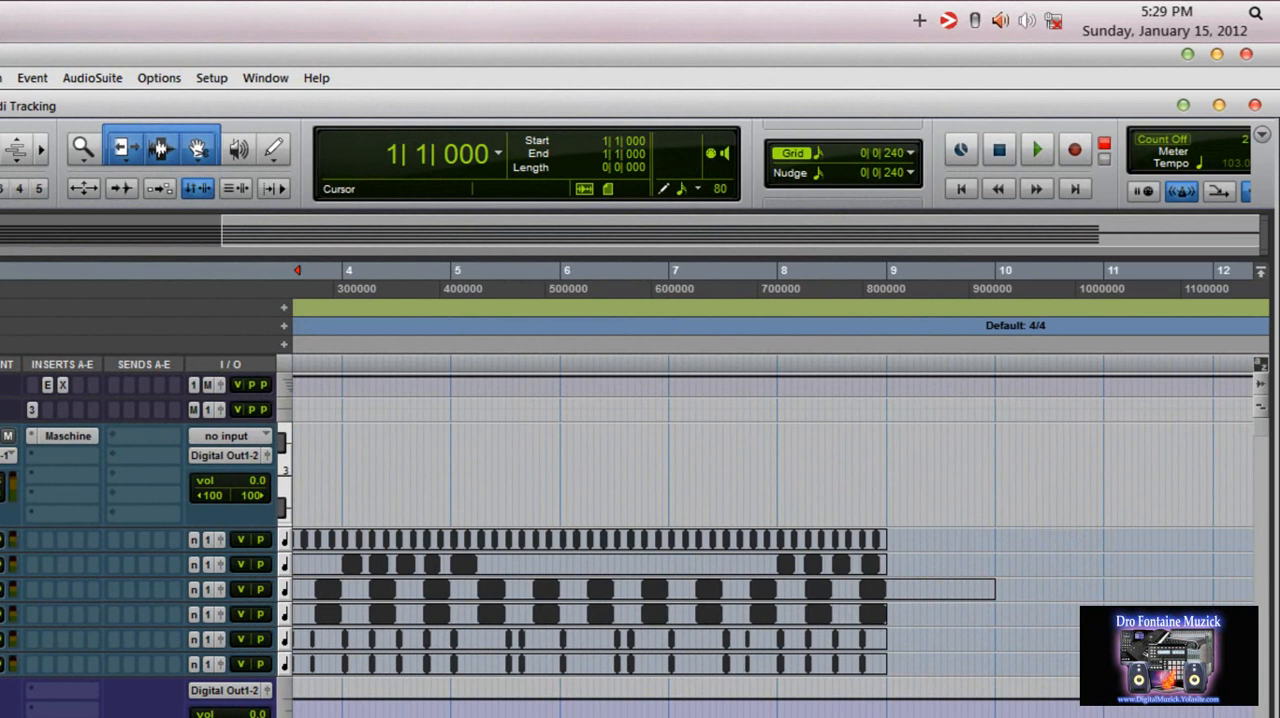
- Trim the longer split region back so all six pitch regions end at bar 9
left_click(886, 588)
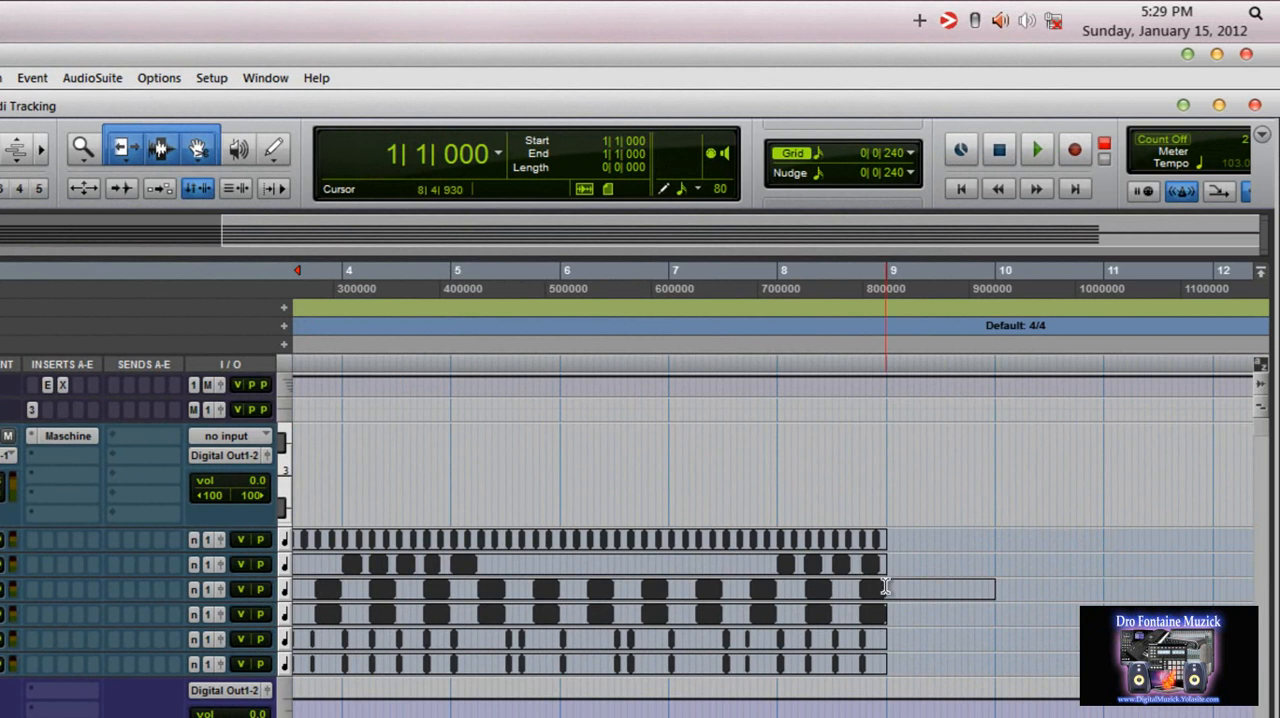
left_click(892, 270)
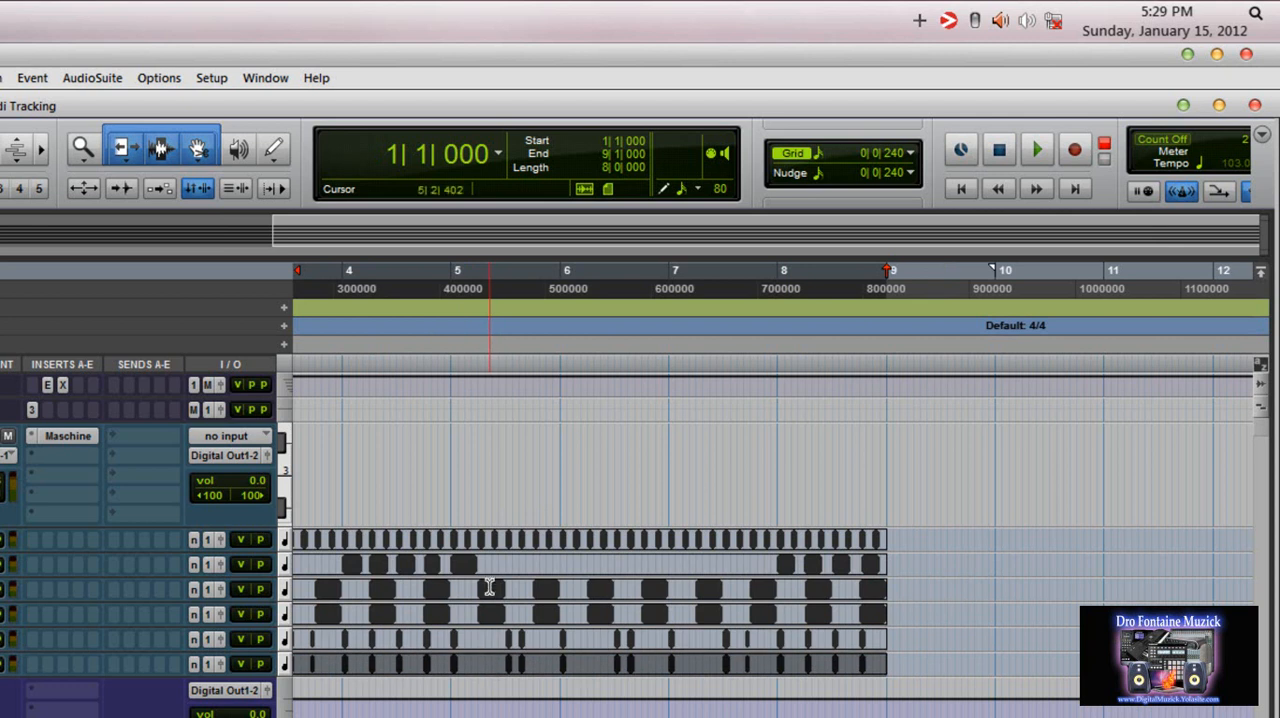
left_click(490, 540)
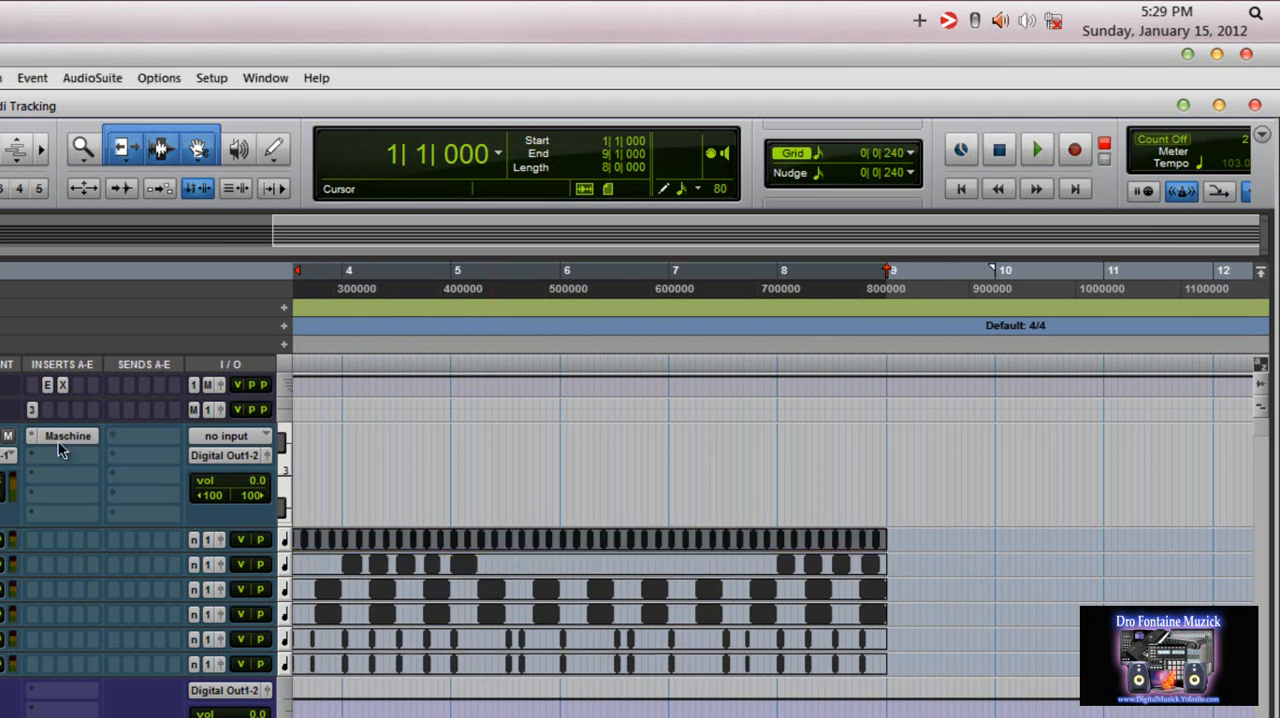
mouse_move(88, 440)
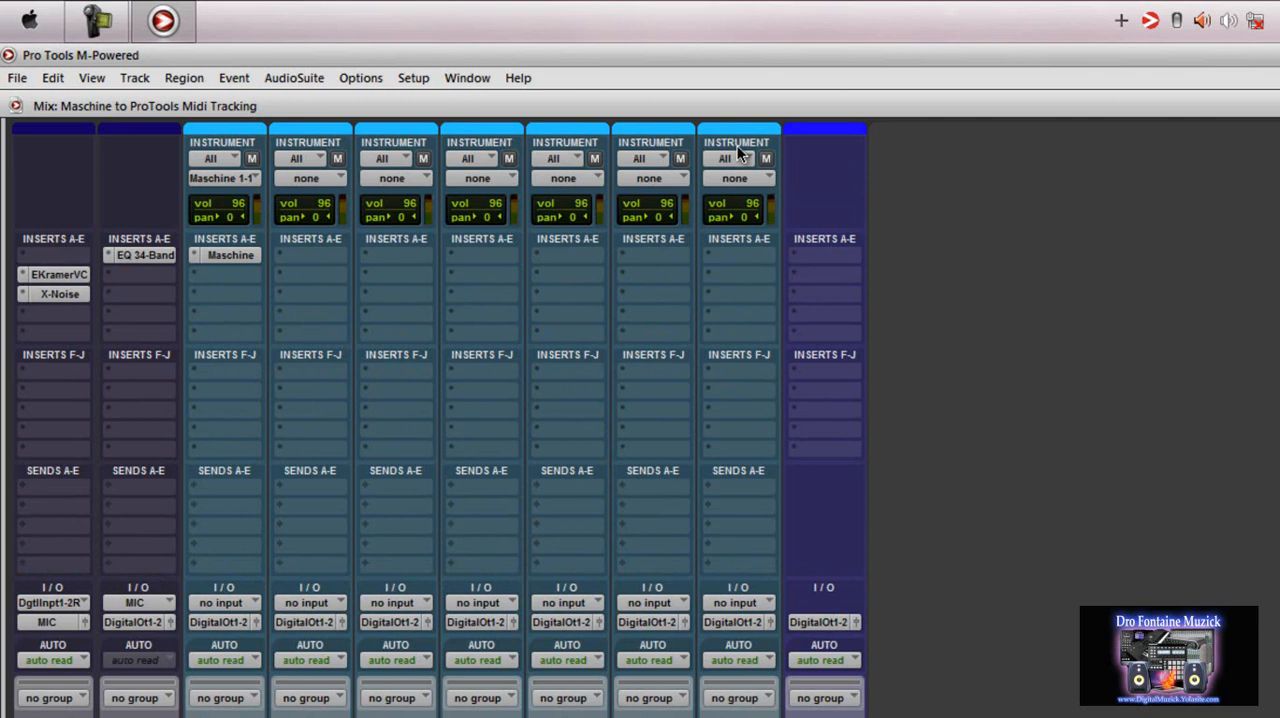
mouse_move(468, 180)
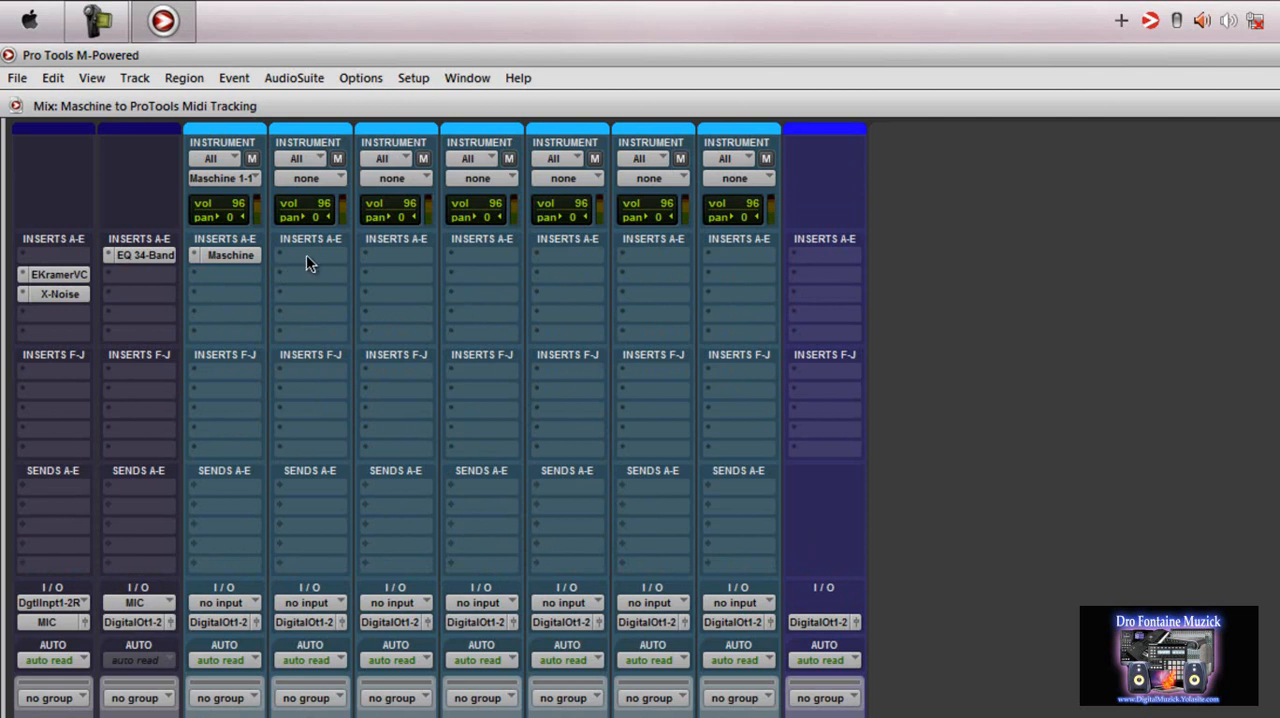
- Open the Maschine plug-in window from the first instrument track's insert
left_click(310, 256)
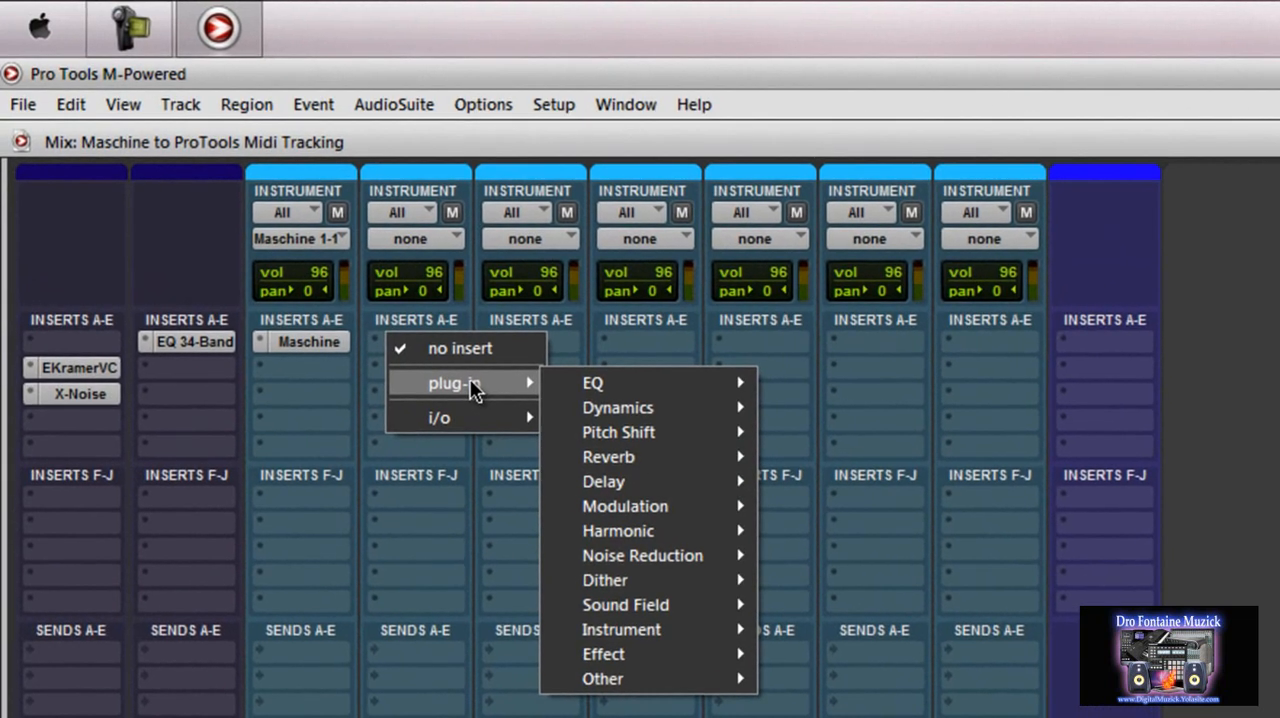
mouse_move(648, 628)
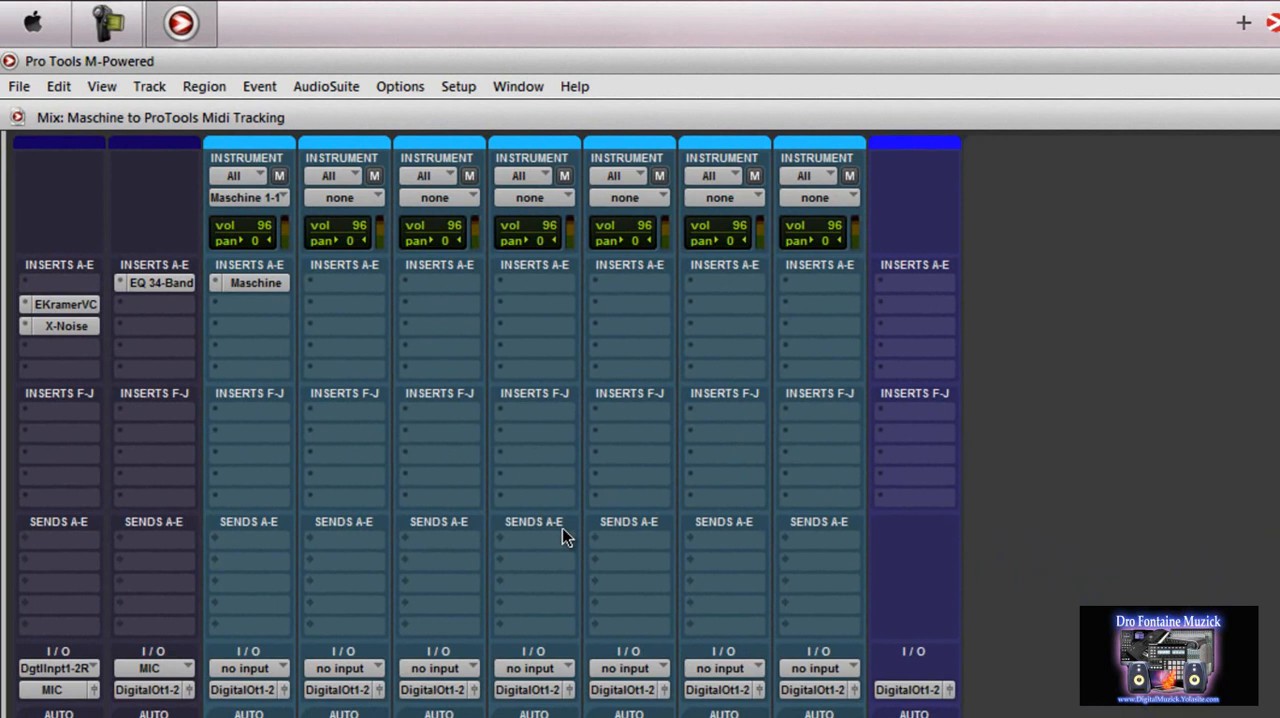
mouse_move(492, 532)
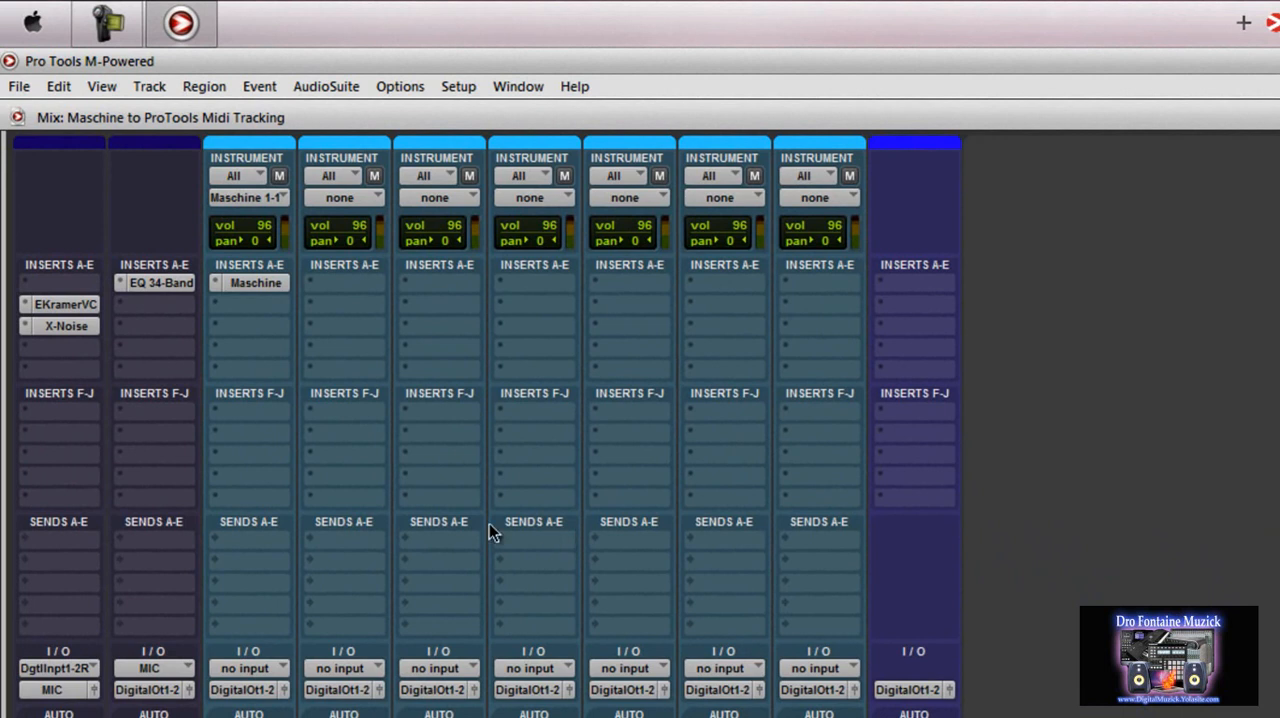
mouse_move(1016, 680)
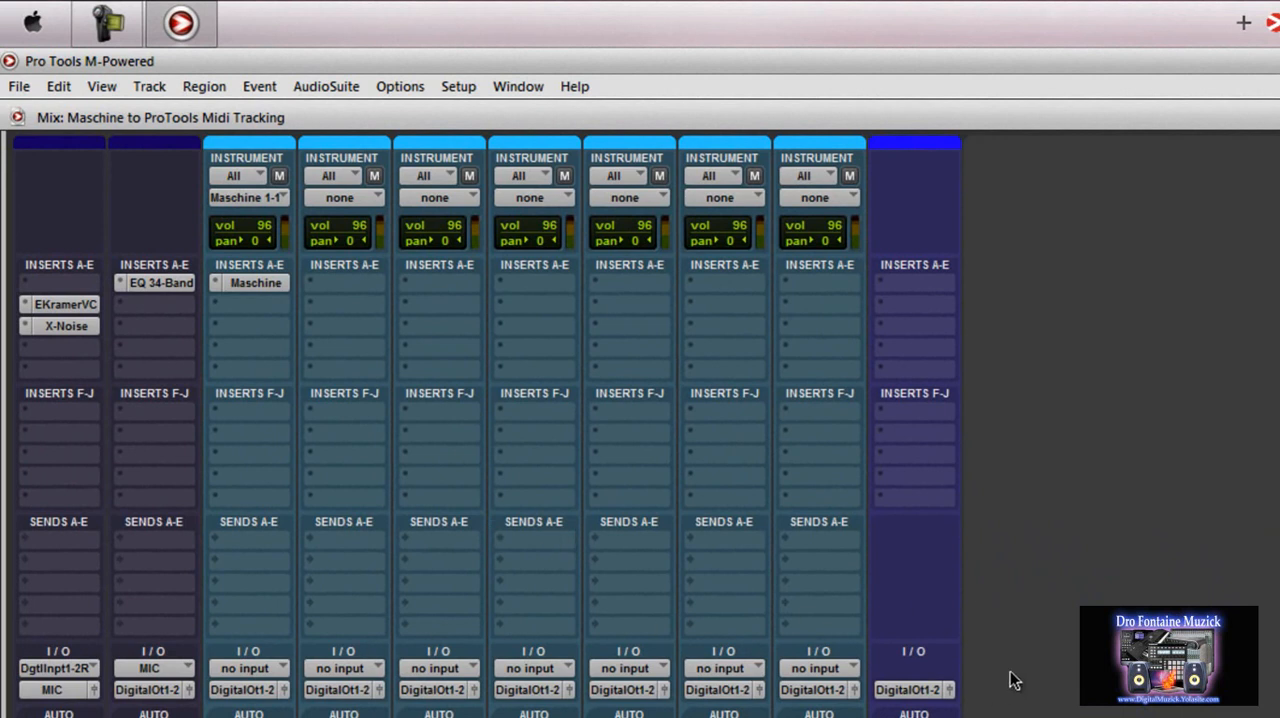
scroll("down", 3)
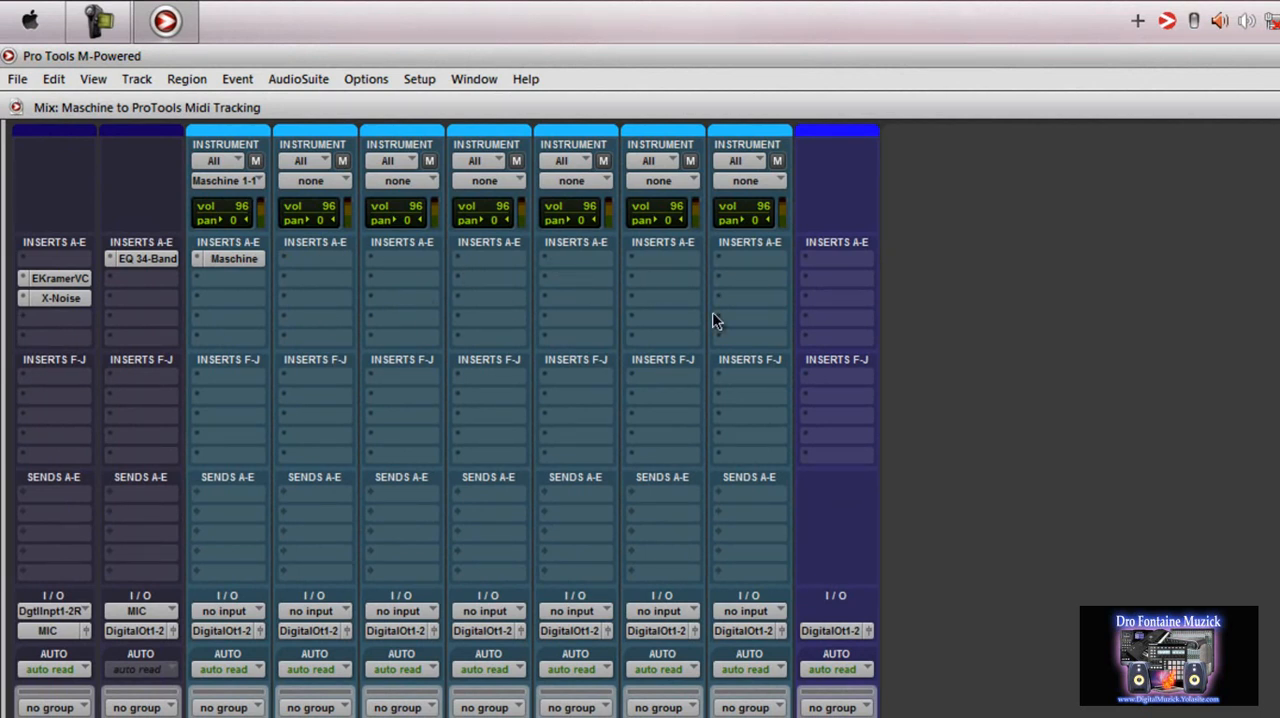
mouse_move(642, 320)
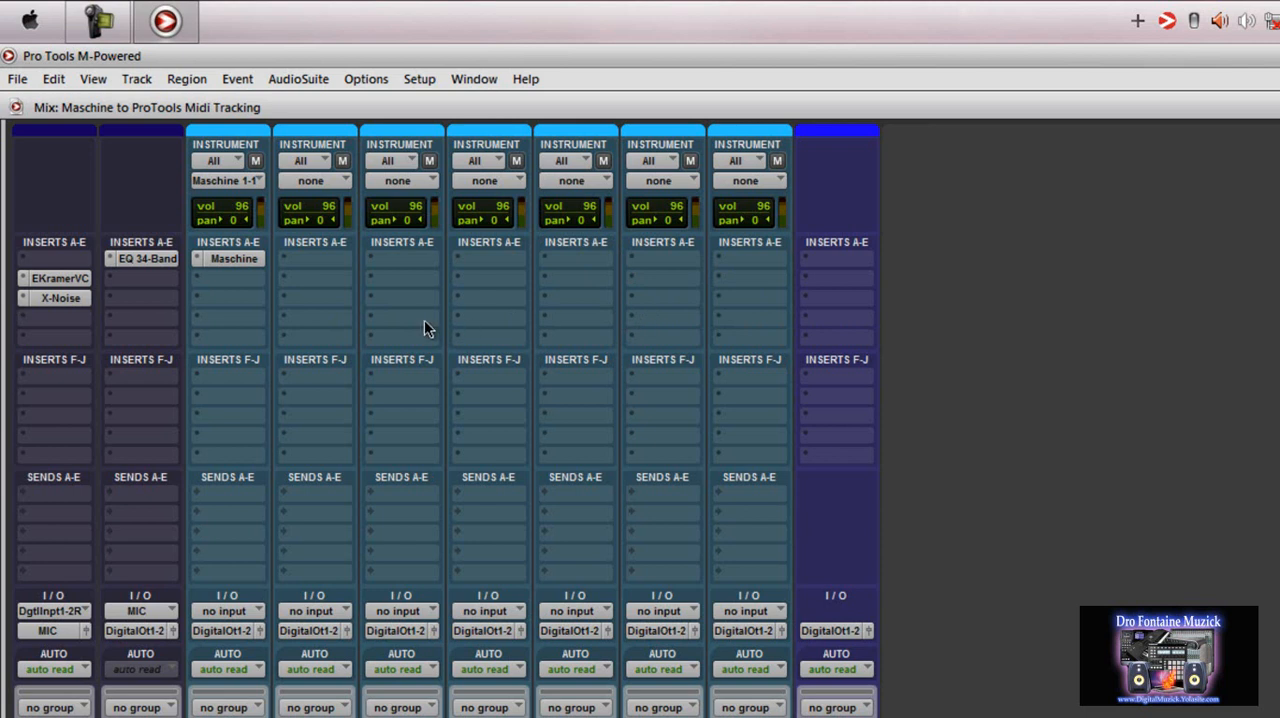
mouse_move(240, 266)
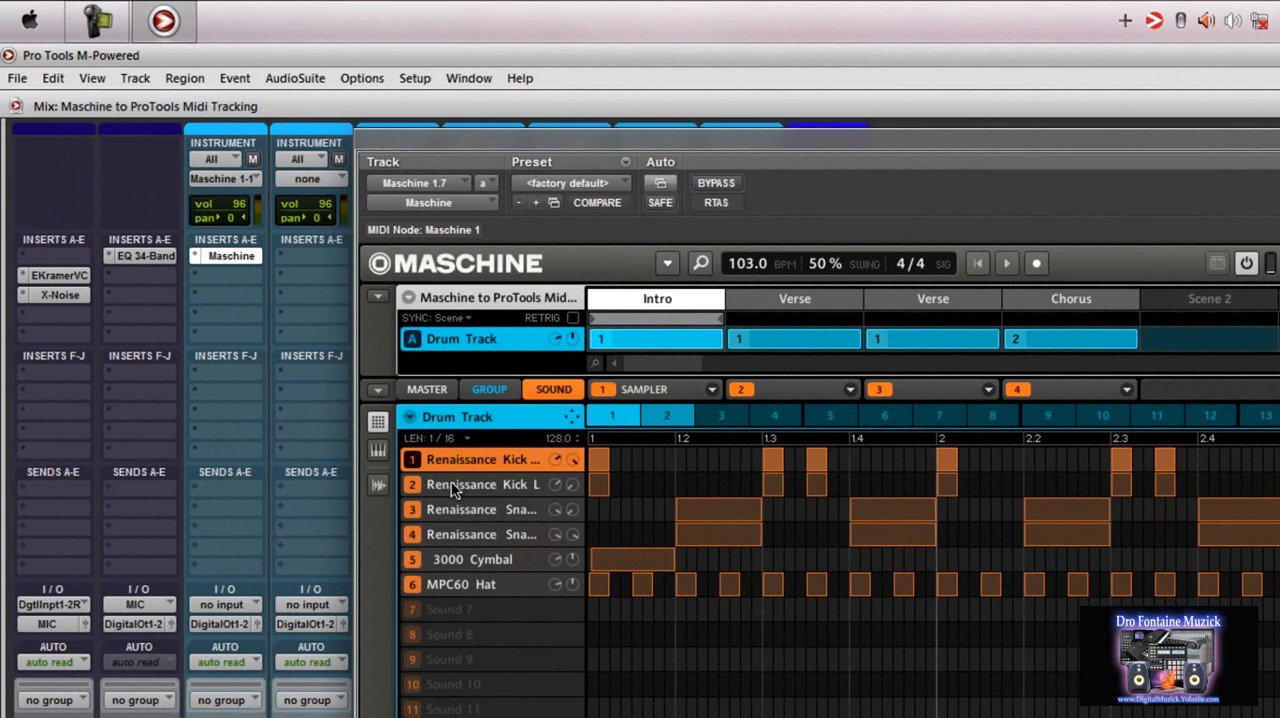
- Reduce the Drum Track pattern to a few kick and hat hits, then bring up Select/Split Notes
left_click(480, 508)
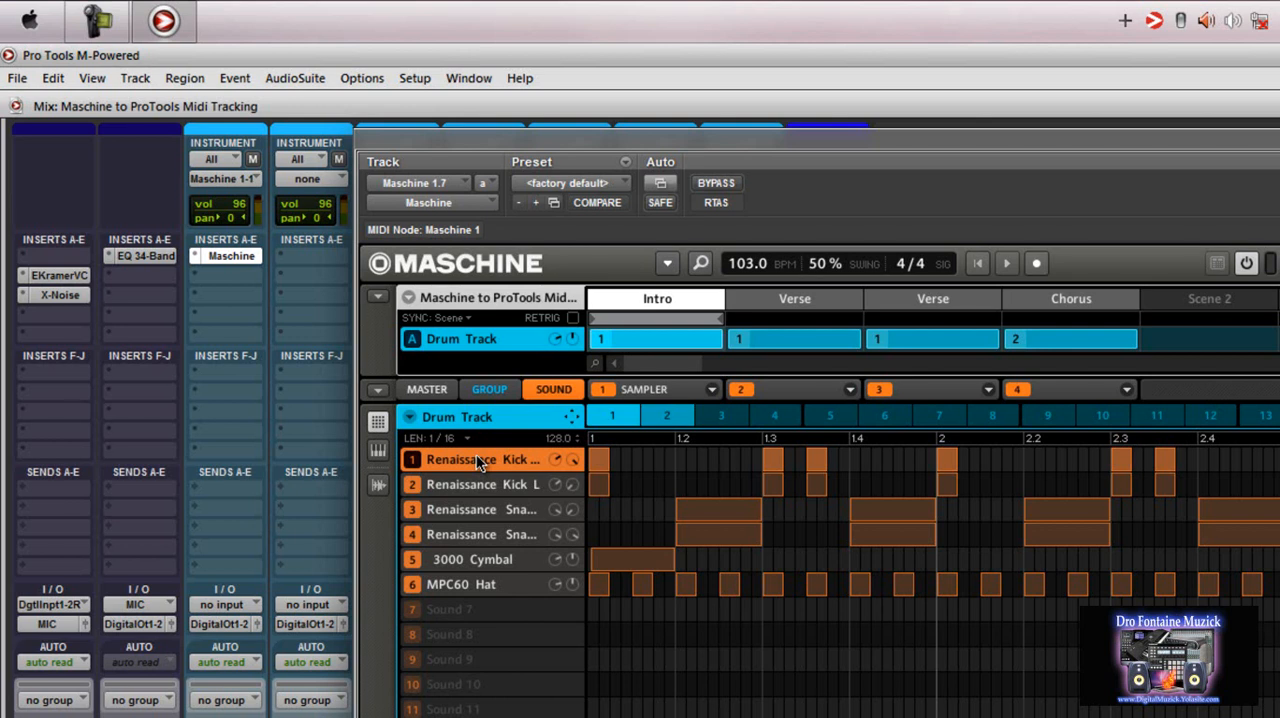
mouse_move(512, 528)
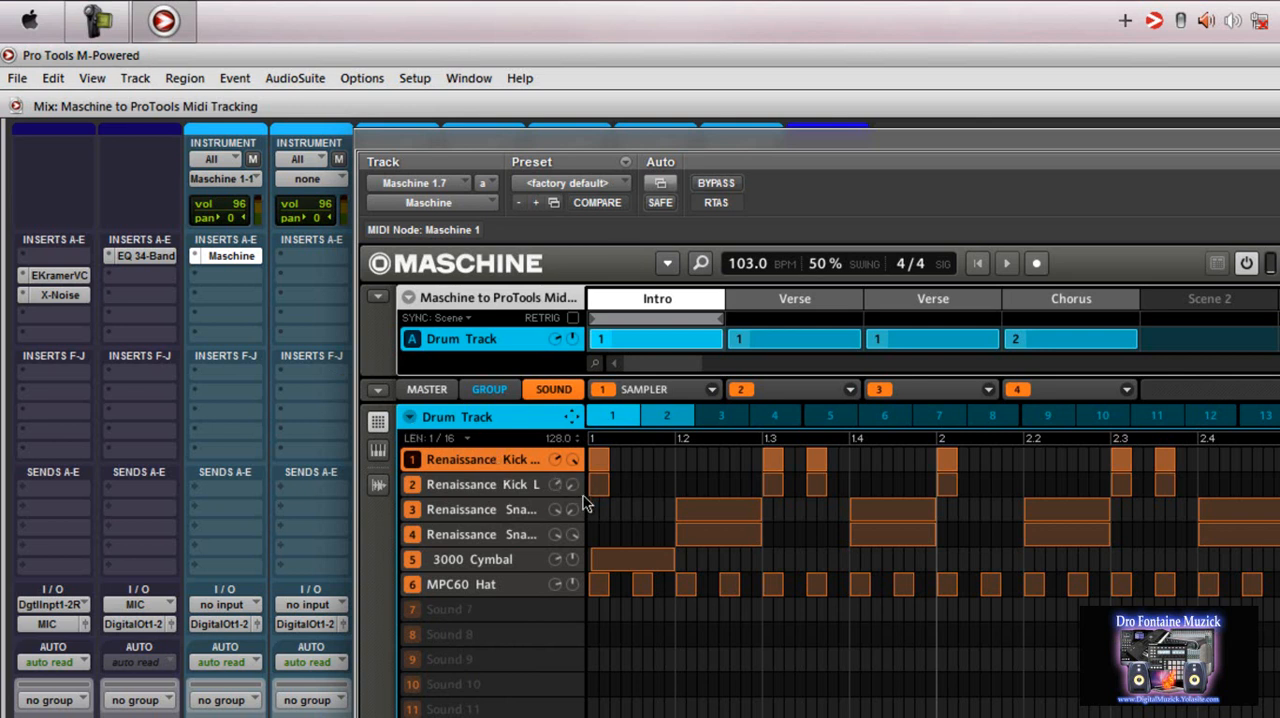
mouse_move(818, 556)
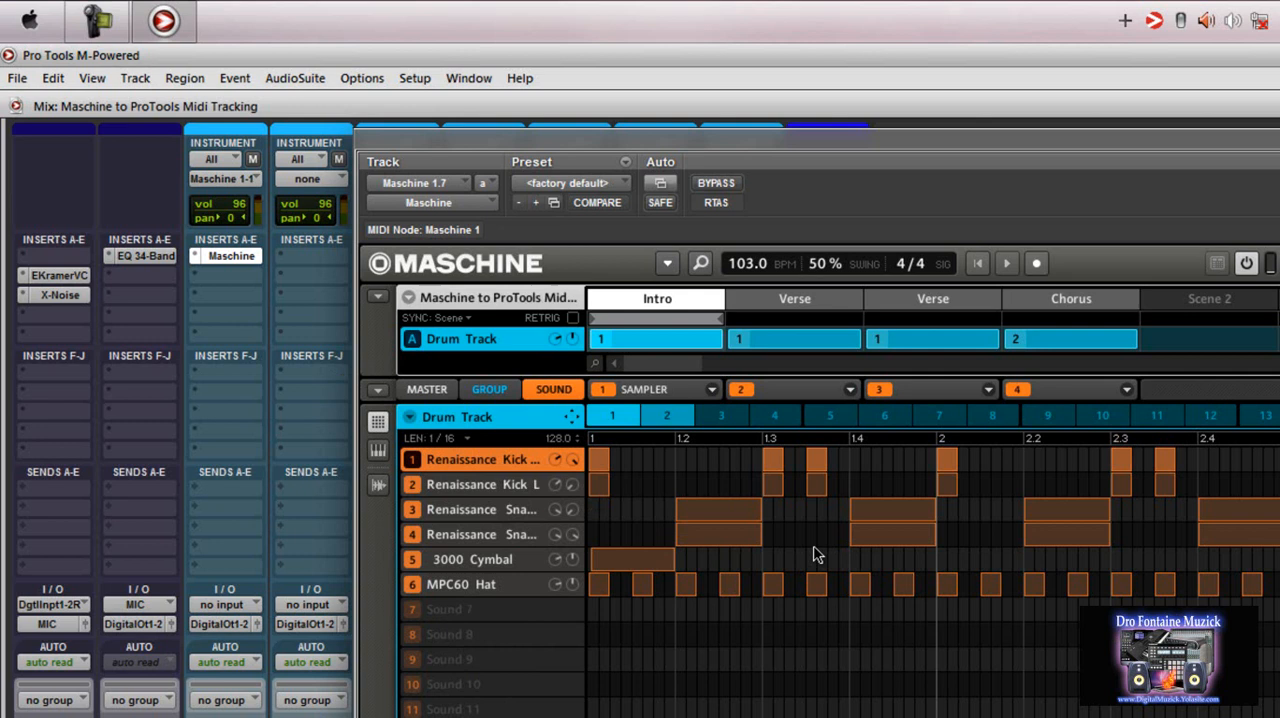
mouse_move(824, 490)
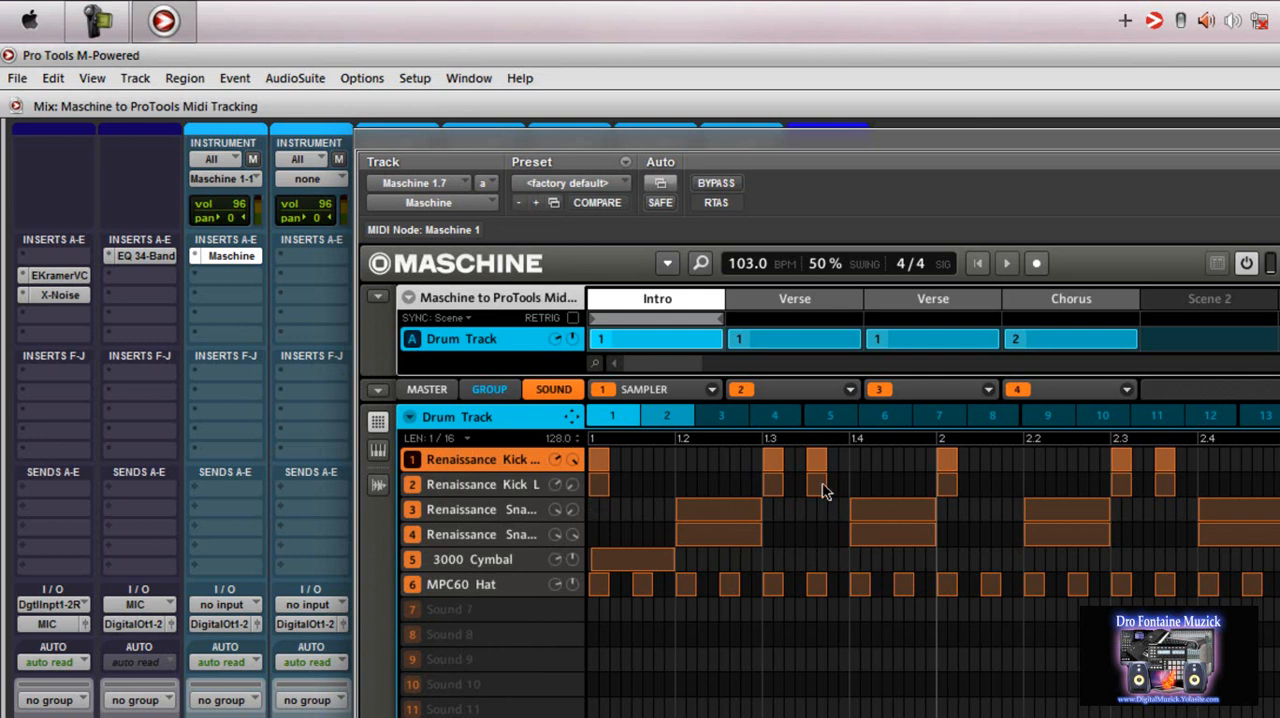
mouse_move(596, 464)
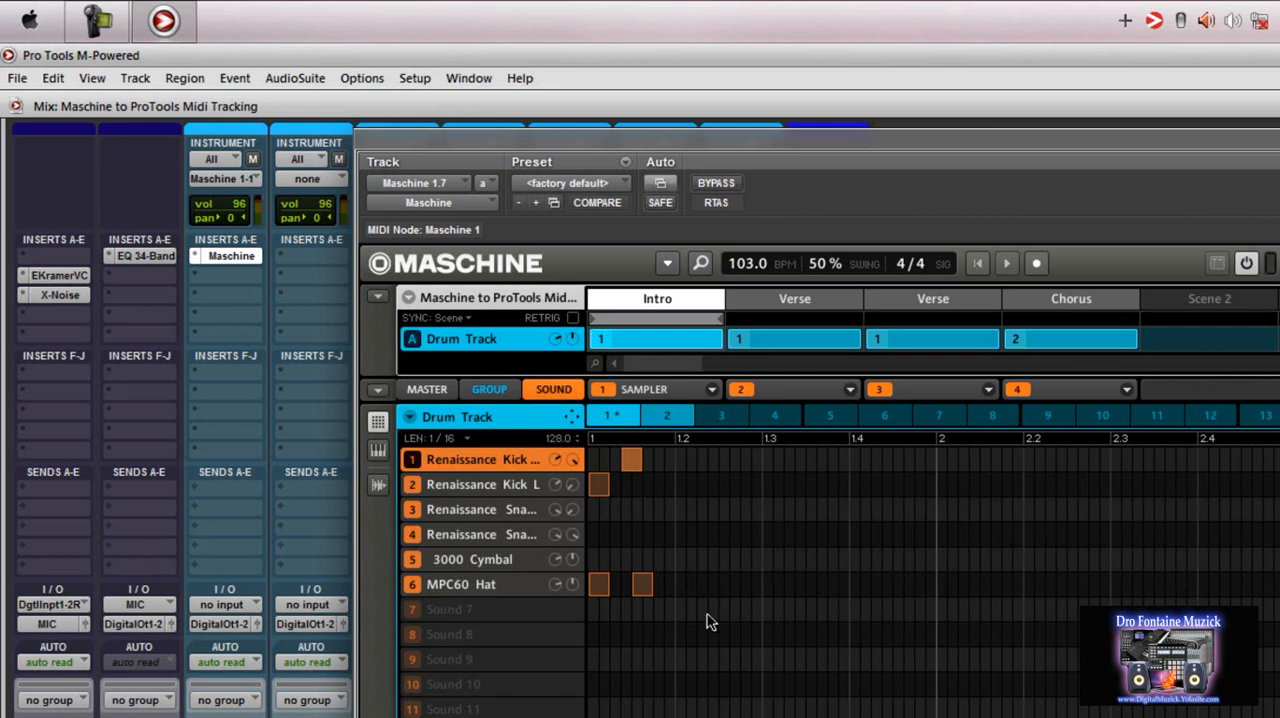
left_click(448, 608)
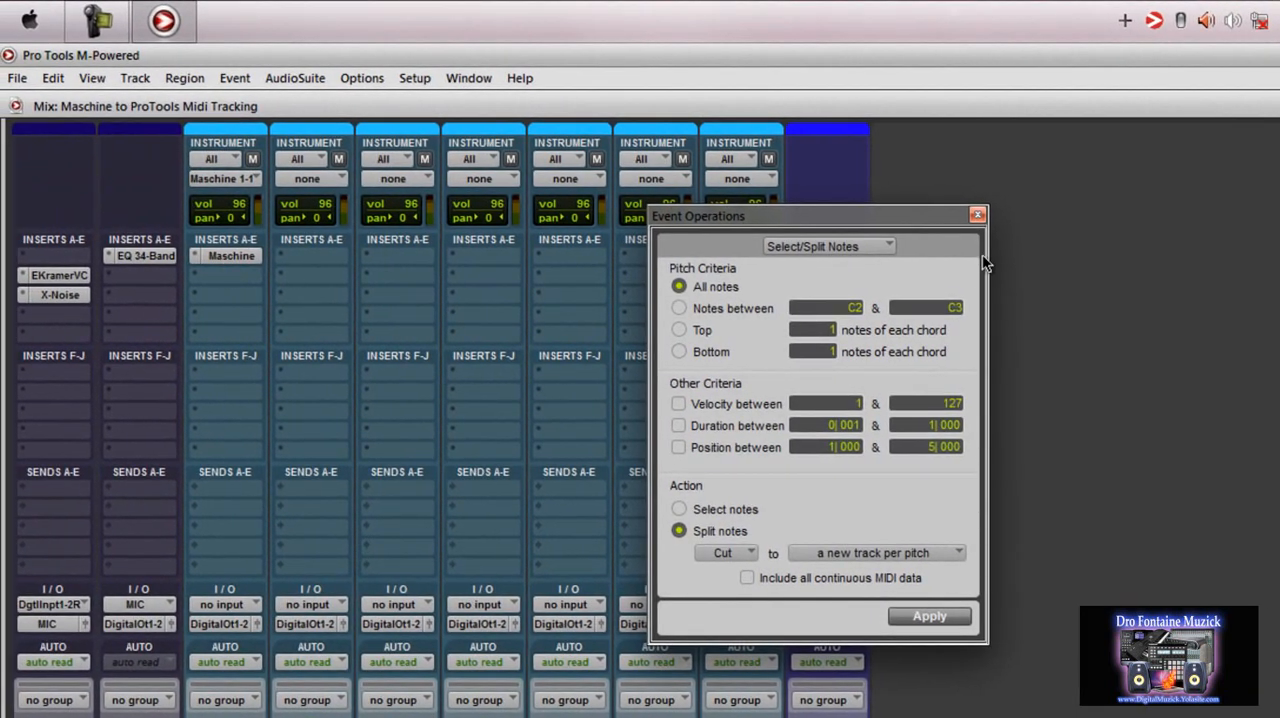
- Close the Event Operations window and reopen Maschine on the first instrument track
left_click(976, 214)
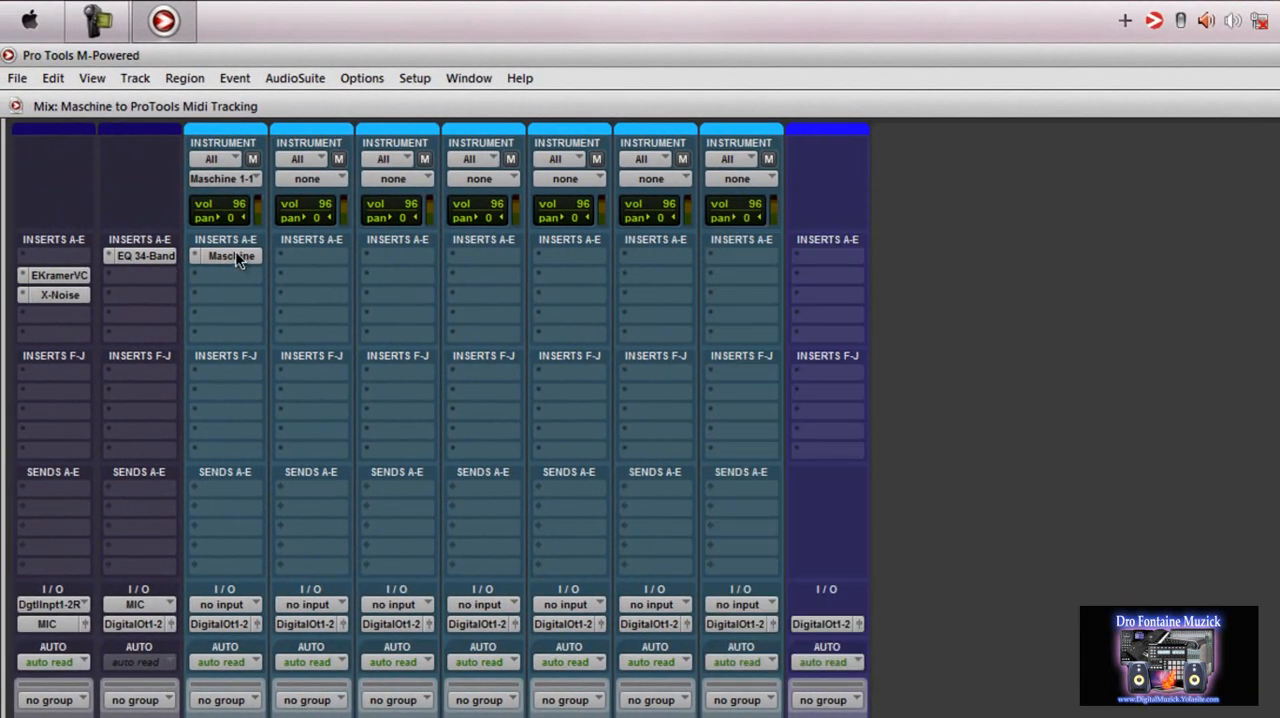
mouse_move(232, 256)
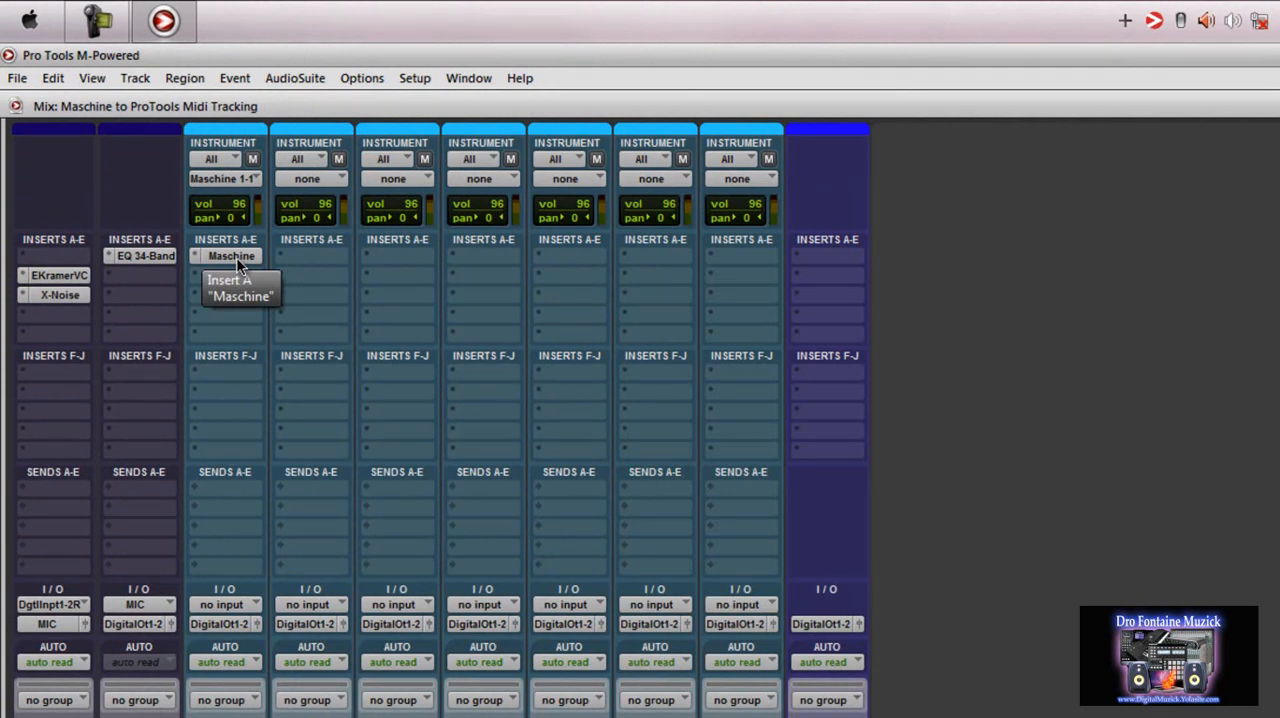
mouse_move(310, 268)
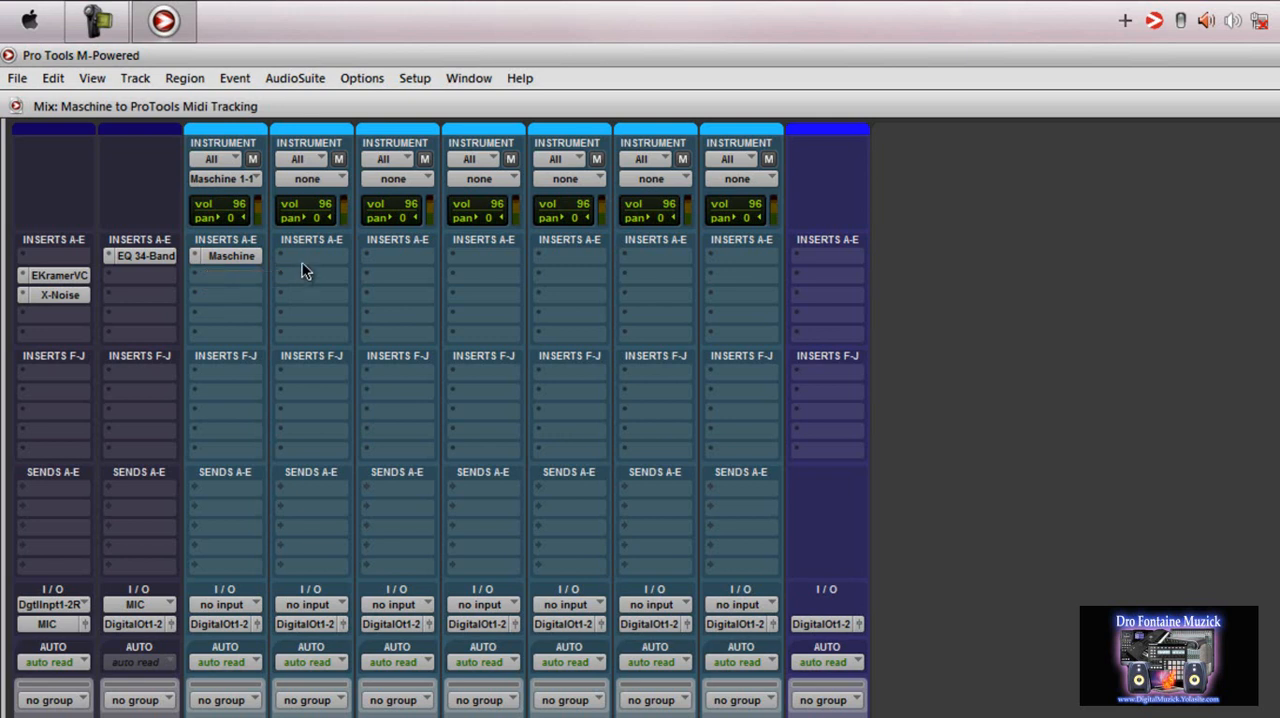
mouse_move(322, 264)
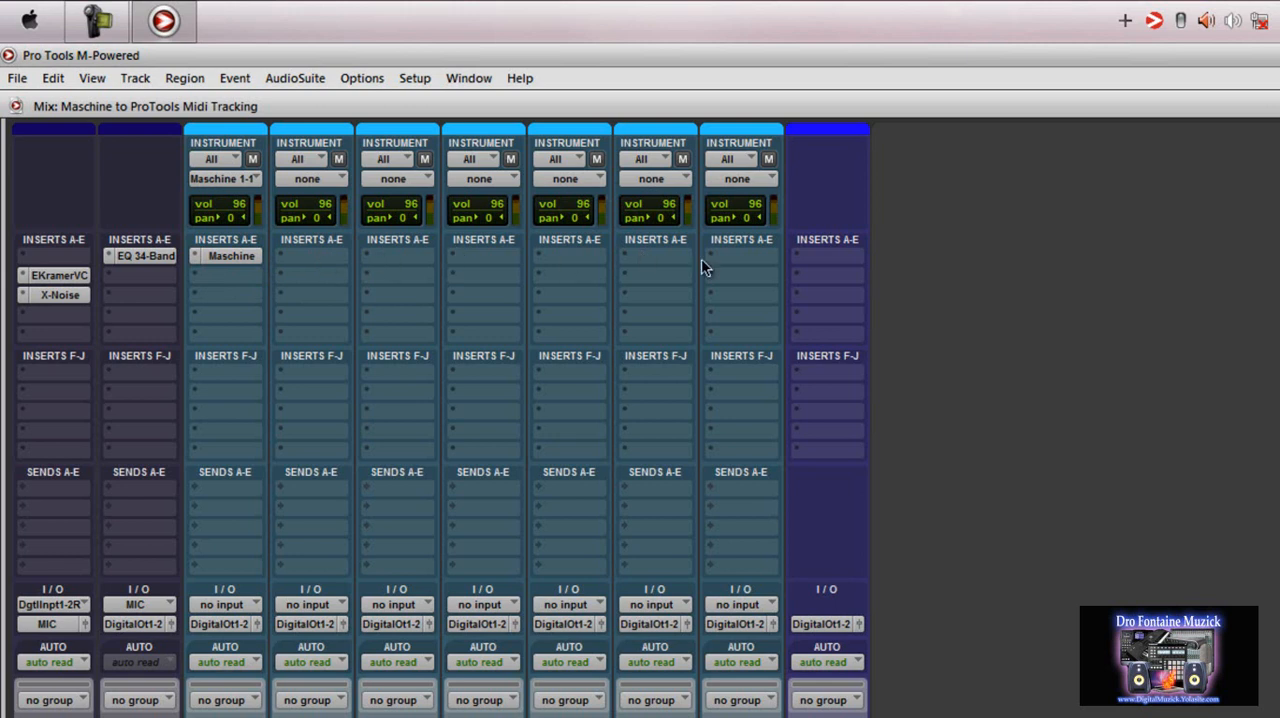
mouse_move(448, 256)
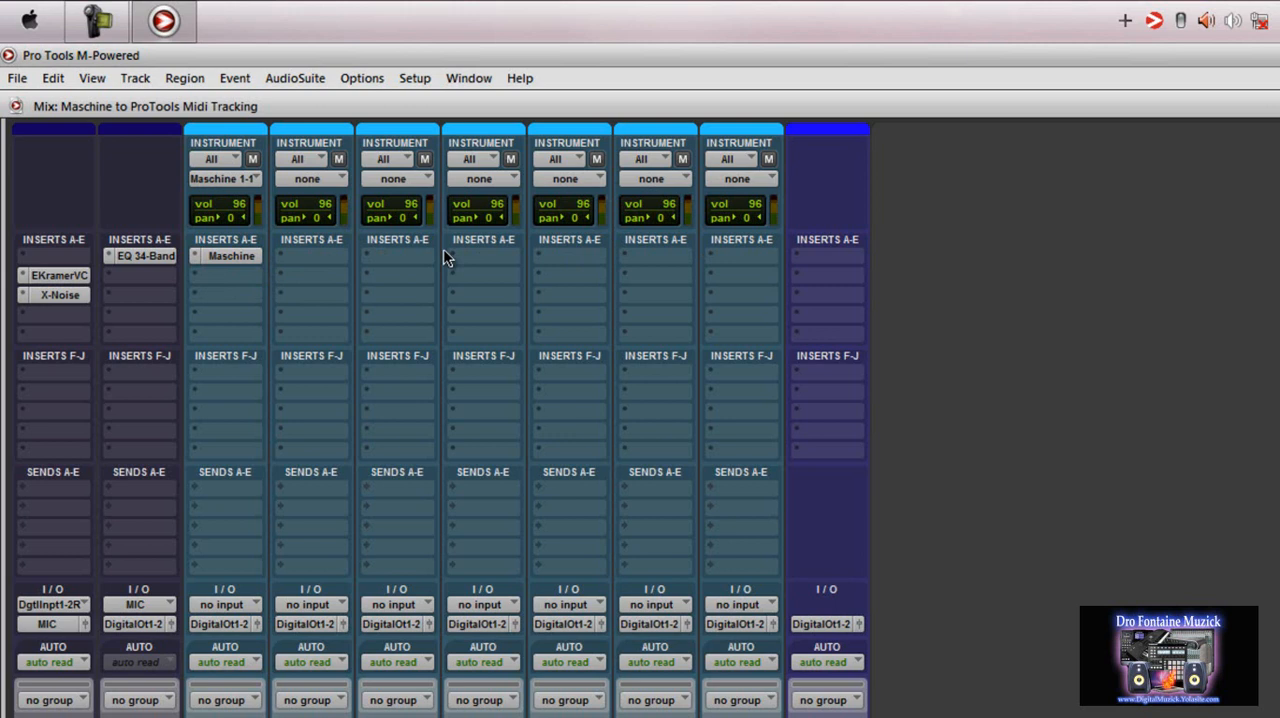
mouse_move(210, 262)
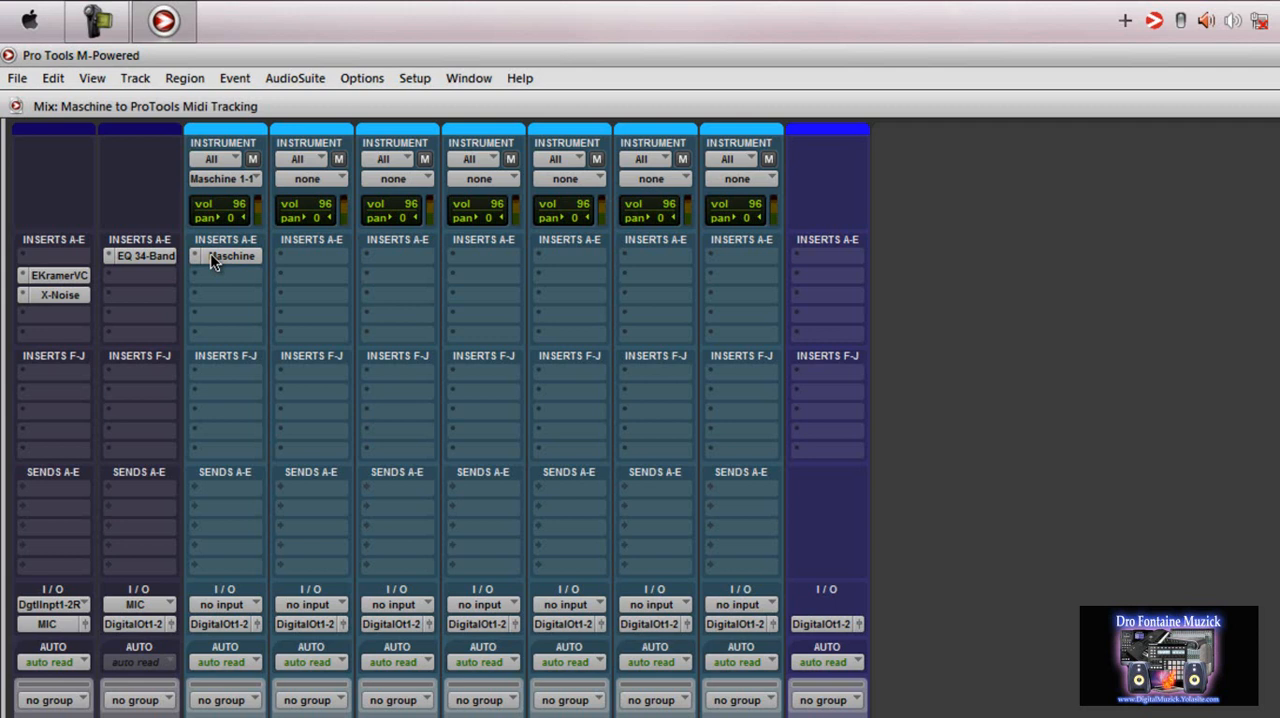
mouse_move(232, 256)
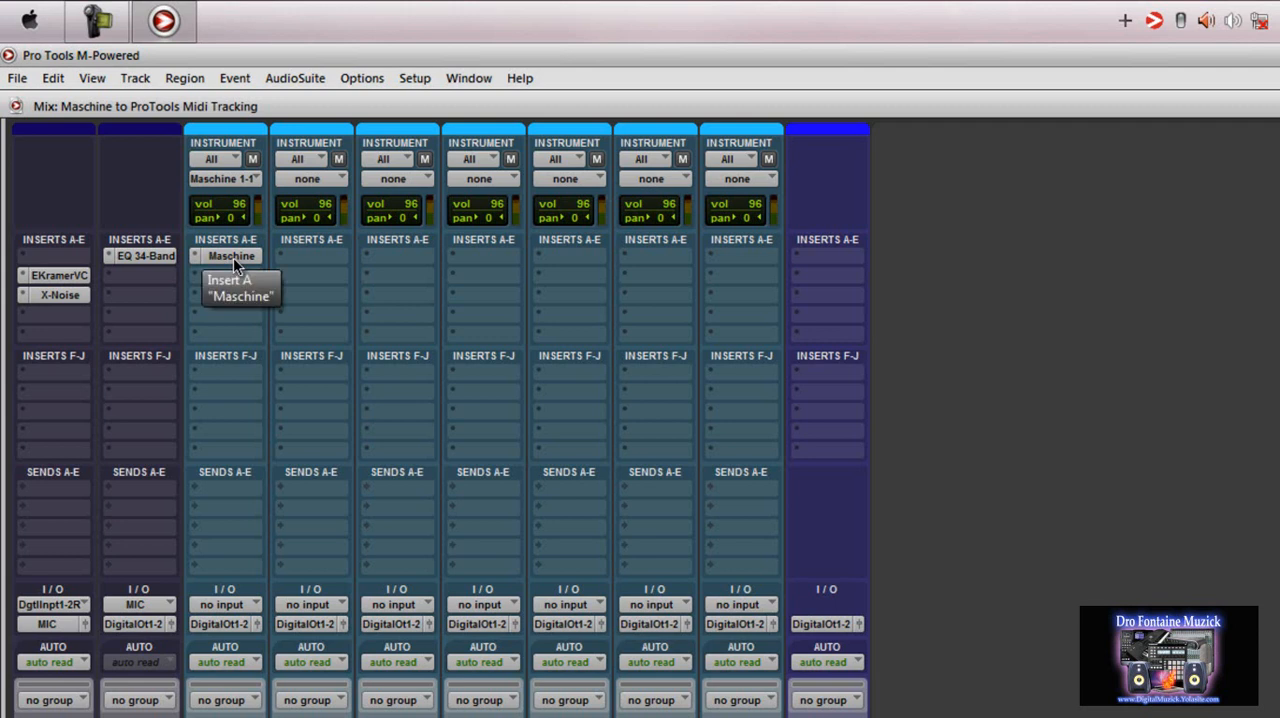
mouse_move(304, 268)
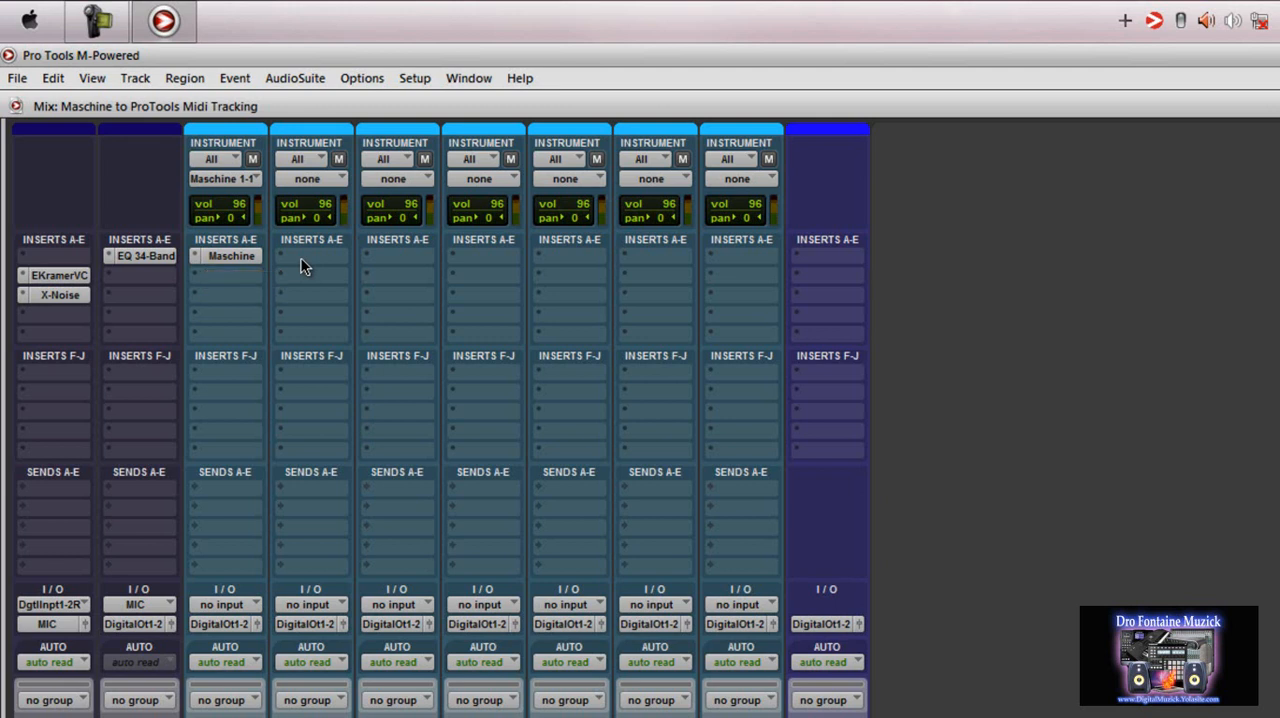
left_click(232, 256)
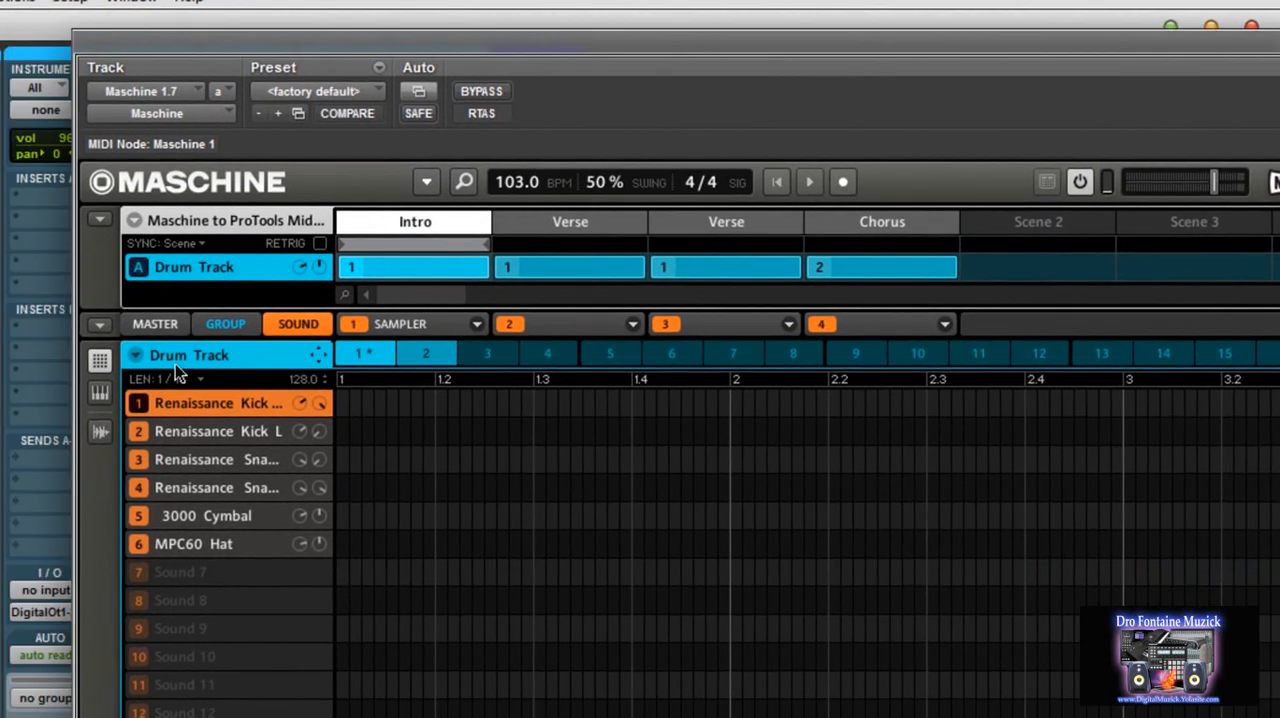
- Batch-map the Drum Track's sounds to separate MIDI channels and apply
left_click(100, 330)
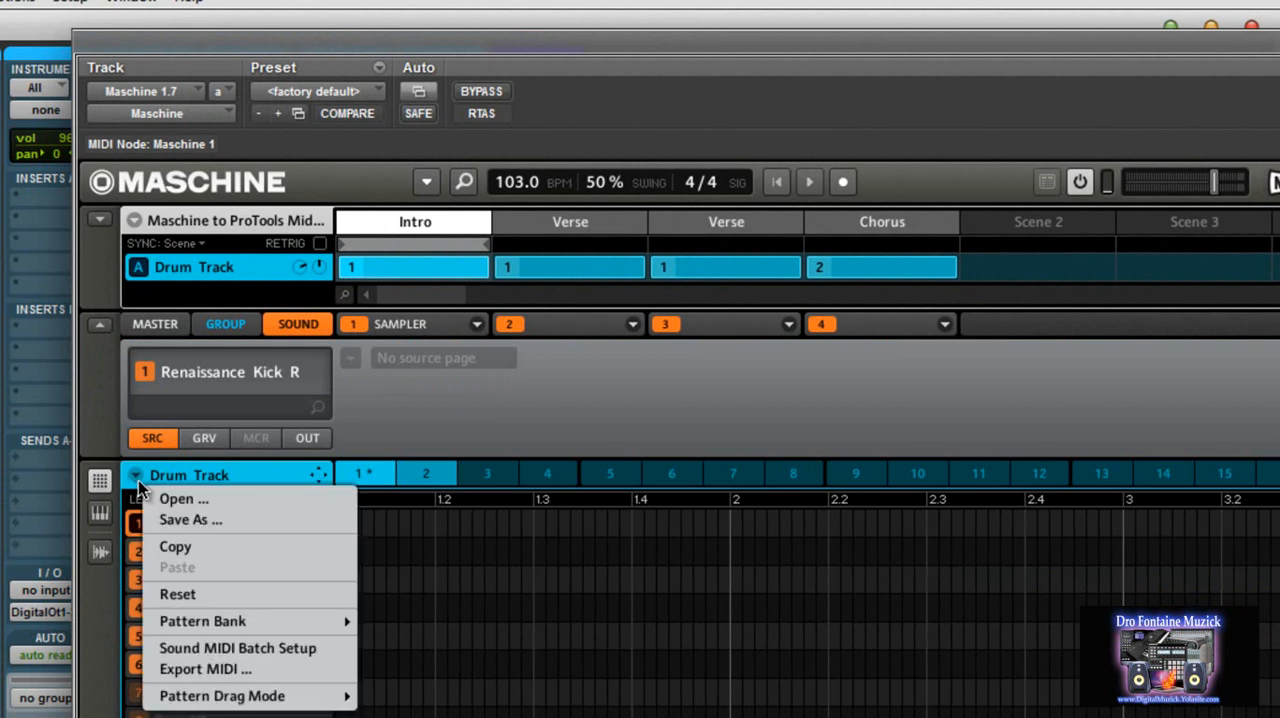
mouse_move(262, 658)
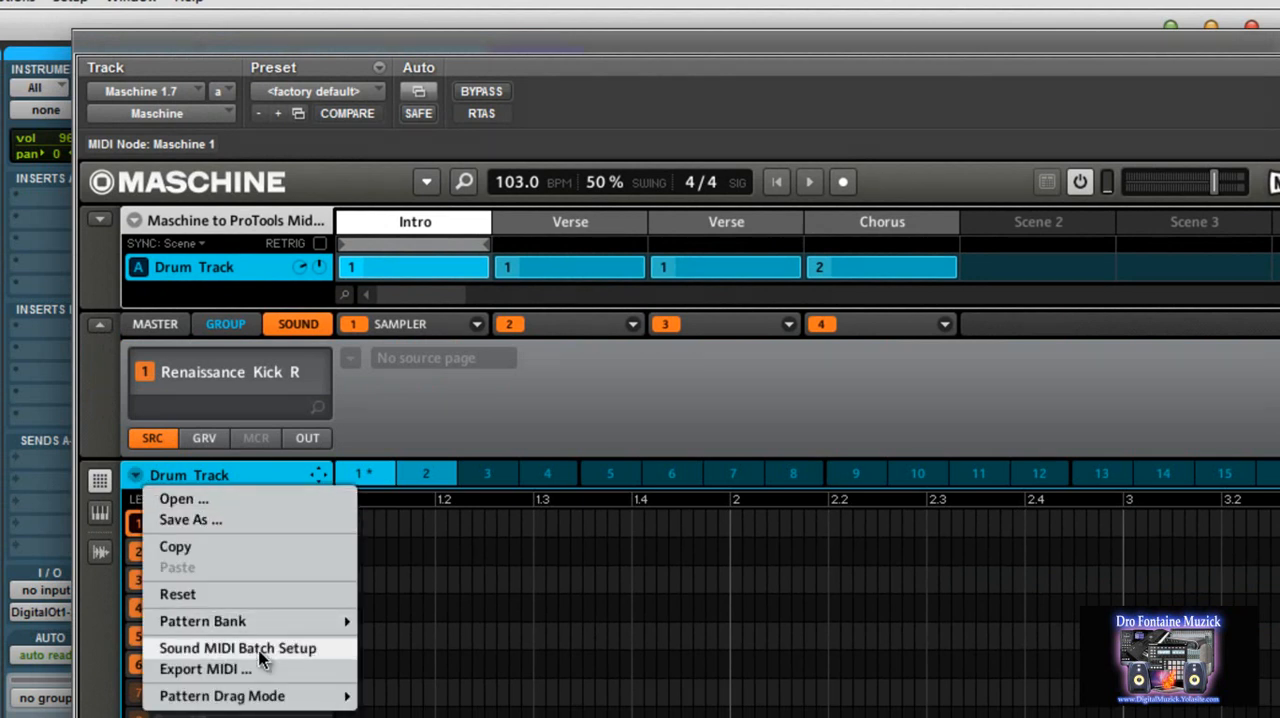
left_click(236, 648)
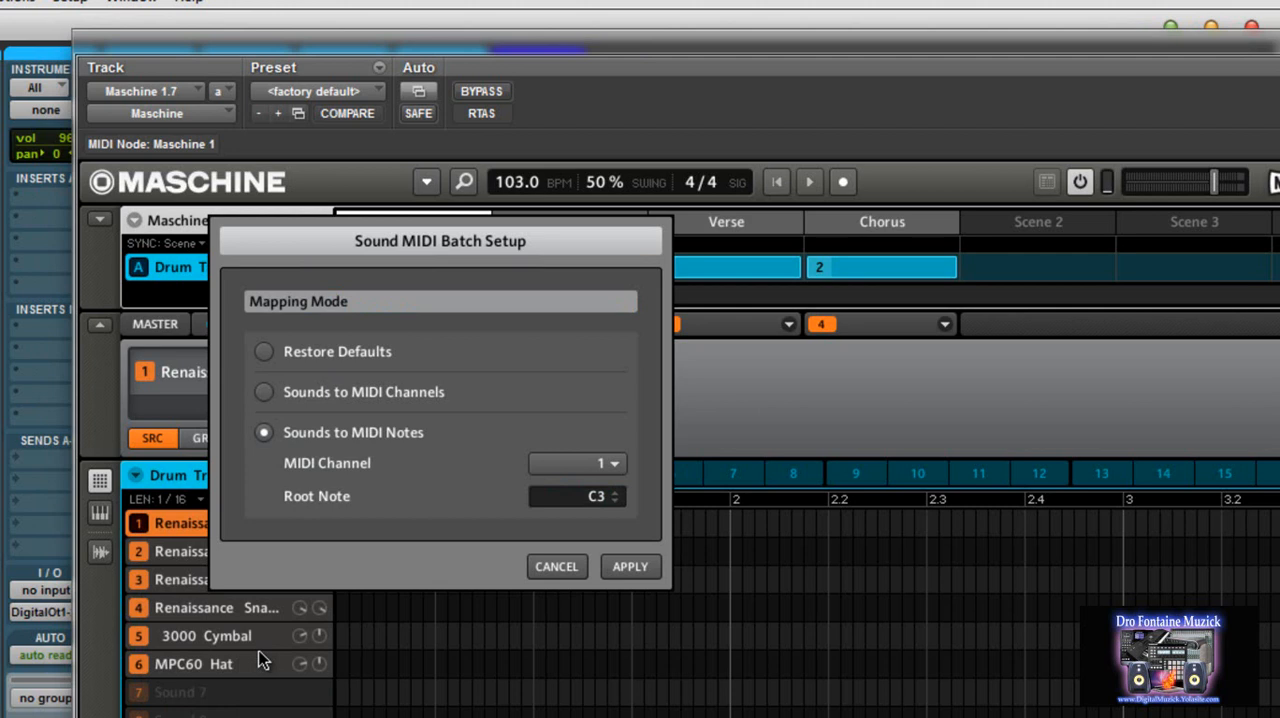
mouse_move(398, 468)
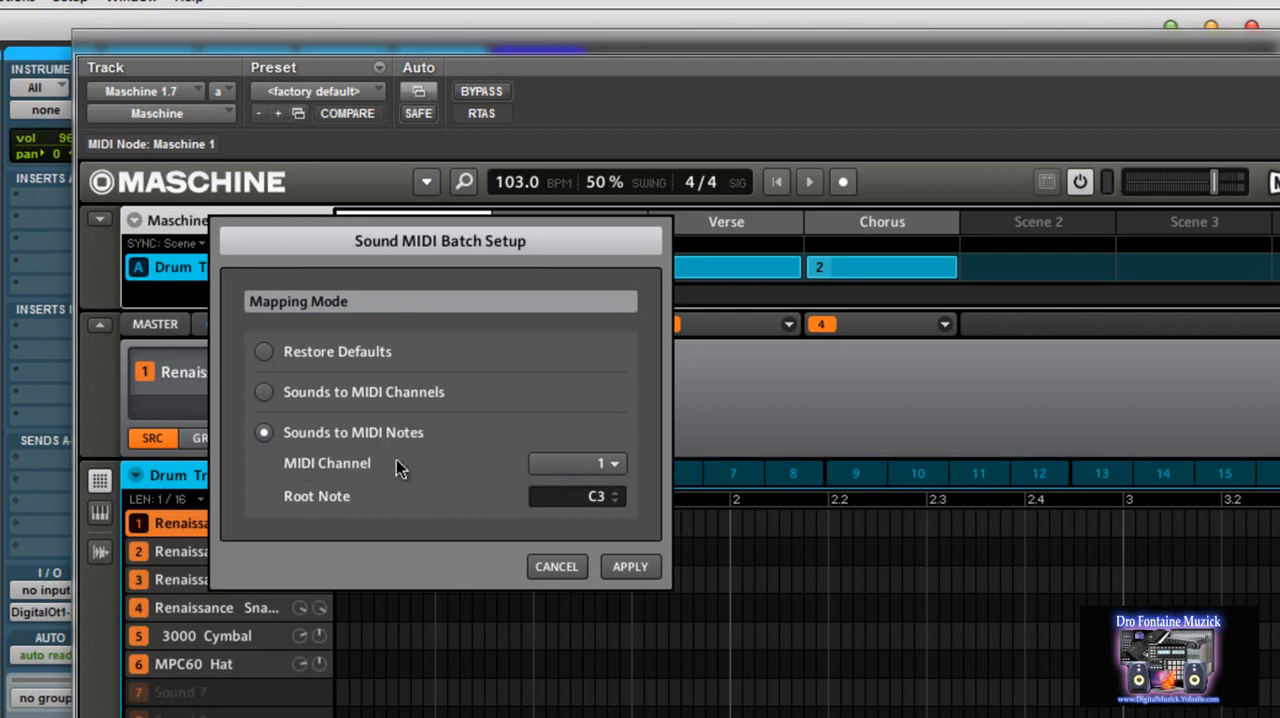
mouse_move(382, 470)
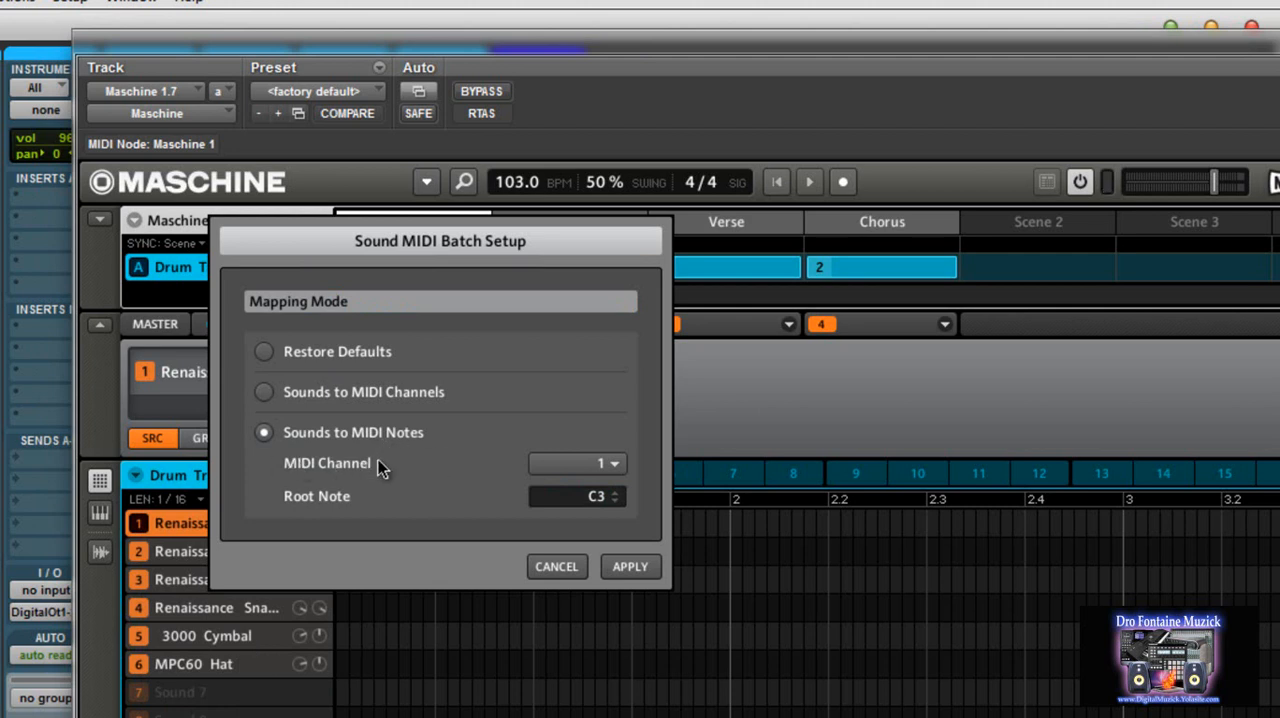
left_click(264, 392)
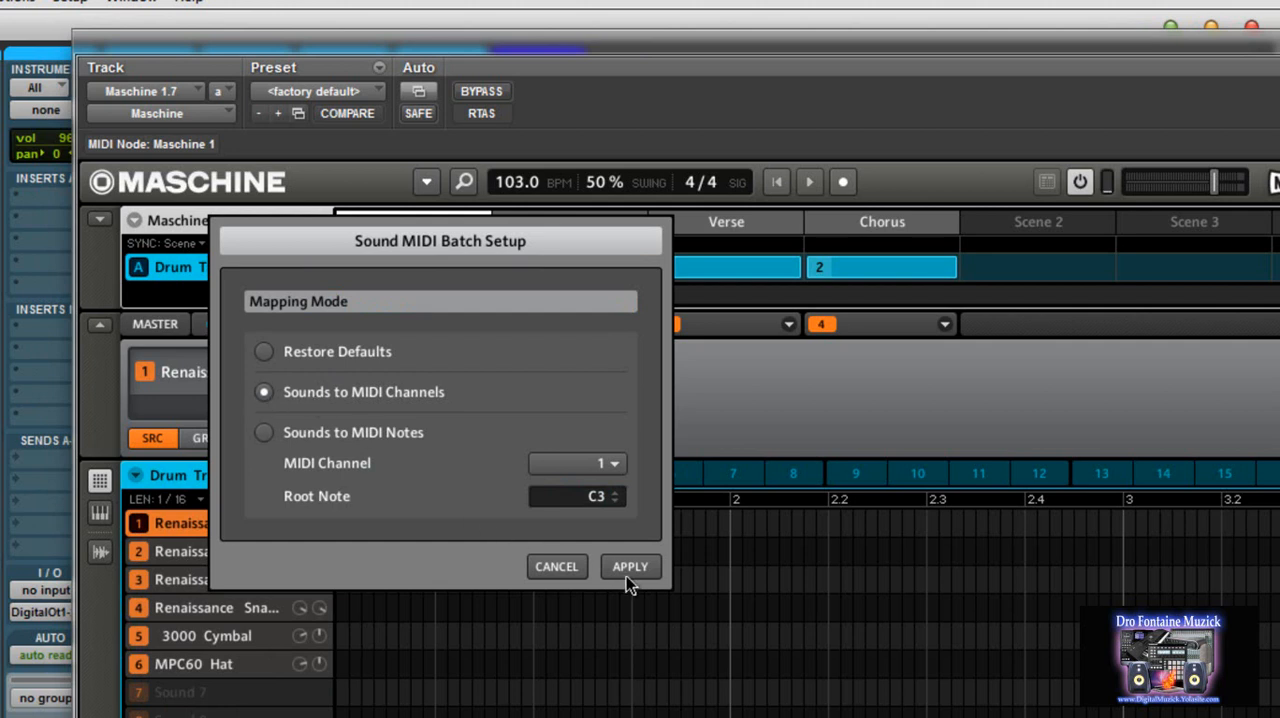
left_click(630, 566)
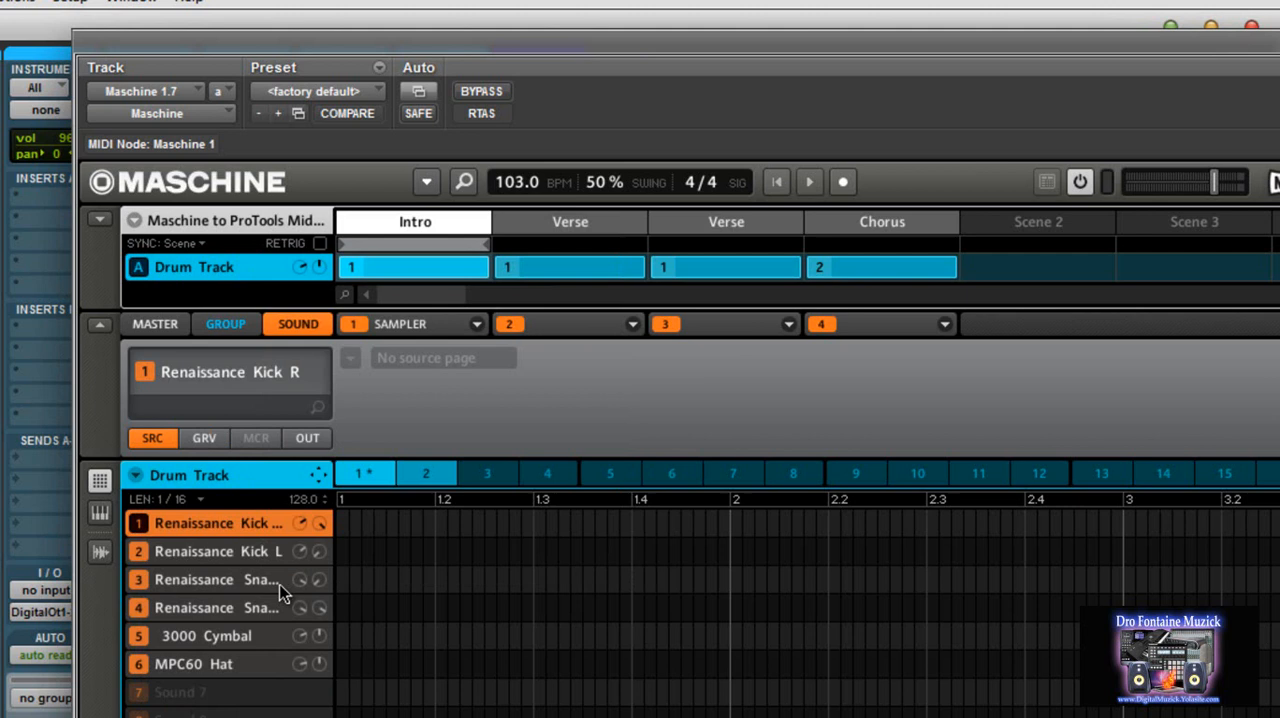
mouse_move(344, 498)
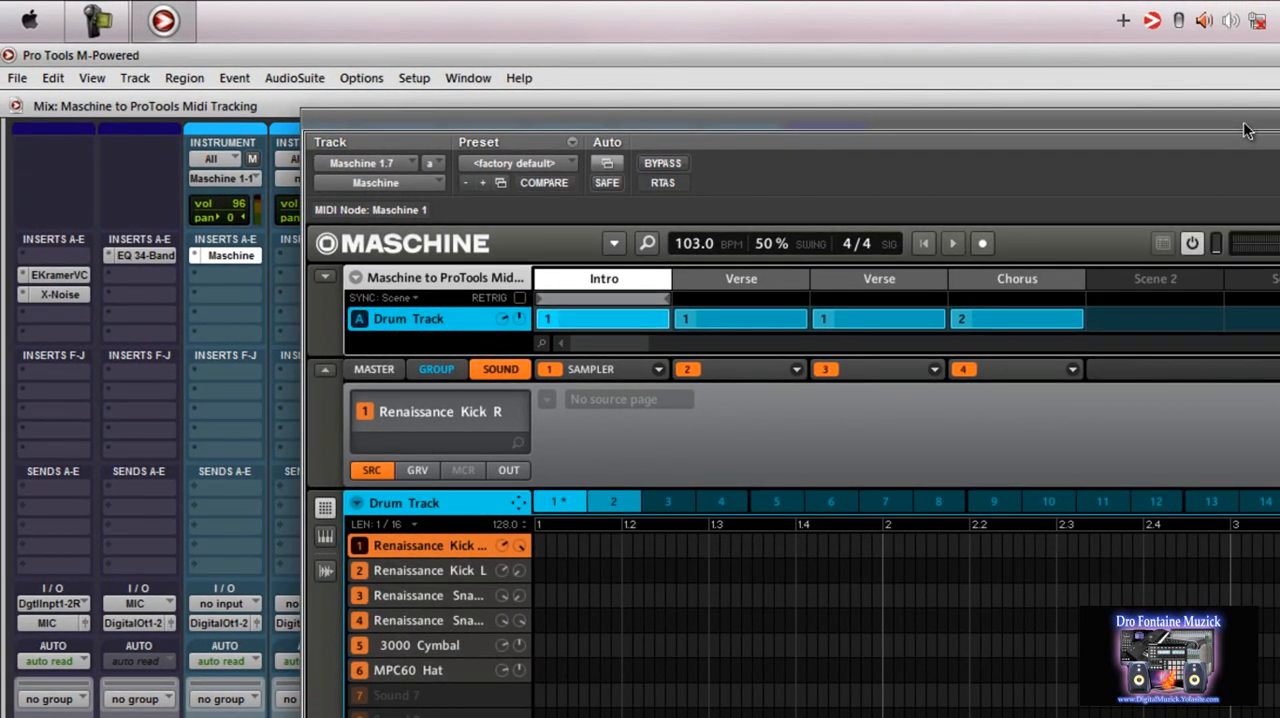
mouse_move(520, 544)
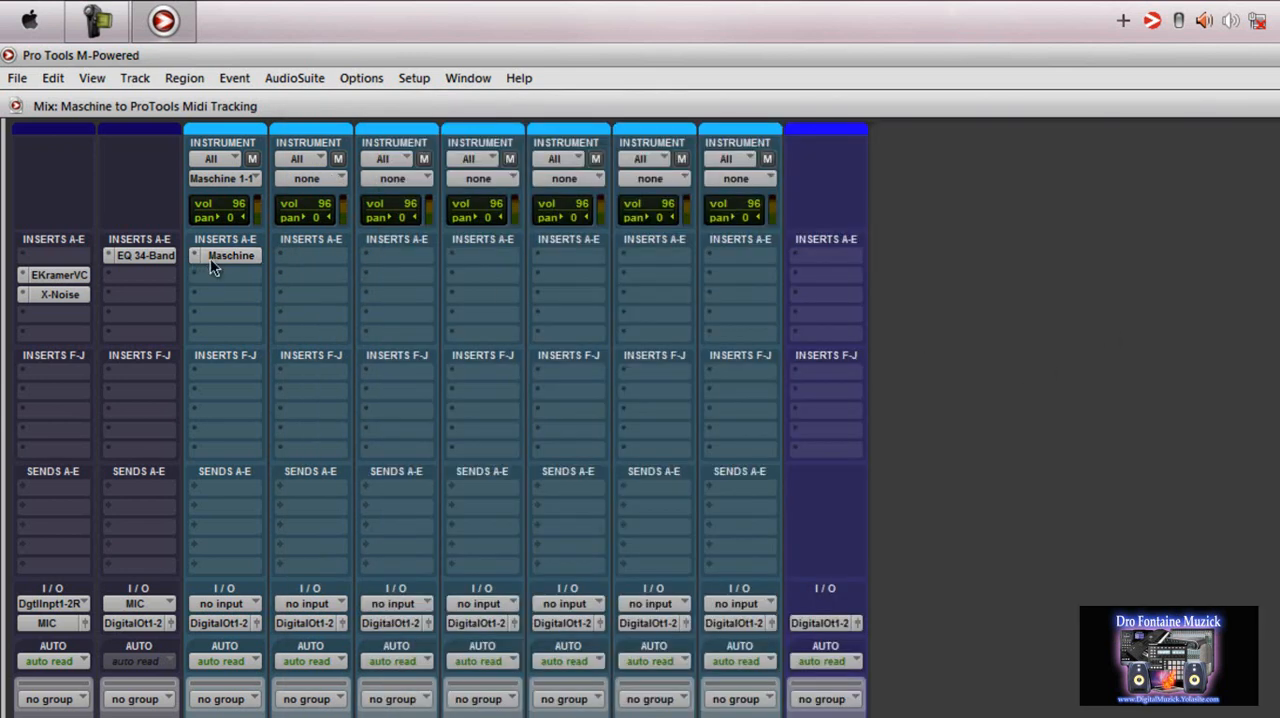
mouse_move(578, 284)
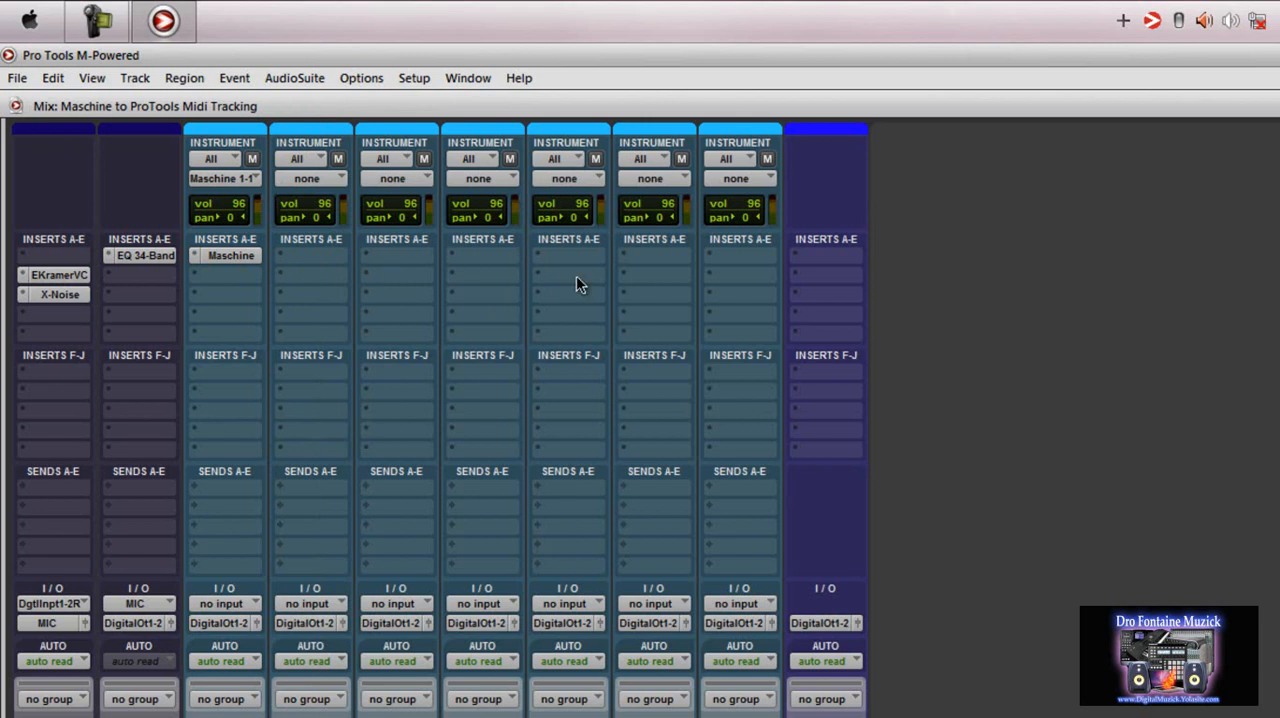
mouse_move(472, 320)
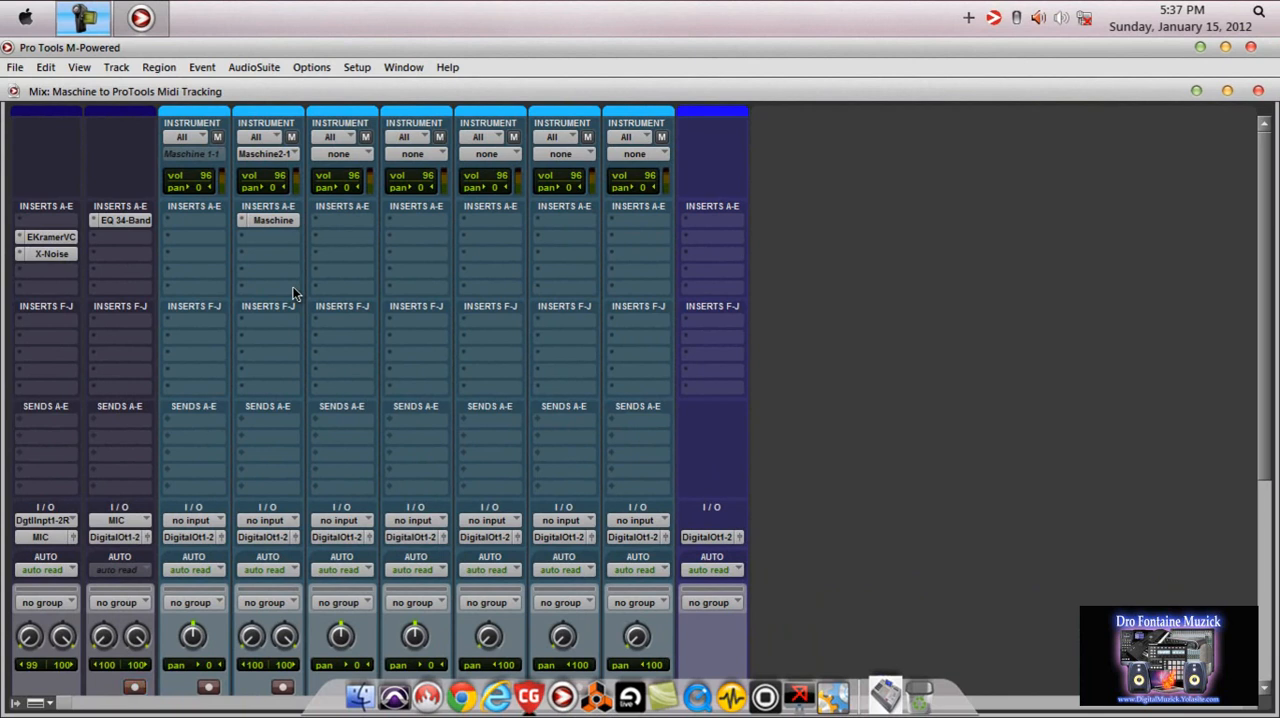
- Route the second instrument track's MIDI output to the next Maschine channel
left_click(134, 688)
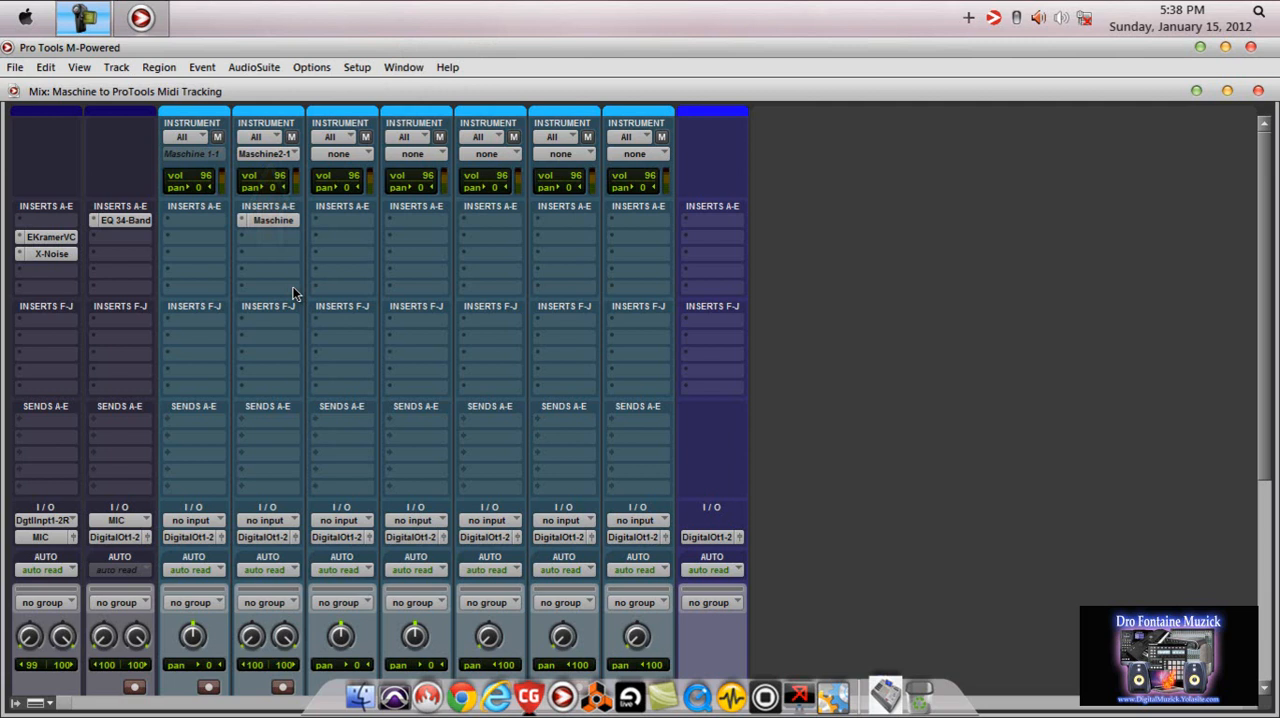
- Route the second instrument track's MIDI output to Maschine 2, channel 2
left_click(268, 152)
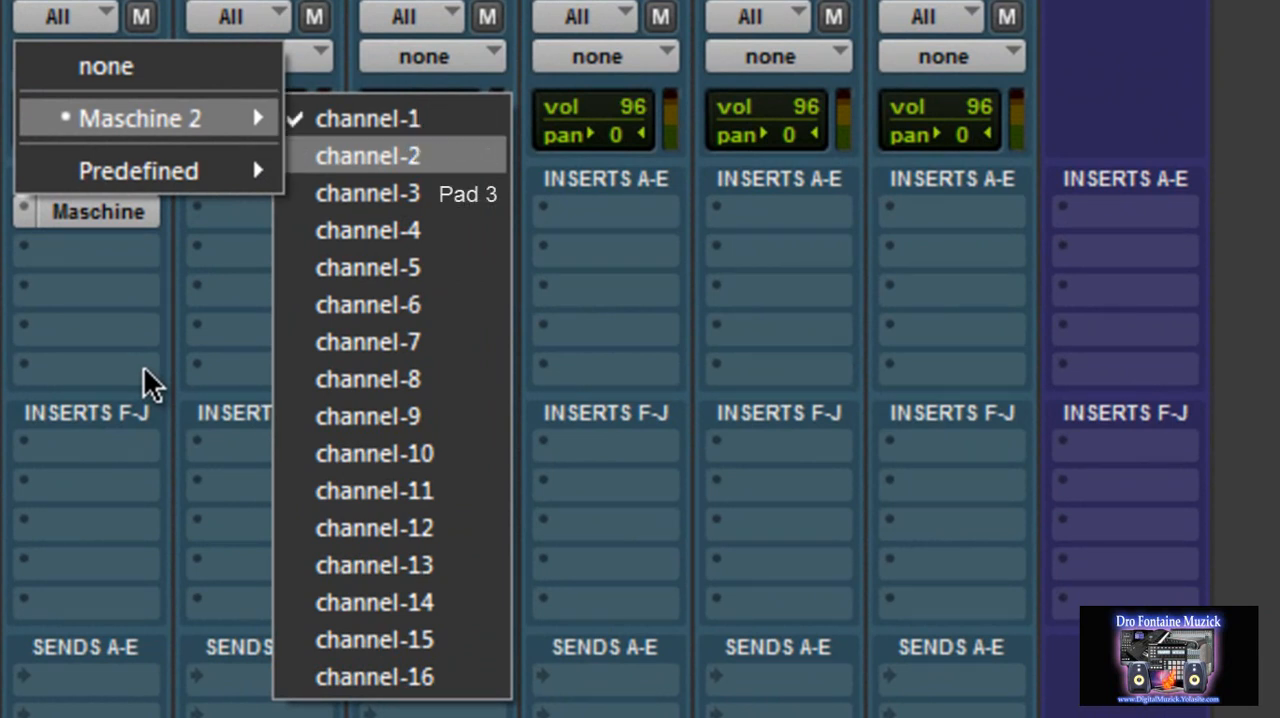
mouse_move(368, 192)
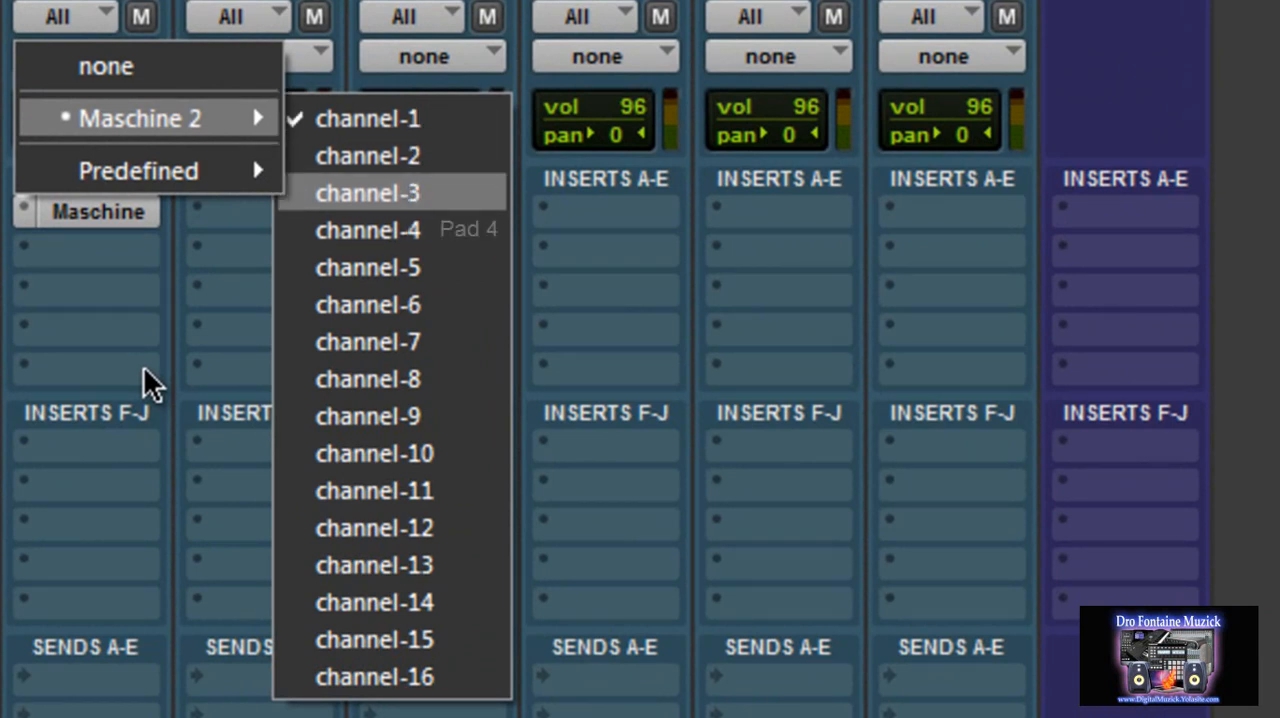
mouse_move(368, 230)
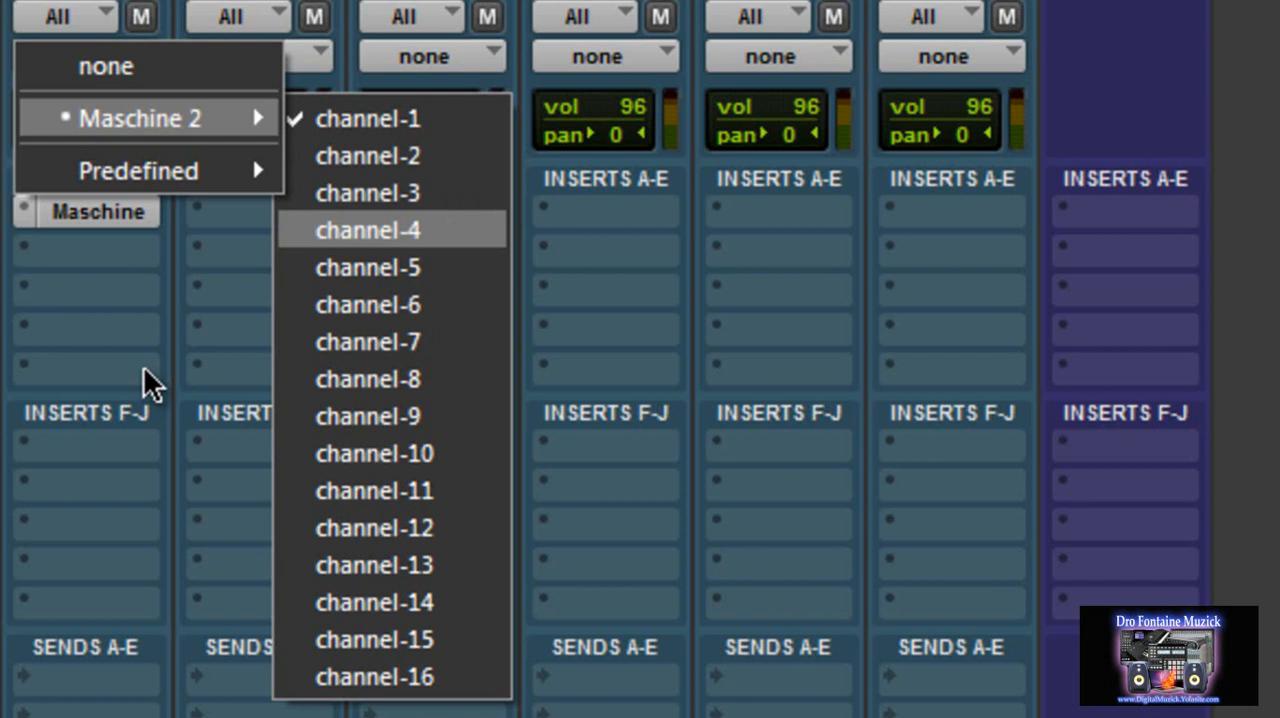
mouse_move(368, 268)
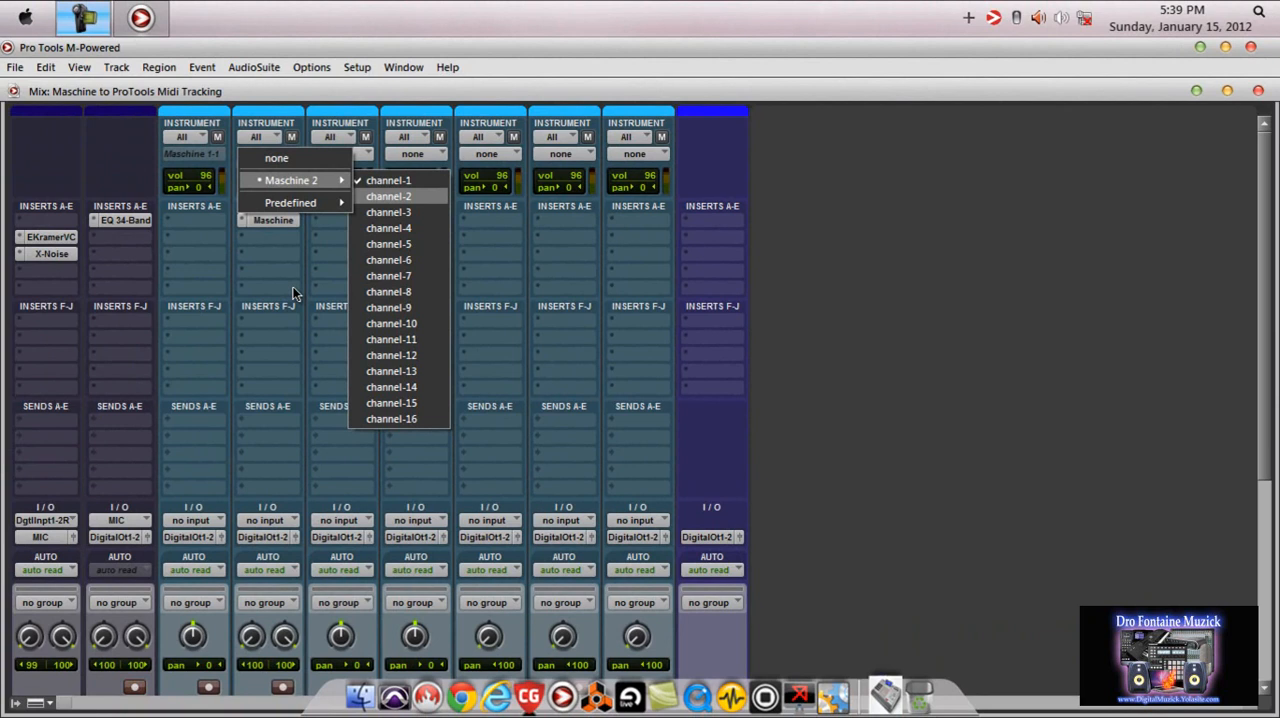
left_click(388, 196)
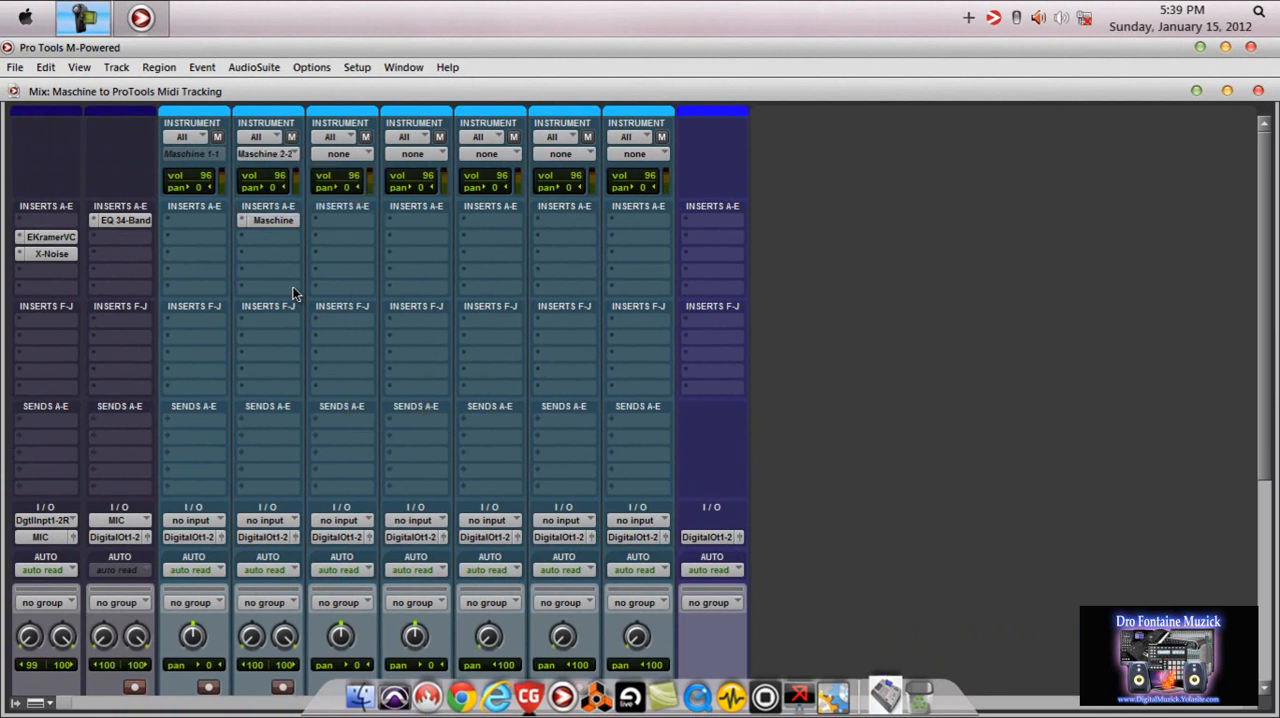
left_click(136, 686)
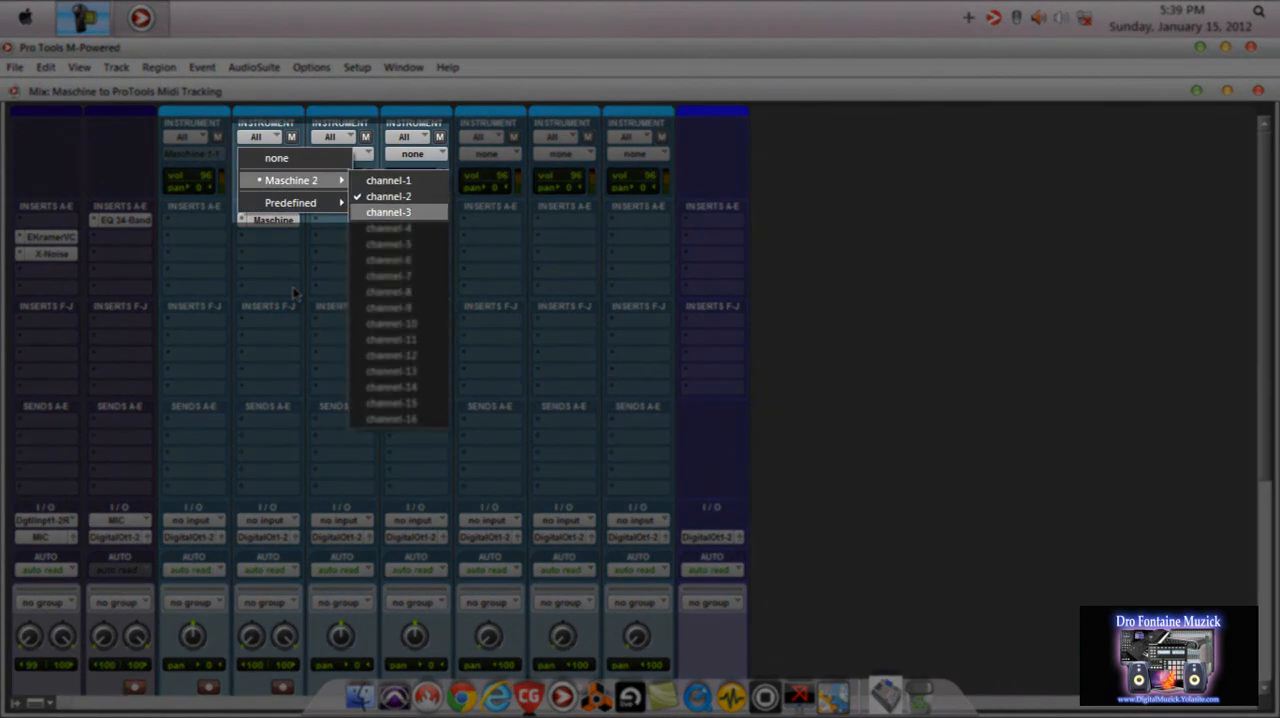
left_click(388, 196)
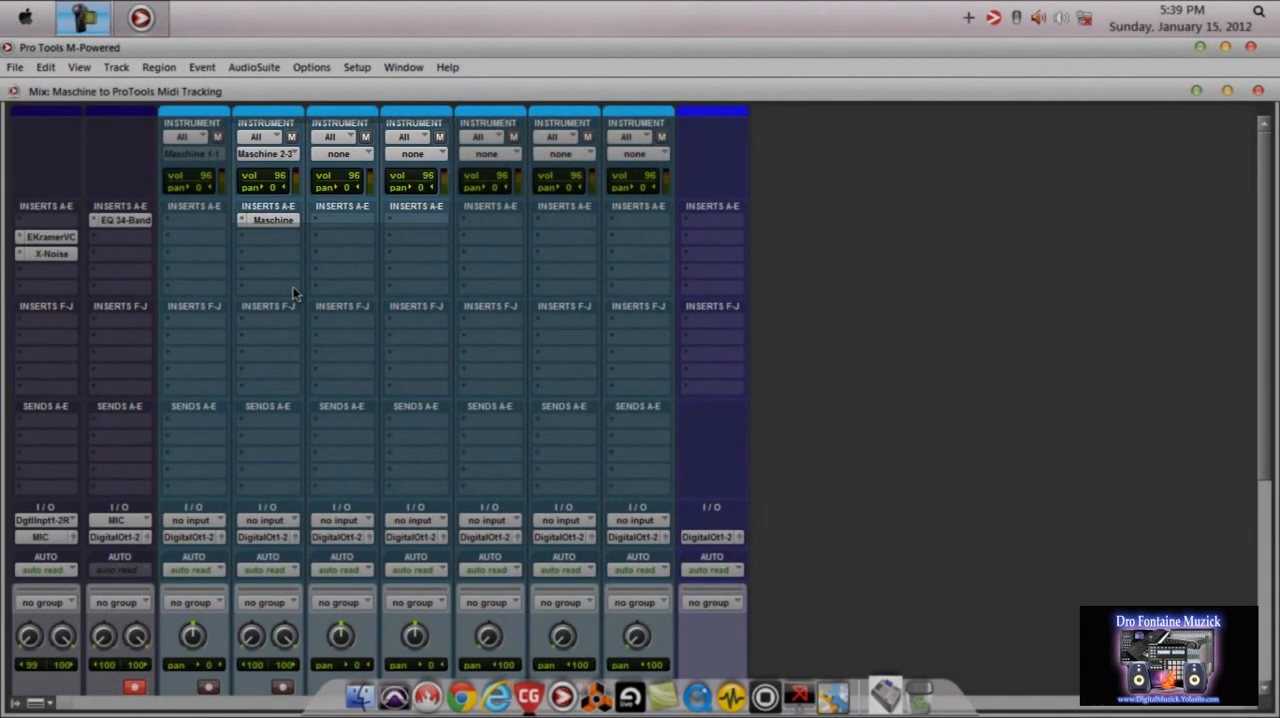
left_click(404, 68)
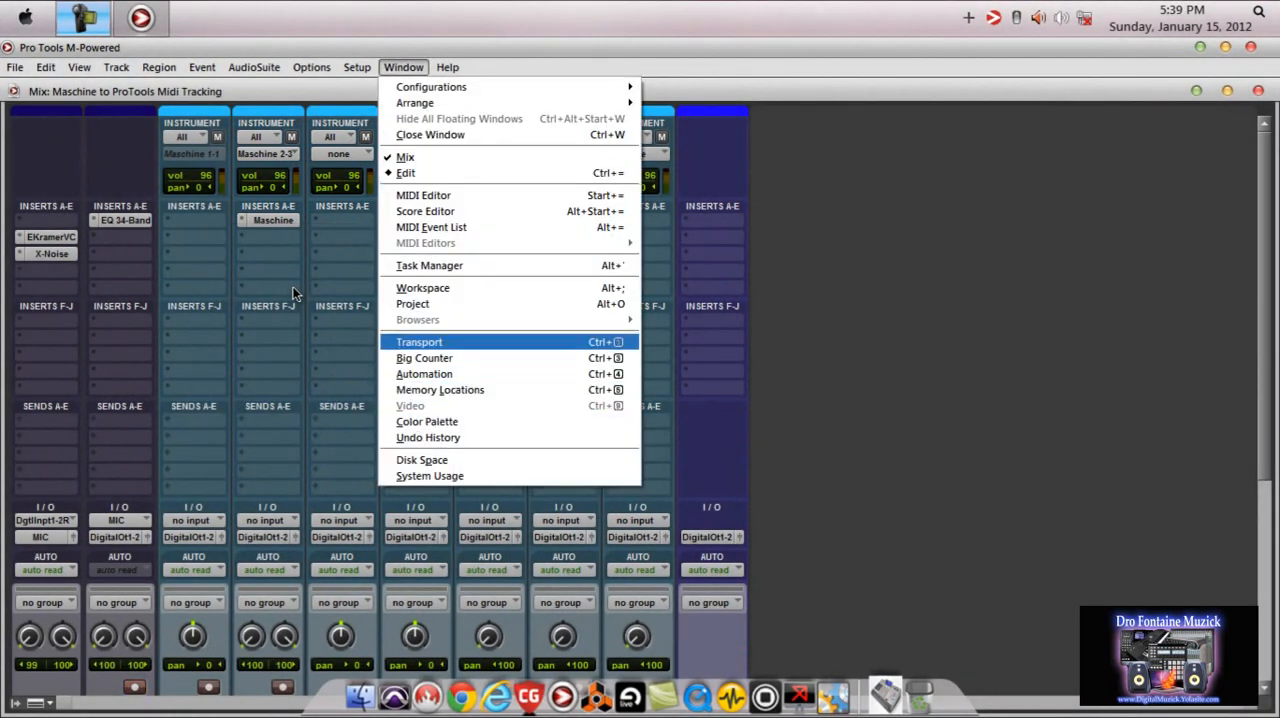
- Show the Transport window beside the mixer via the Window menu
left_click(418, 340)
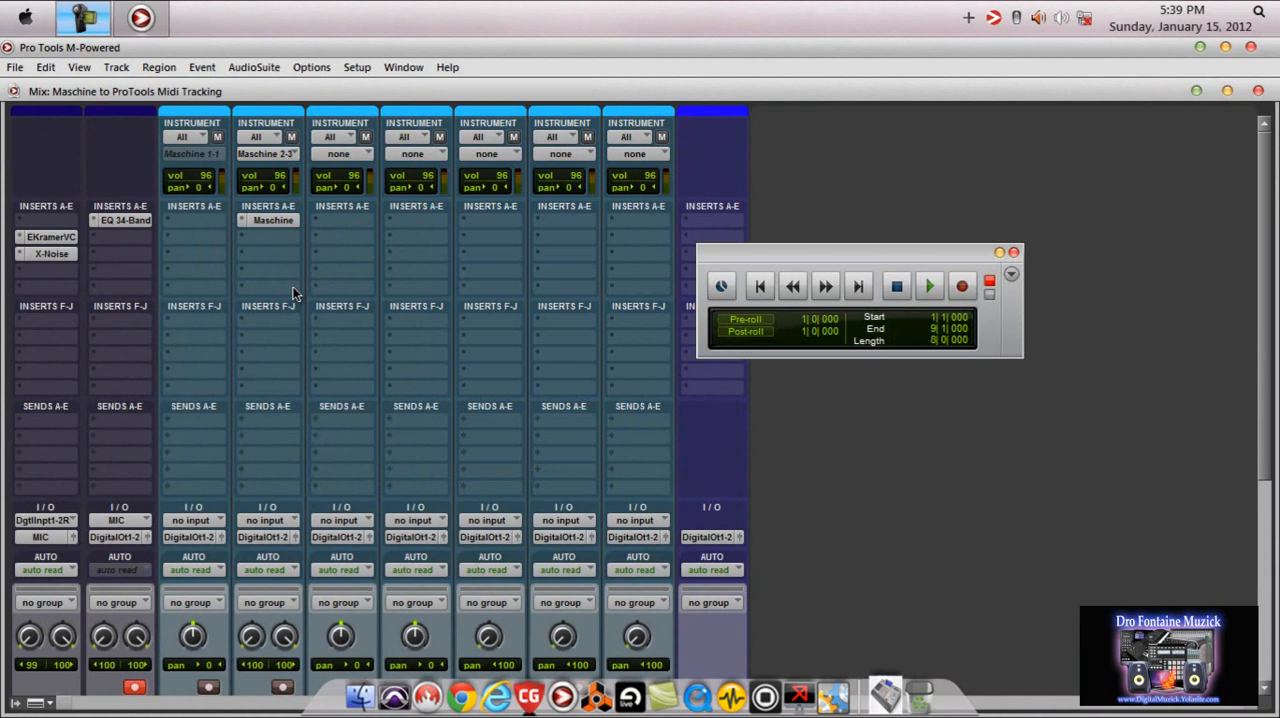
left_click(760, 286)
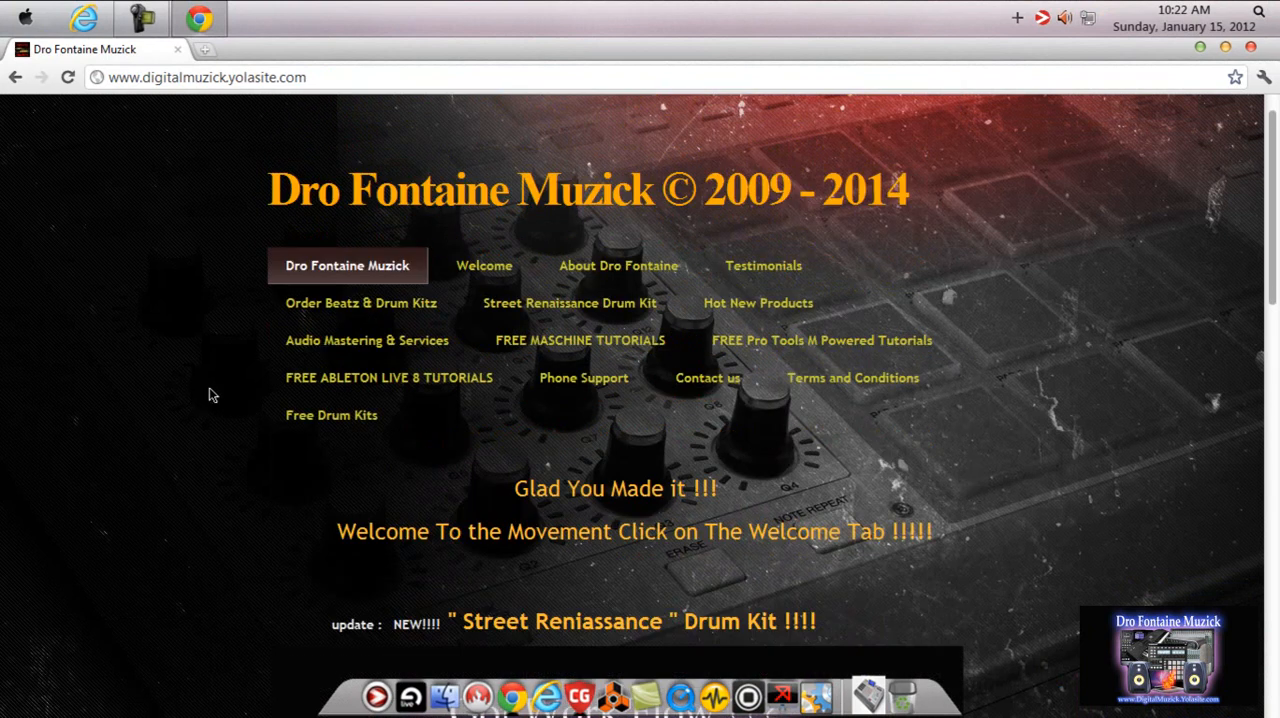
mouse_move(366, 340)
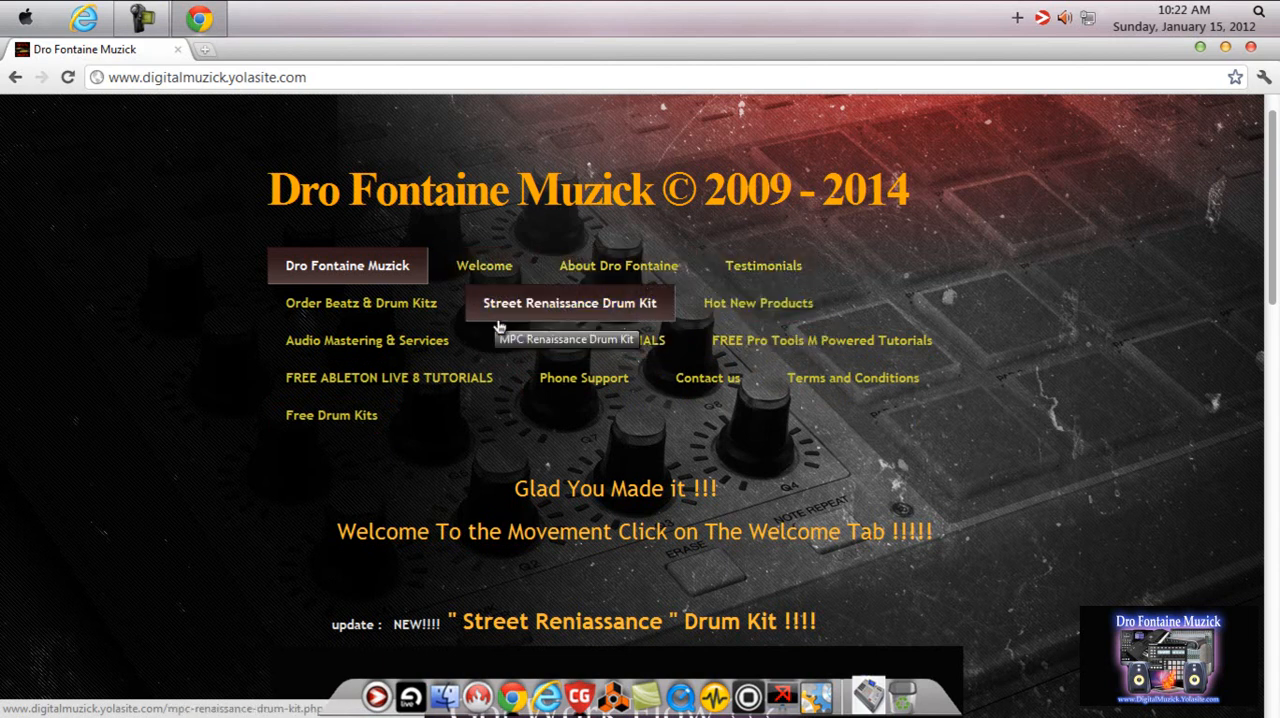
mouse_move(758, 302)
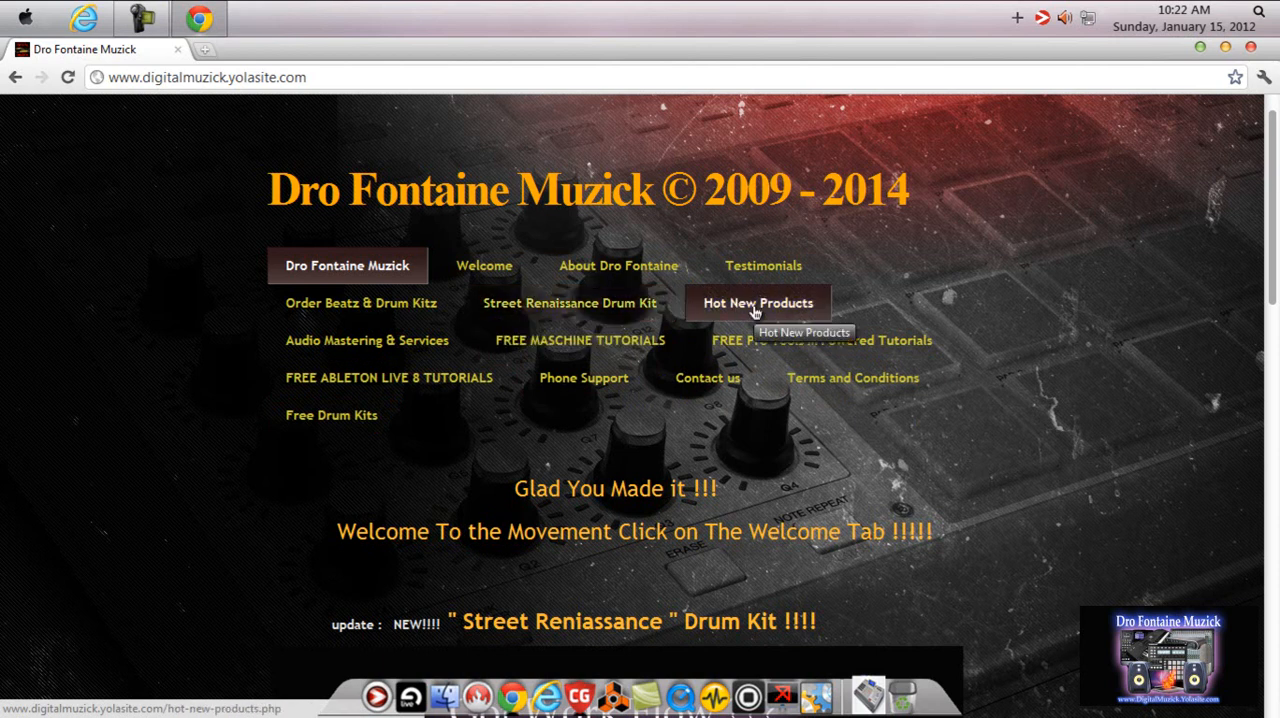
- Browse Hot New Products down through Pro Tools 10 and MPC Renaissance, back up to MPC Studio
left_click(758, 302)
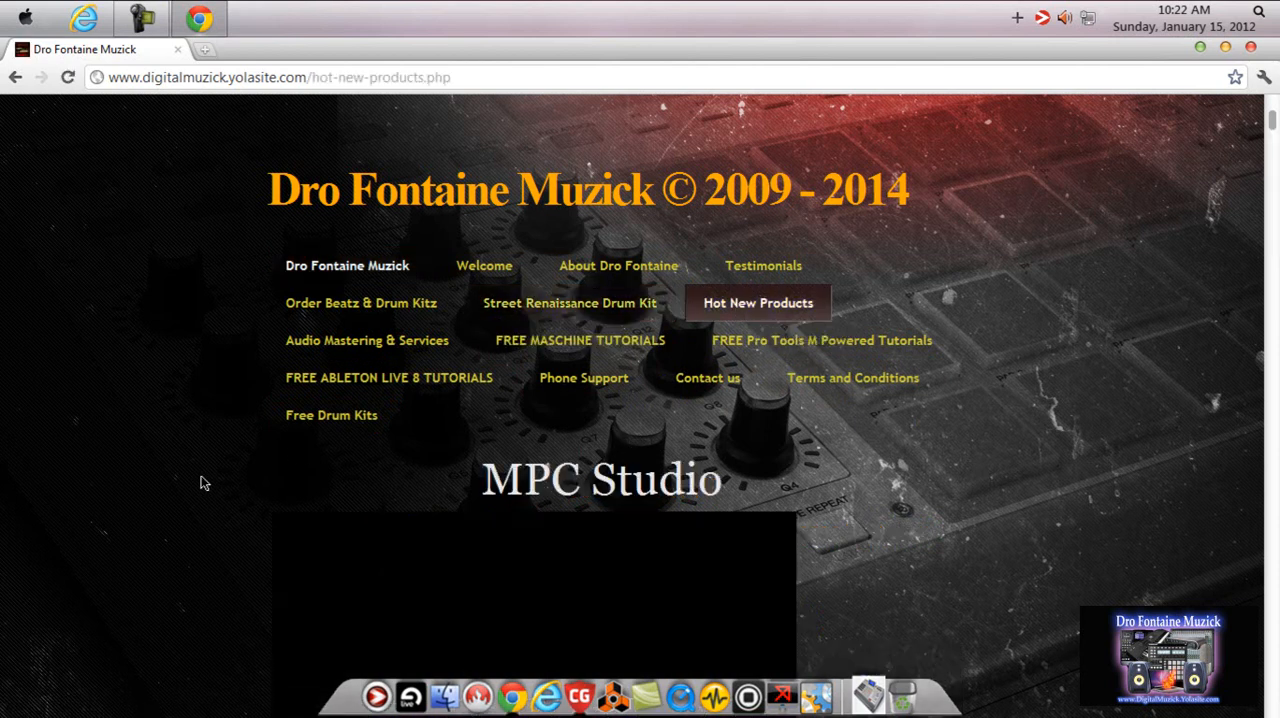
scroll("down", 3)
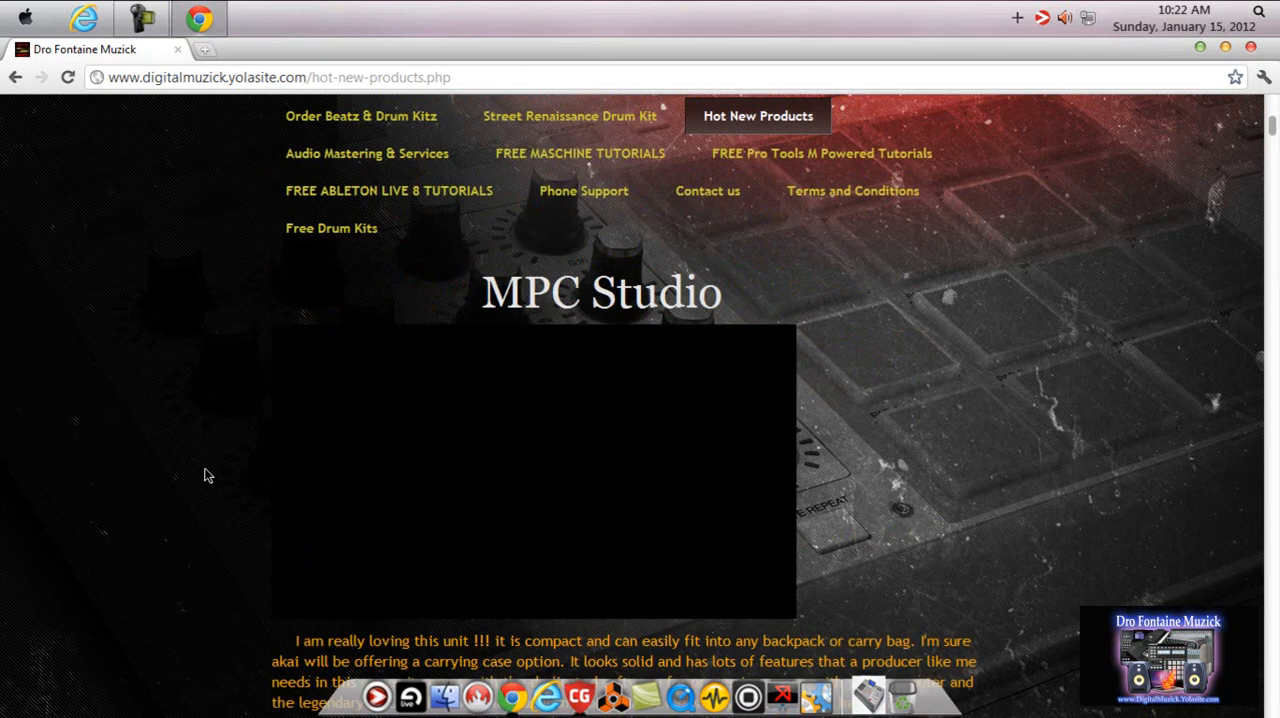
scroll("down", 3)
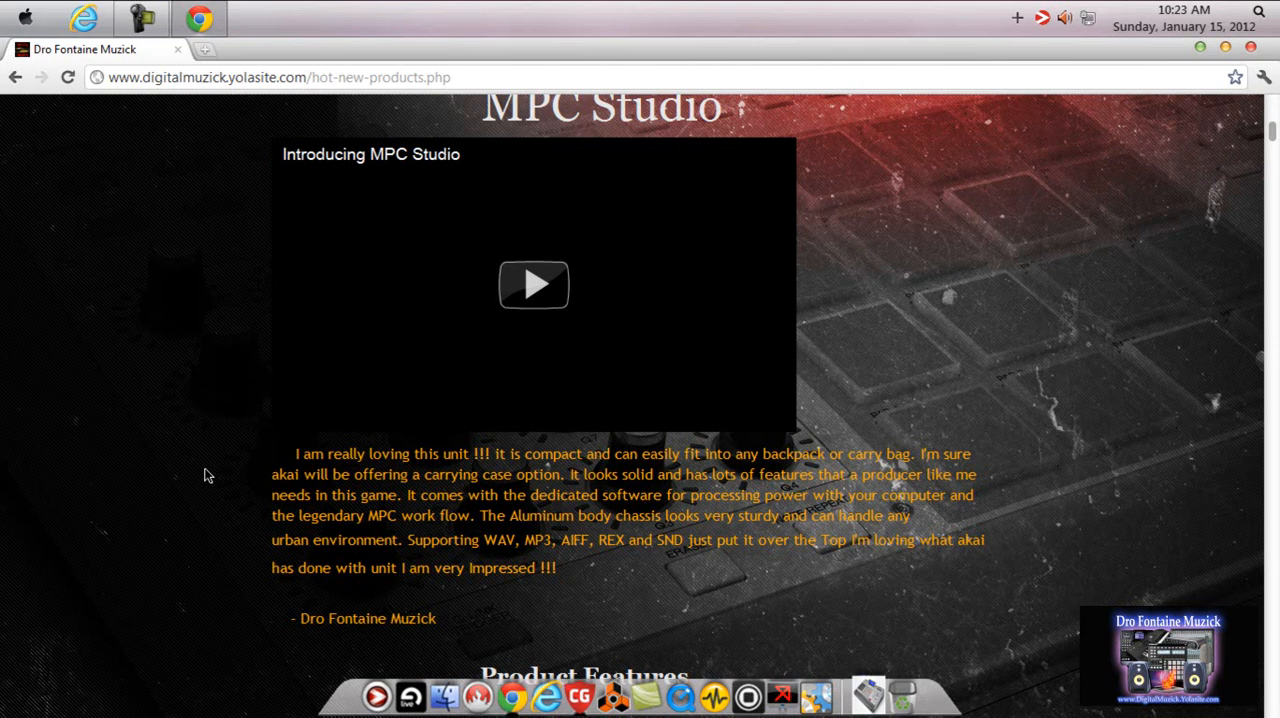
scroll("down", 3)
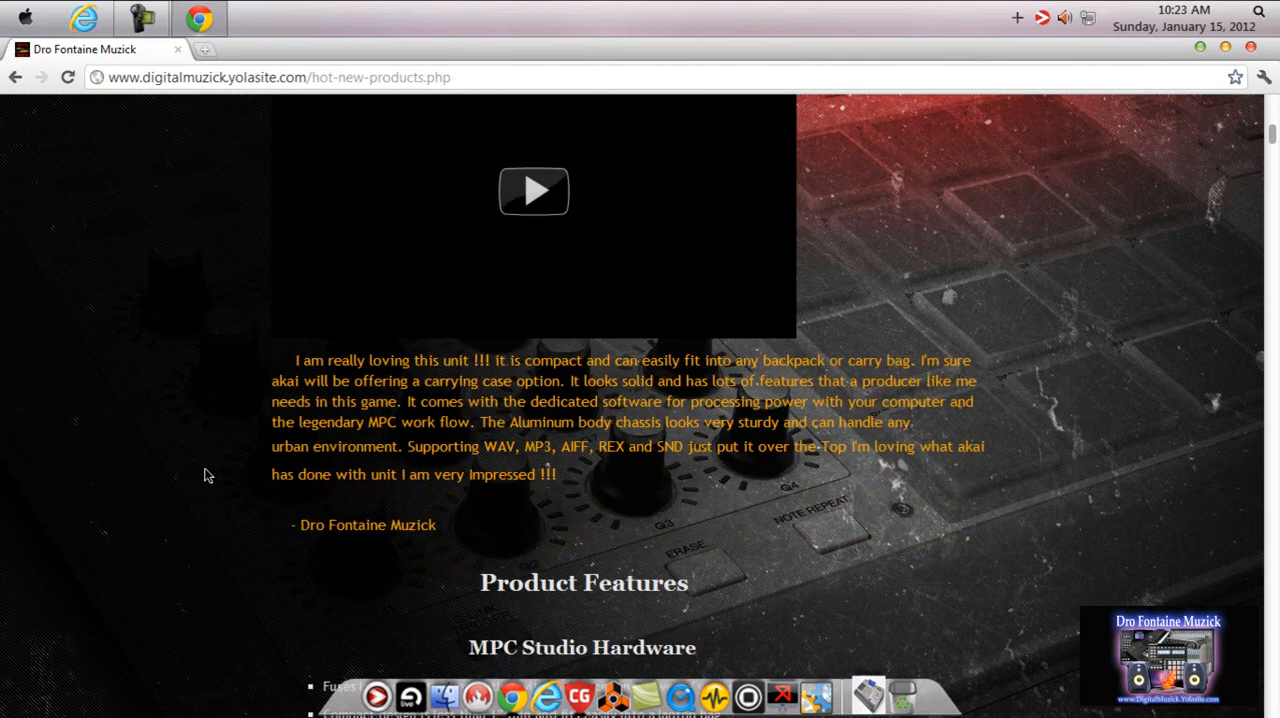
scroll("down", 3)
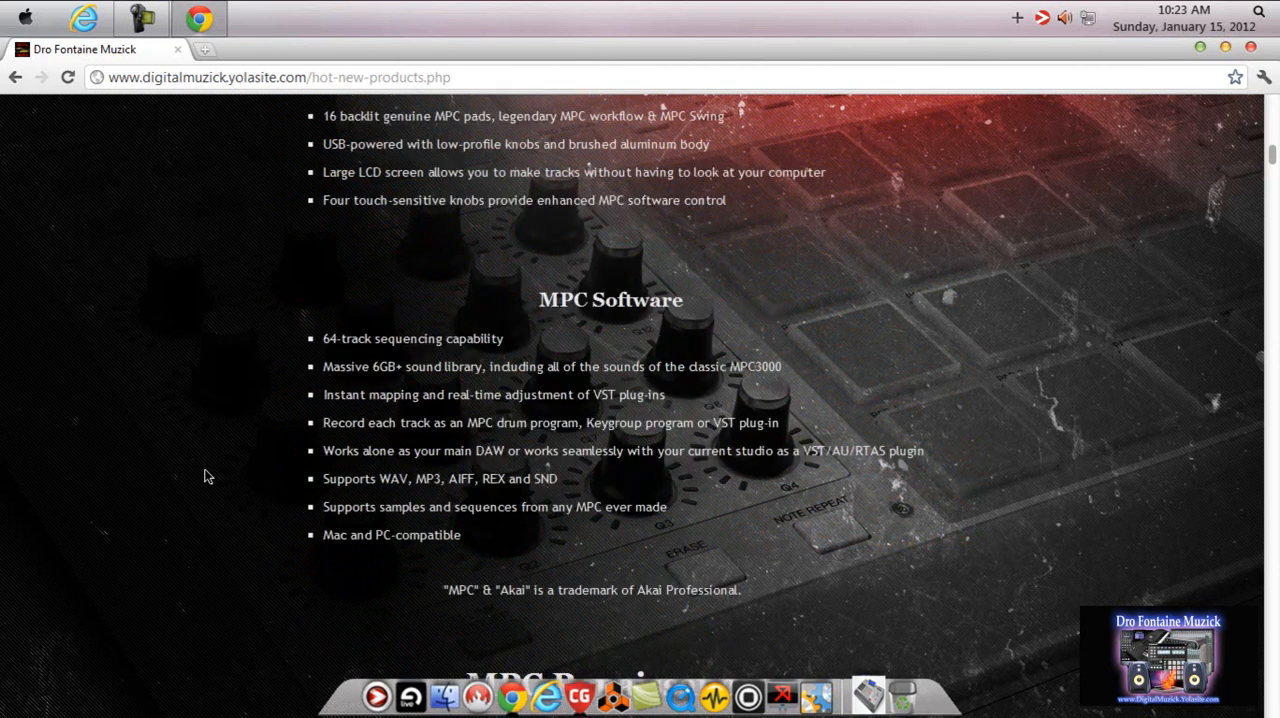
scroll("down", 3)
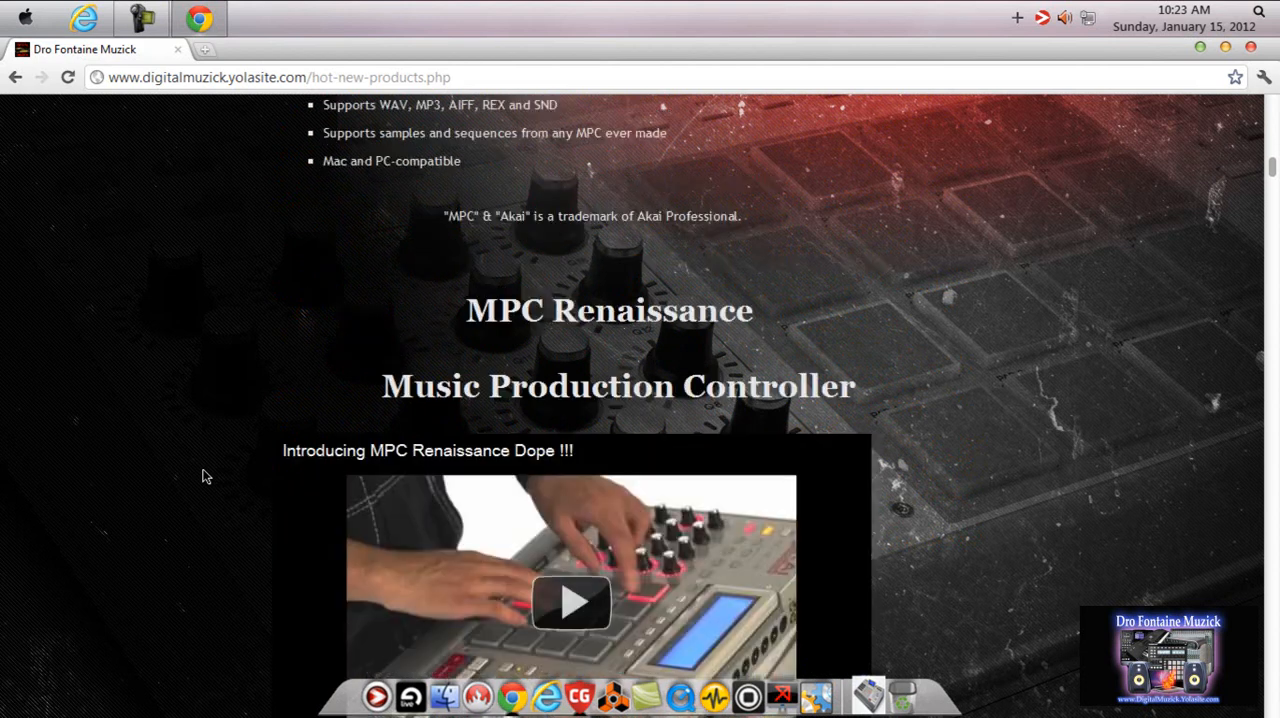
scroll("down", 3)
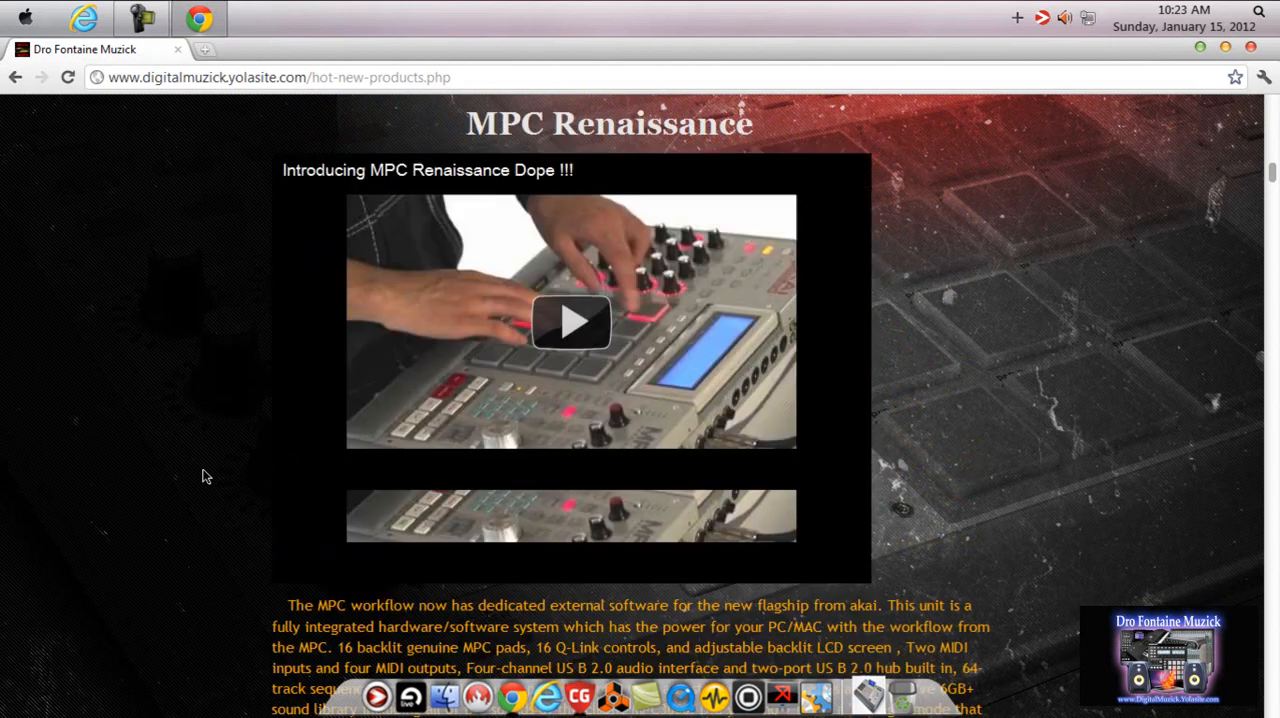
scroll("down", 3)
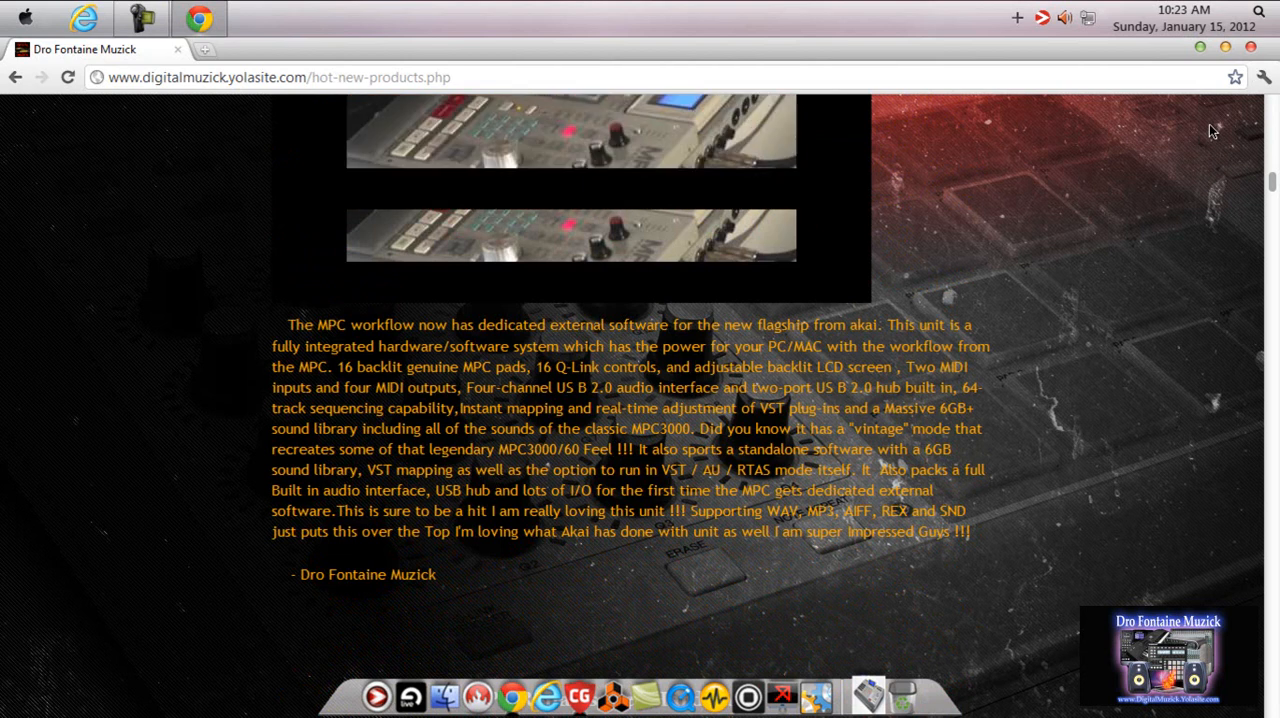
scroll("down", 3)
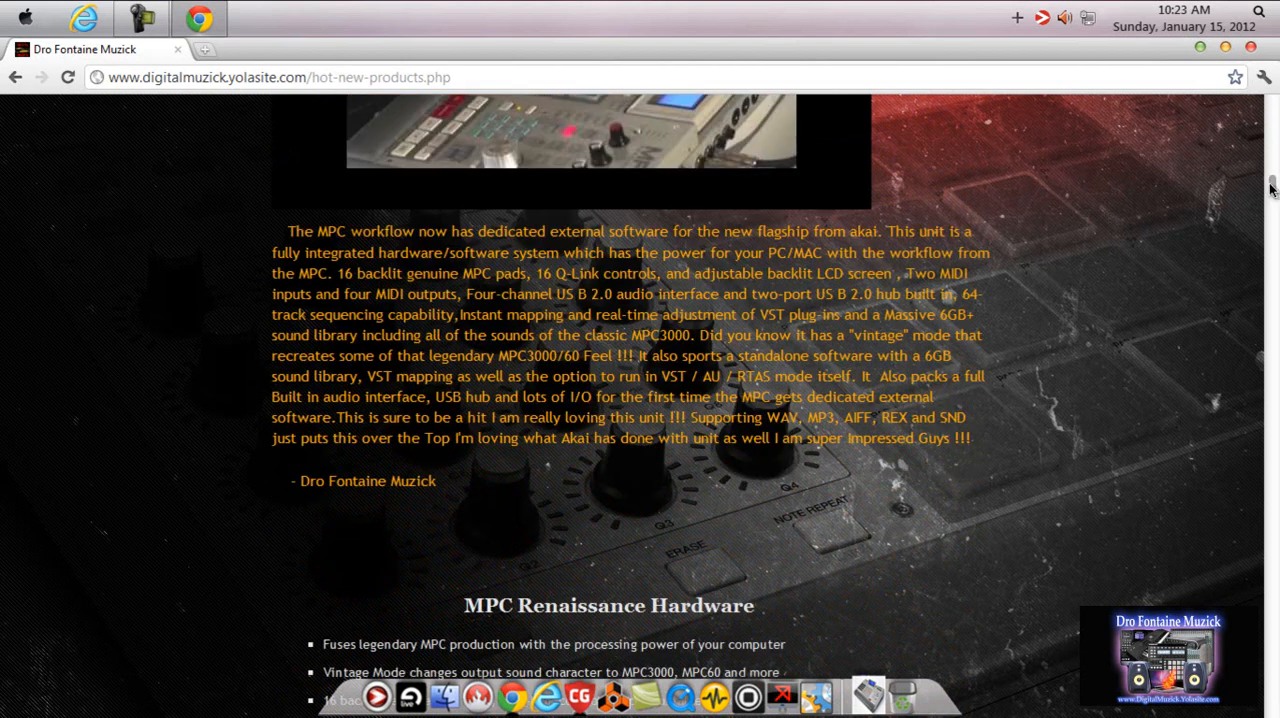
scroll("down", 3)
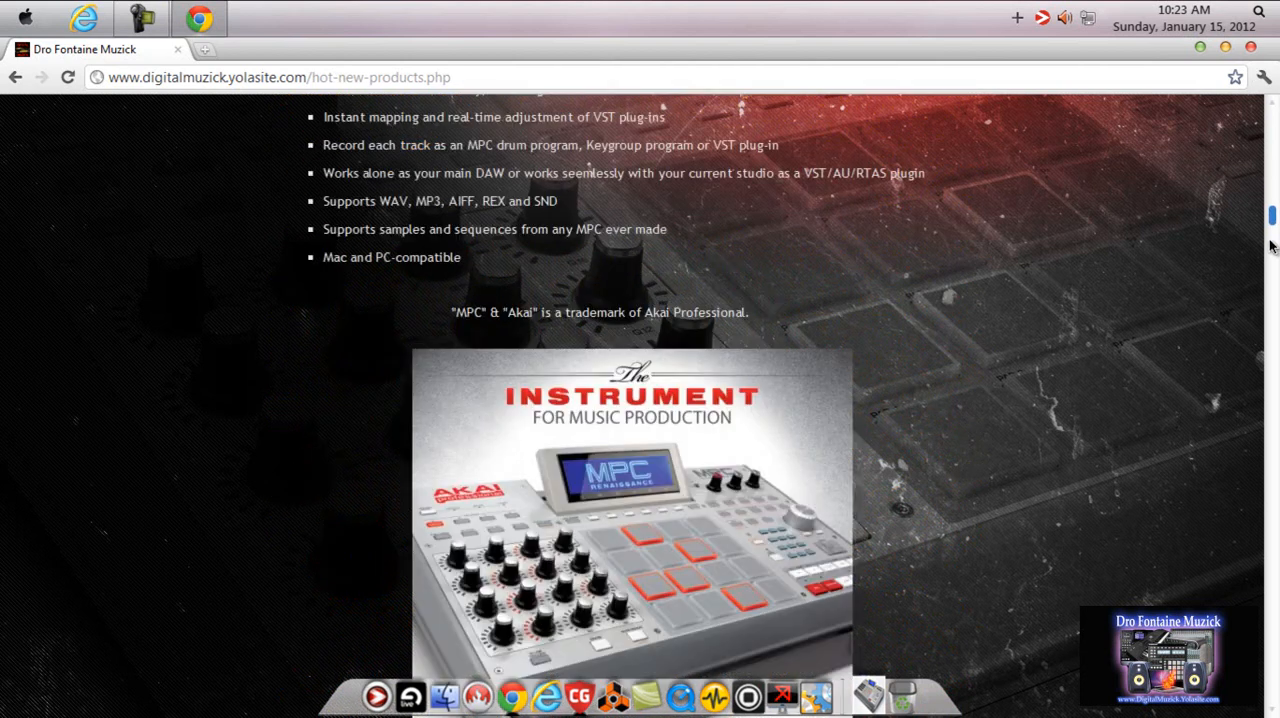
scroll("down", 3)
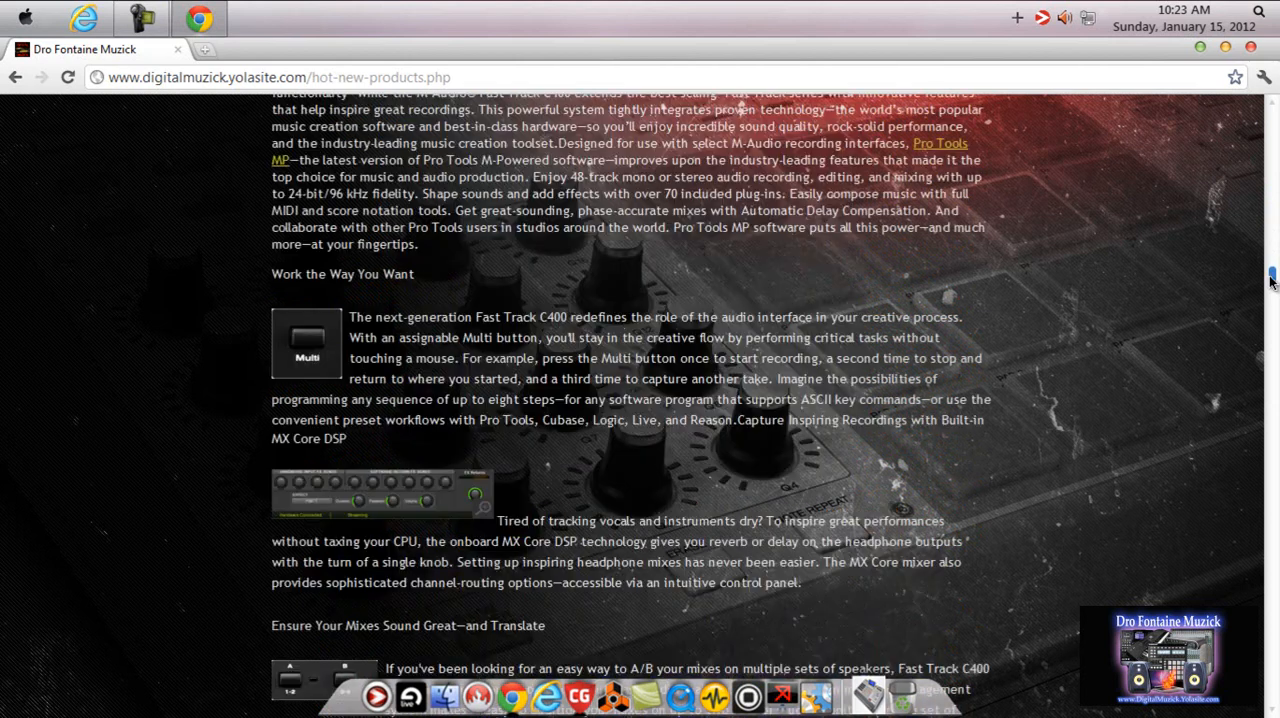
scroll("down", 3)
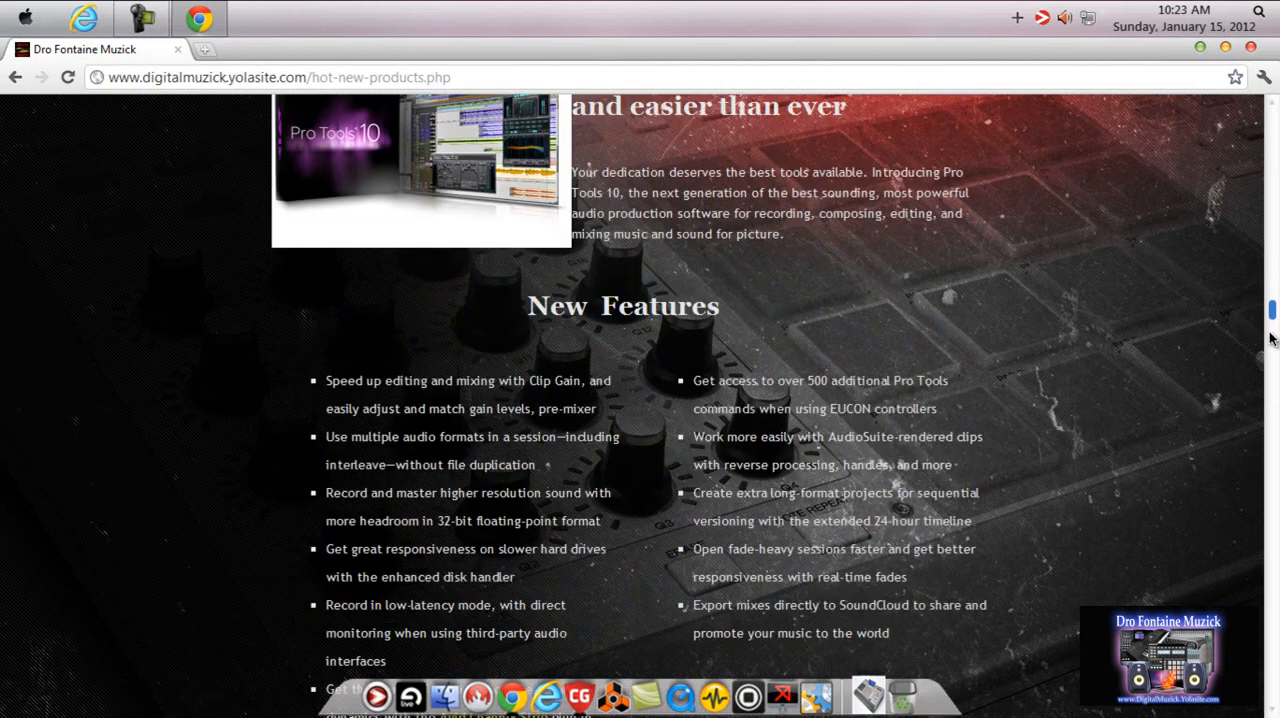
scroll("down", 3)
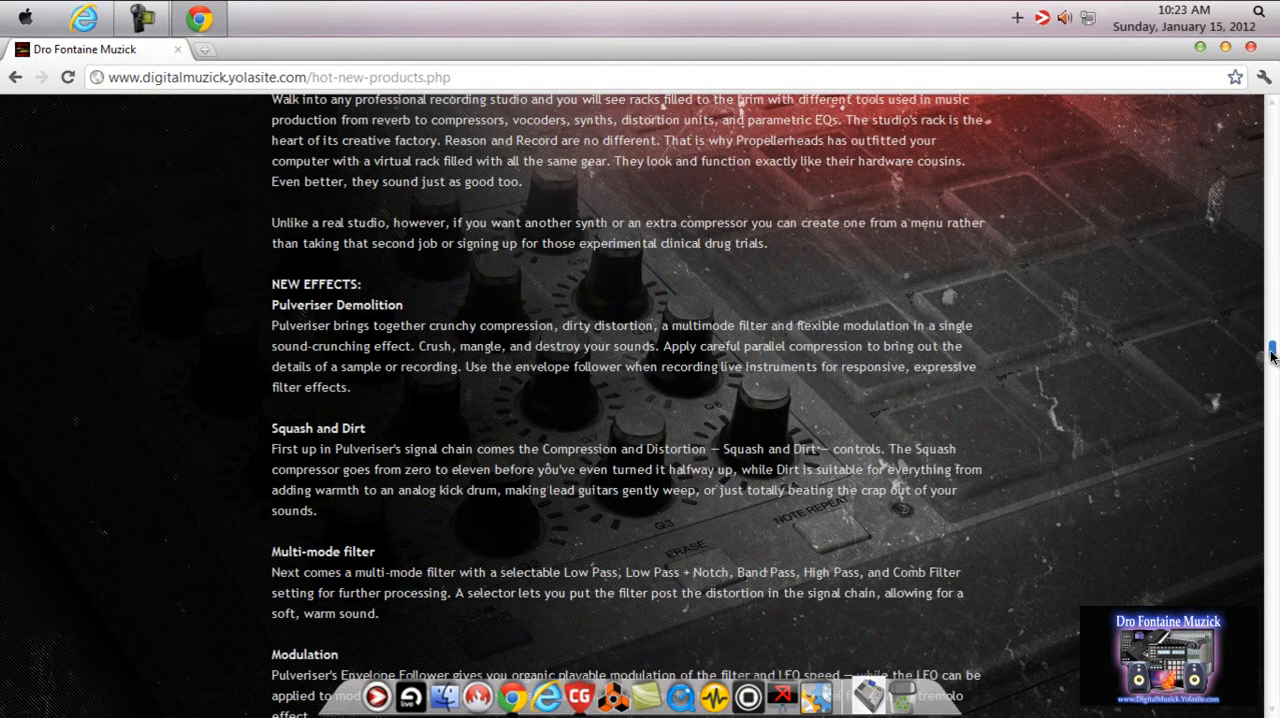
scroll("down", 3)
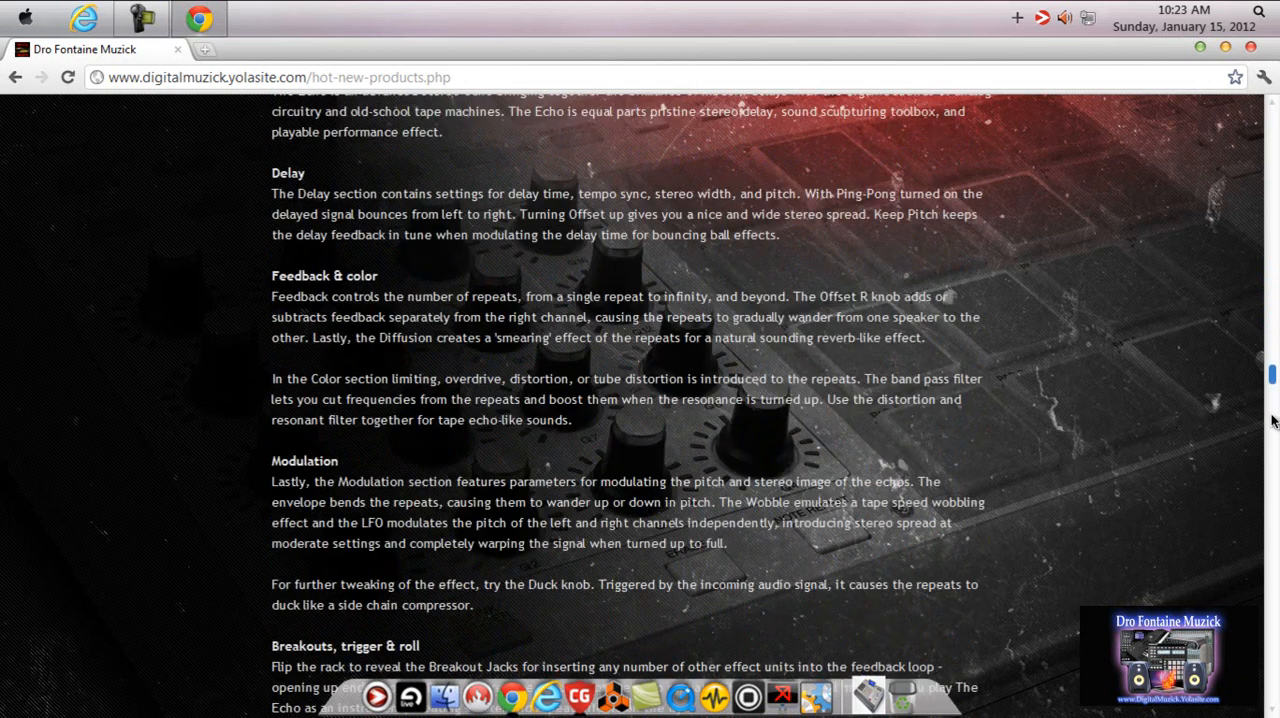
scroll("down", 3)
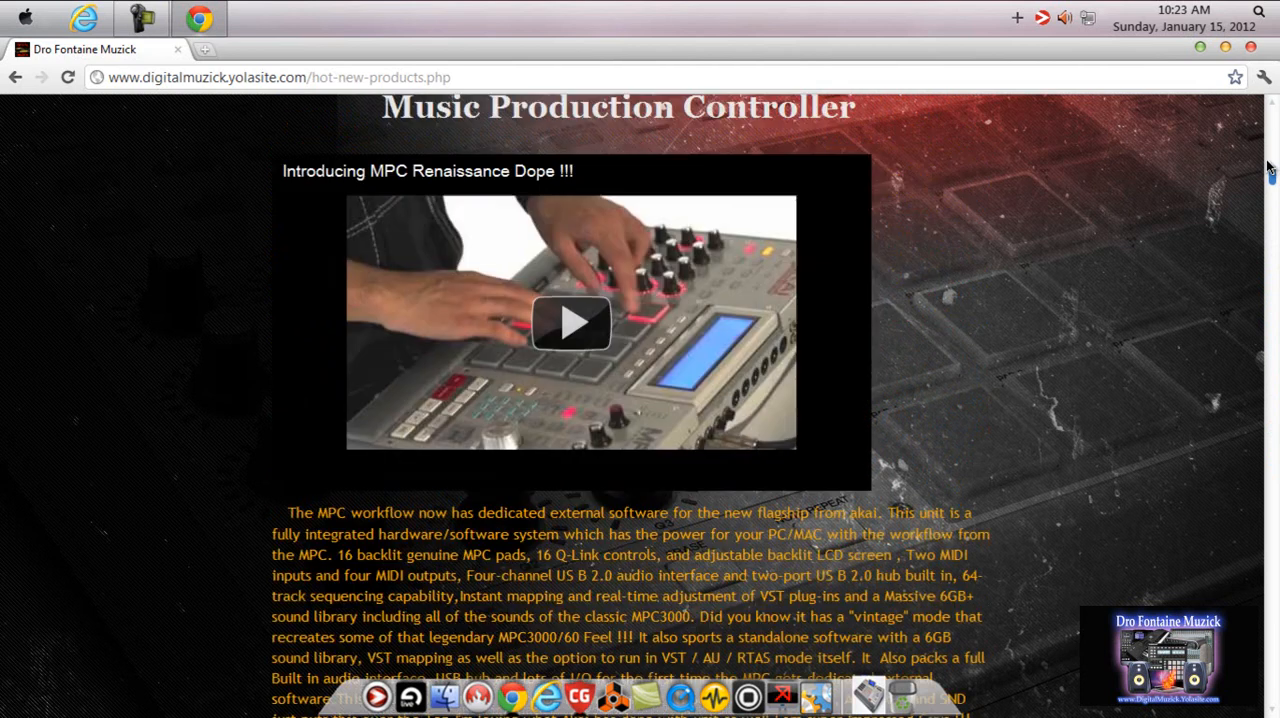
scroll("up", 3)
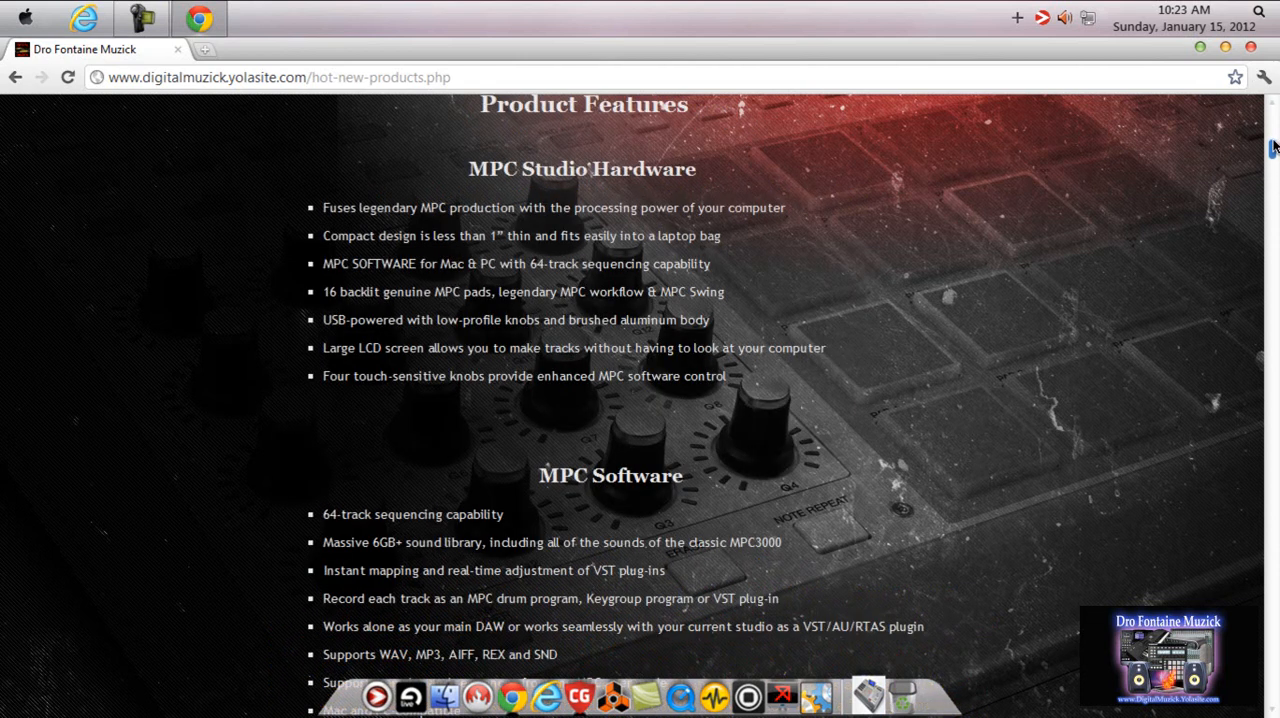
scroll("up", 3)
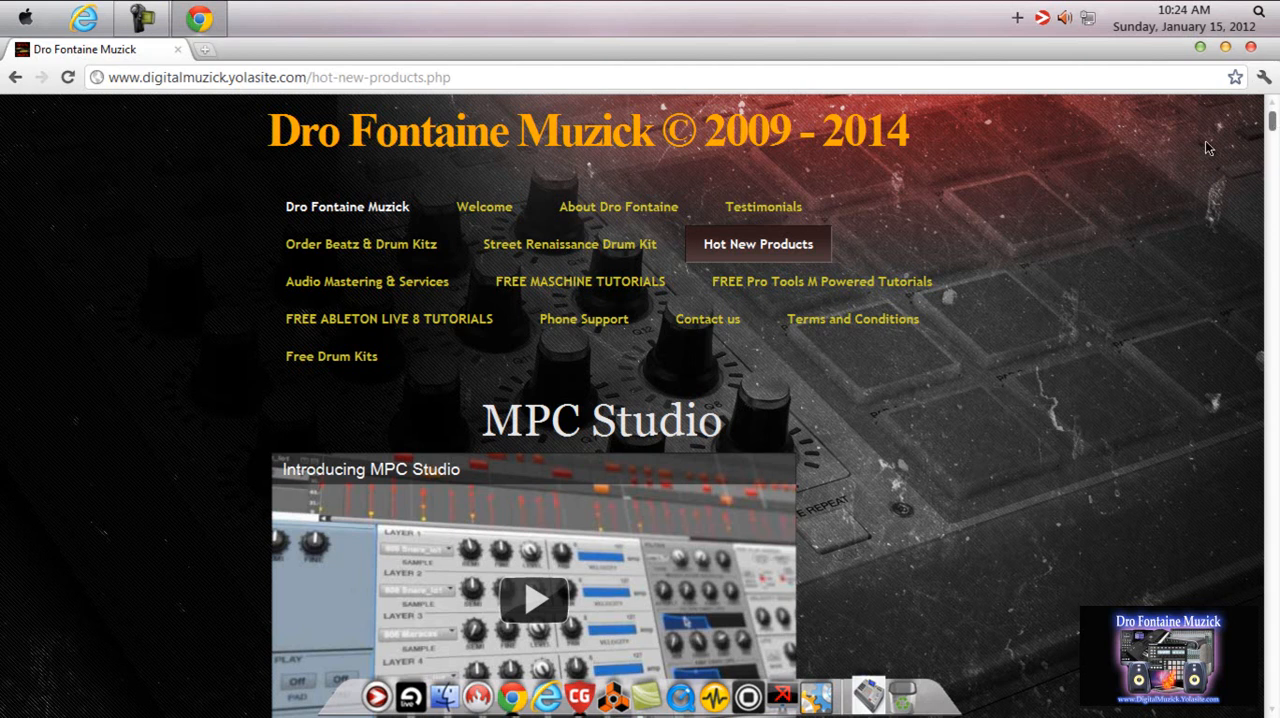
mouse_move(980, 290)
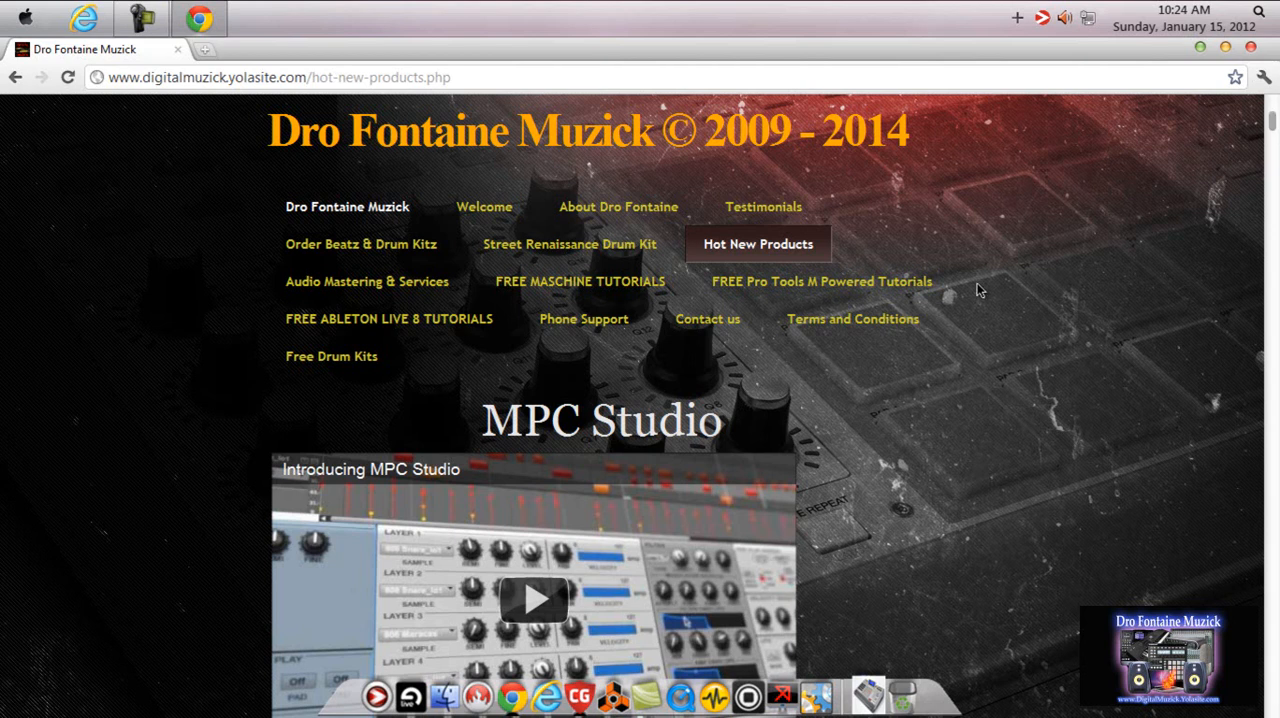